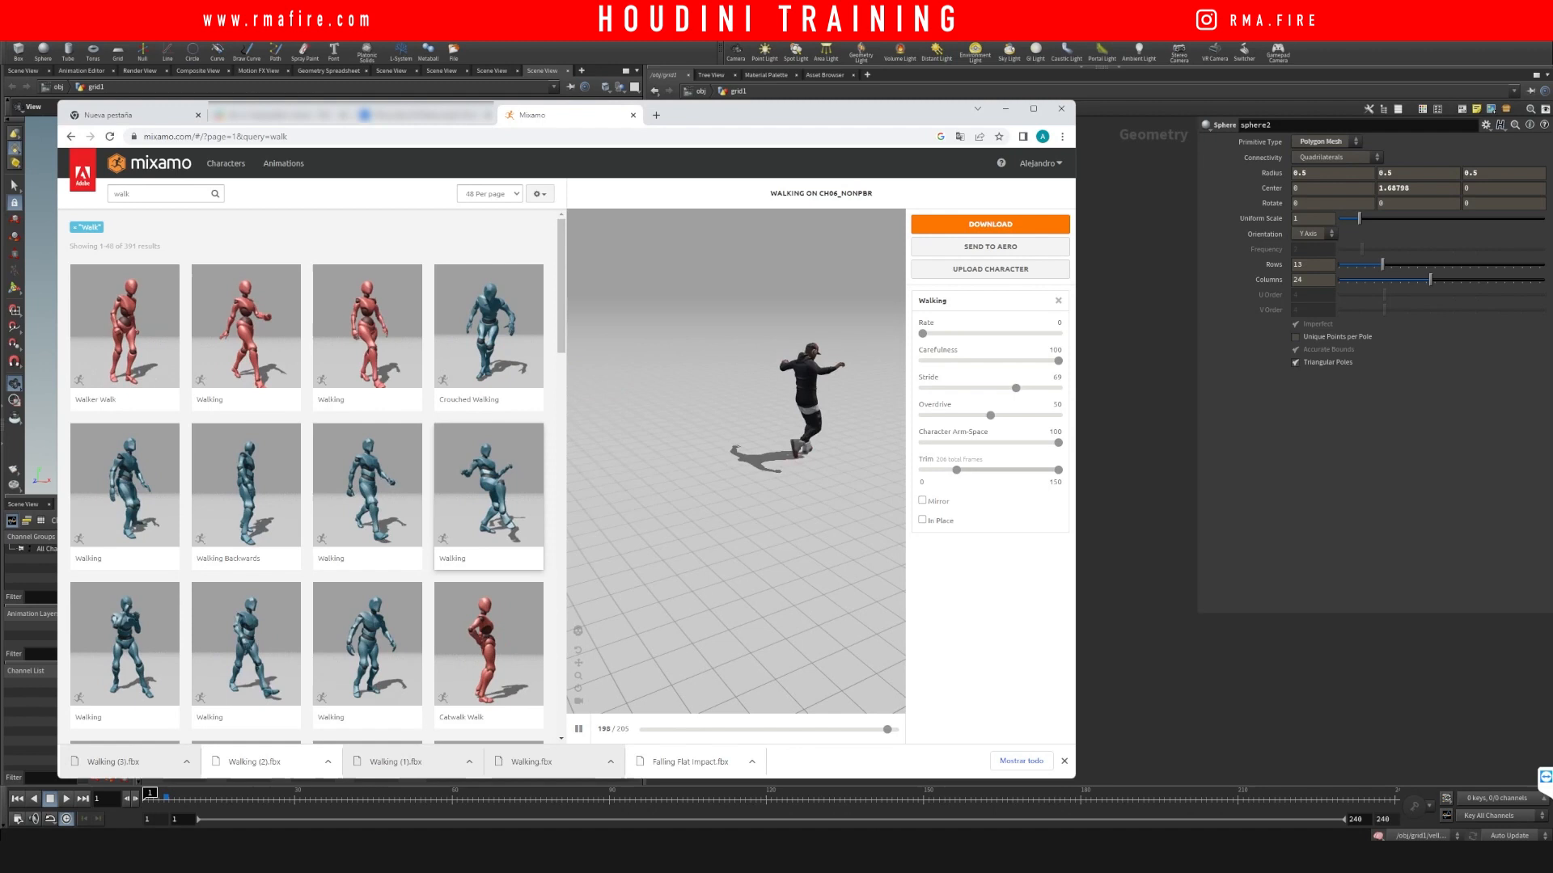
- Search Google for 'extraweg', then refine the query to 'extraweg instagram'
{"action": "left_click", "coordinate": [799, 115]}
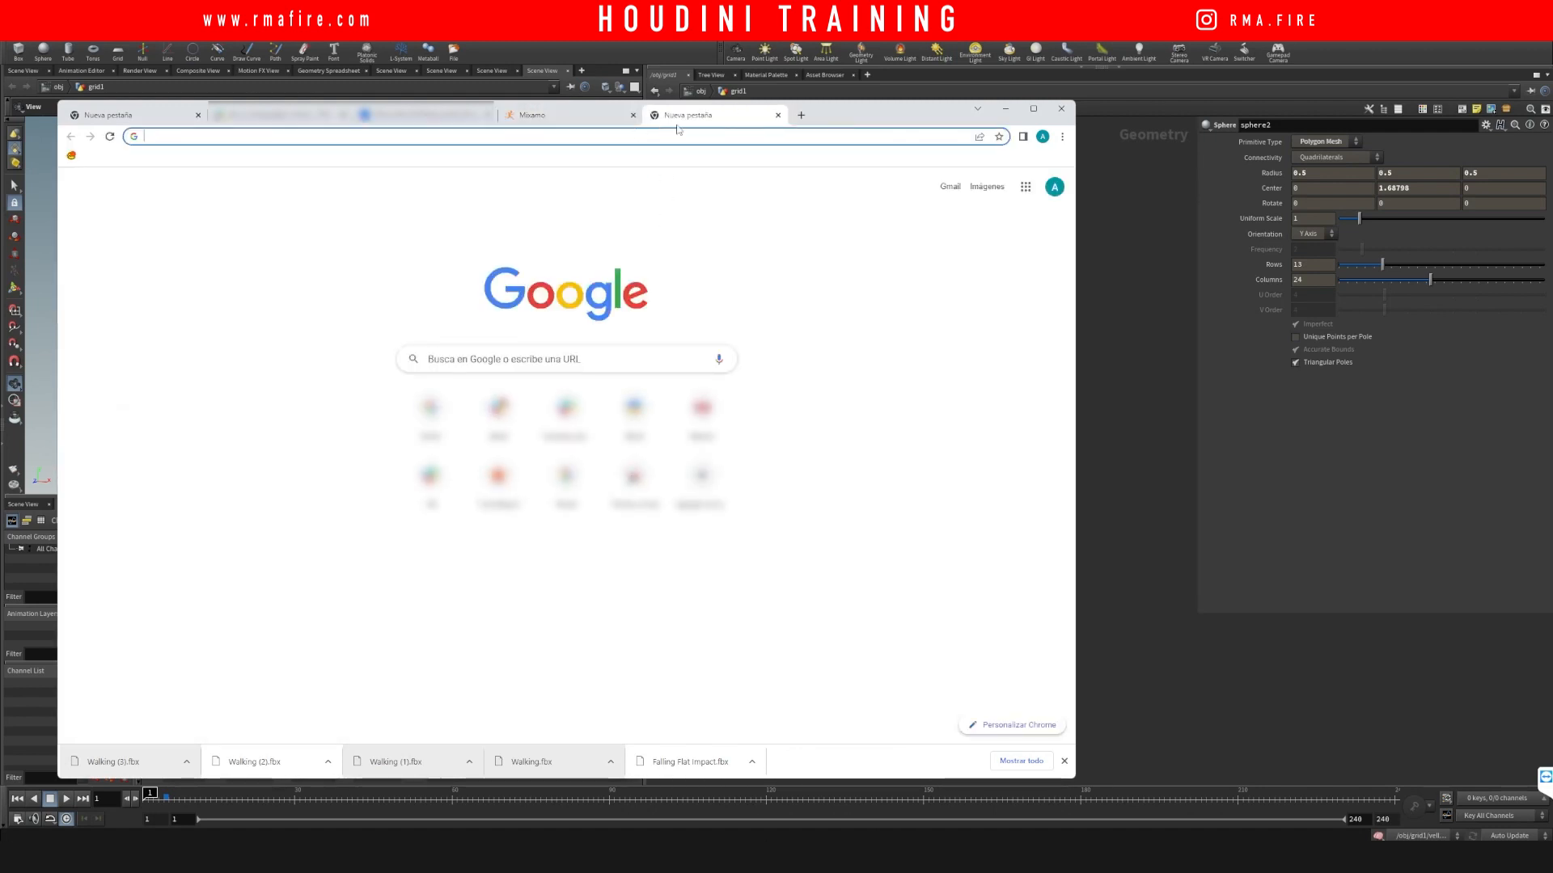
{"action": "type", "text": "extraweg&oq=extraweg&aqs=chrome..69i57j0i30l9.1548j0j7&sourceid=chrome&ie=UTF-8"}
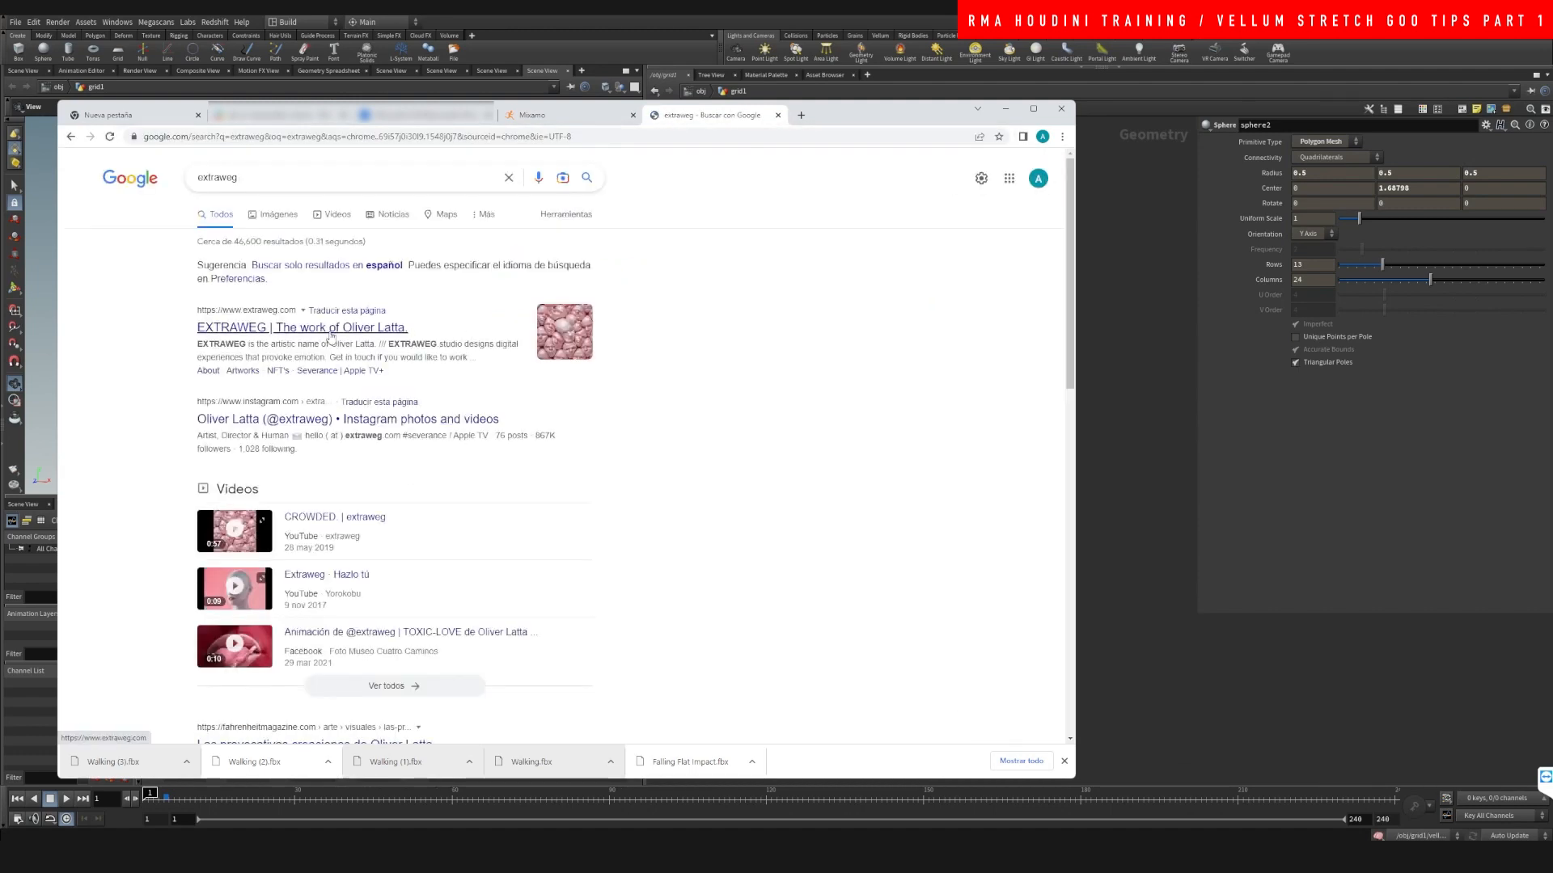
{"action": "left_click", "coordinate": [300, 327]}
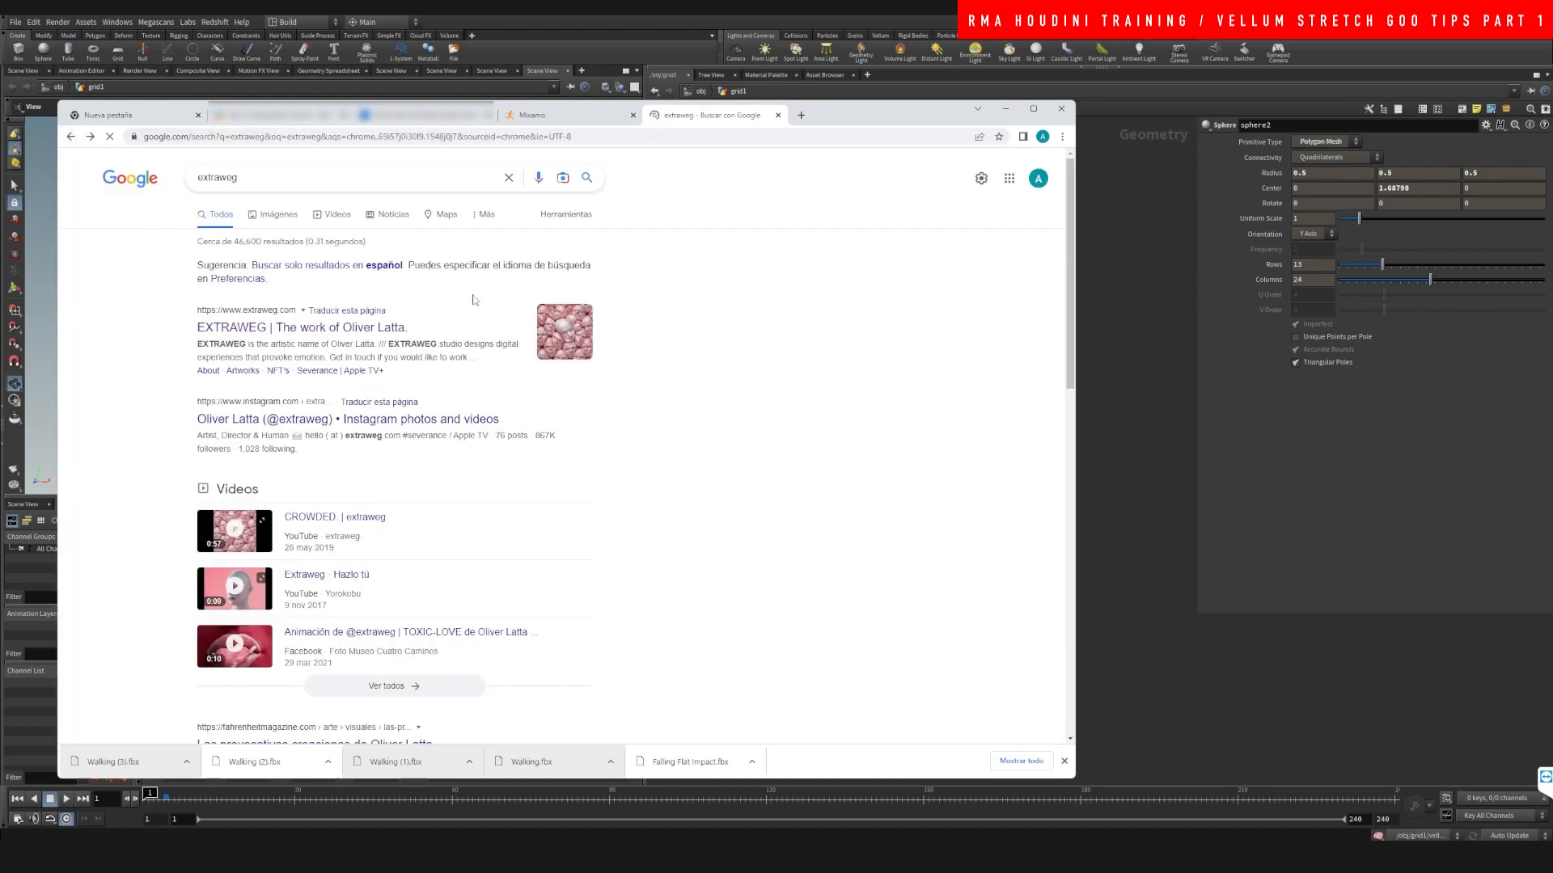
{"action": "left_click", "coordinate": [347, 177]}
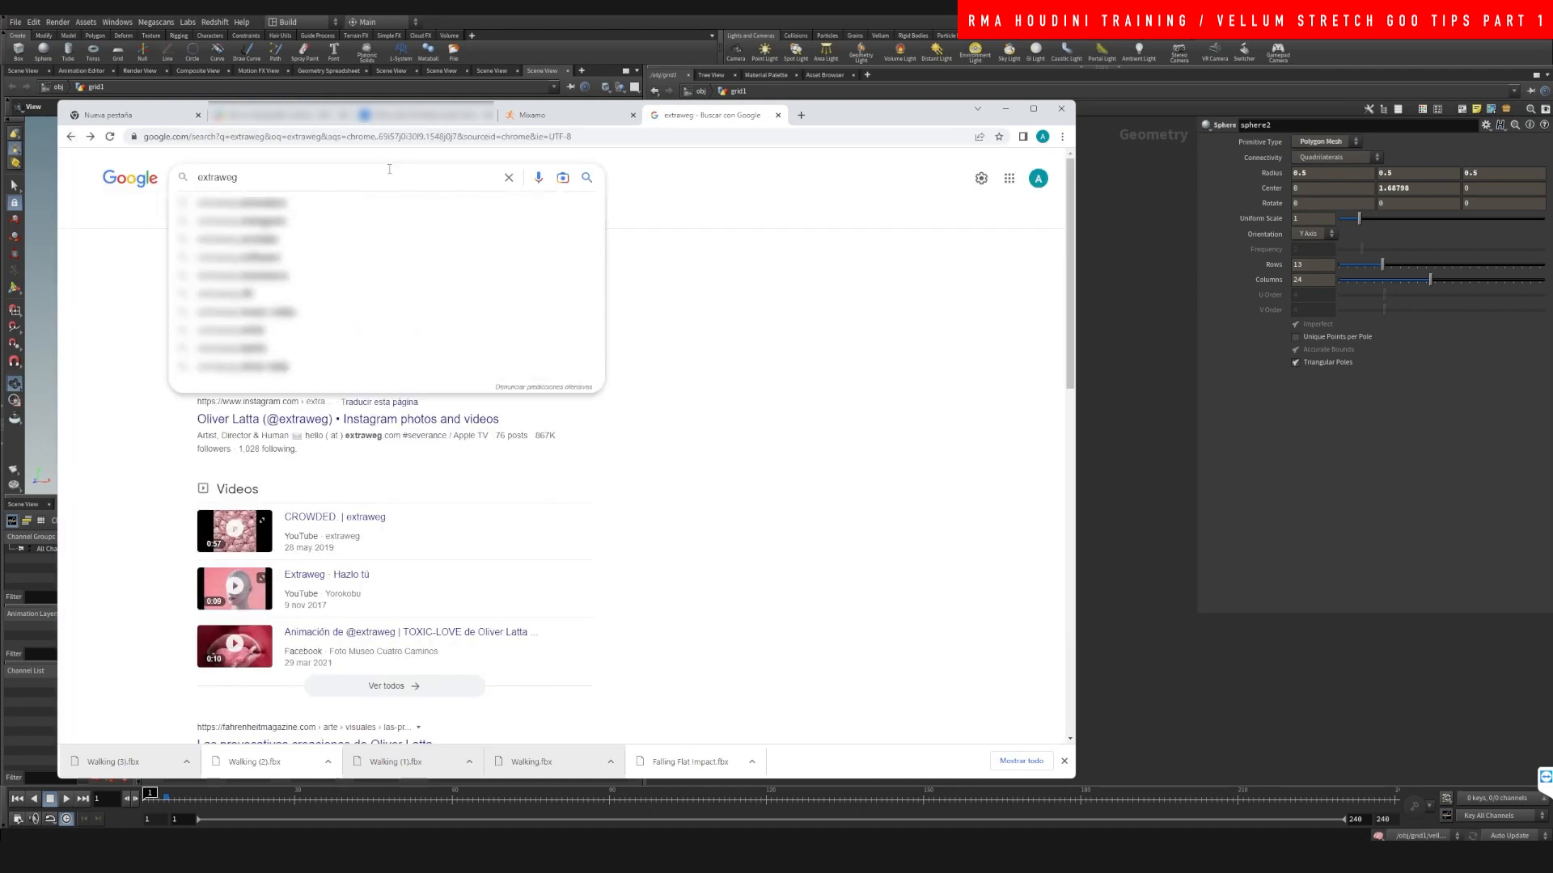
{"action": "type", "text": "instagram"}
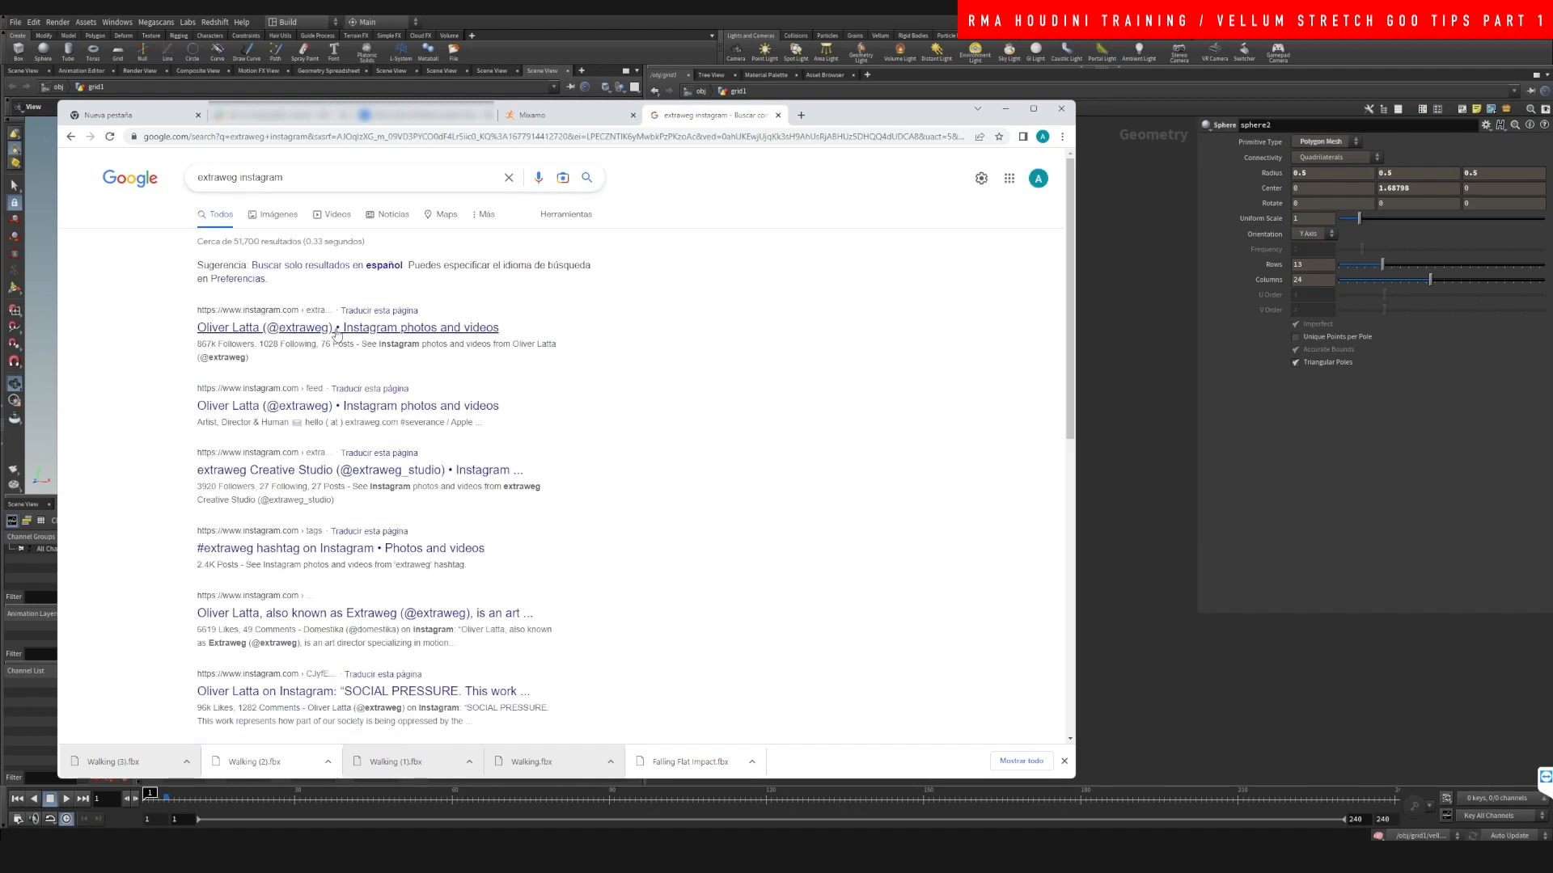
- Open extraweg's Instagram result and view the pink membrane figure post
{"action": "left_click", "coordinate": [348, 326]}
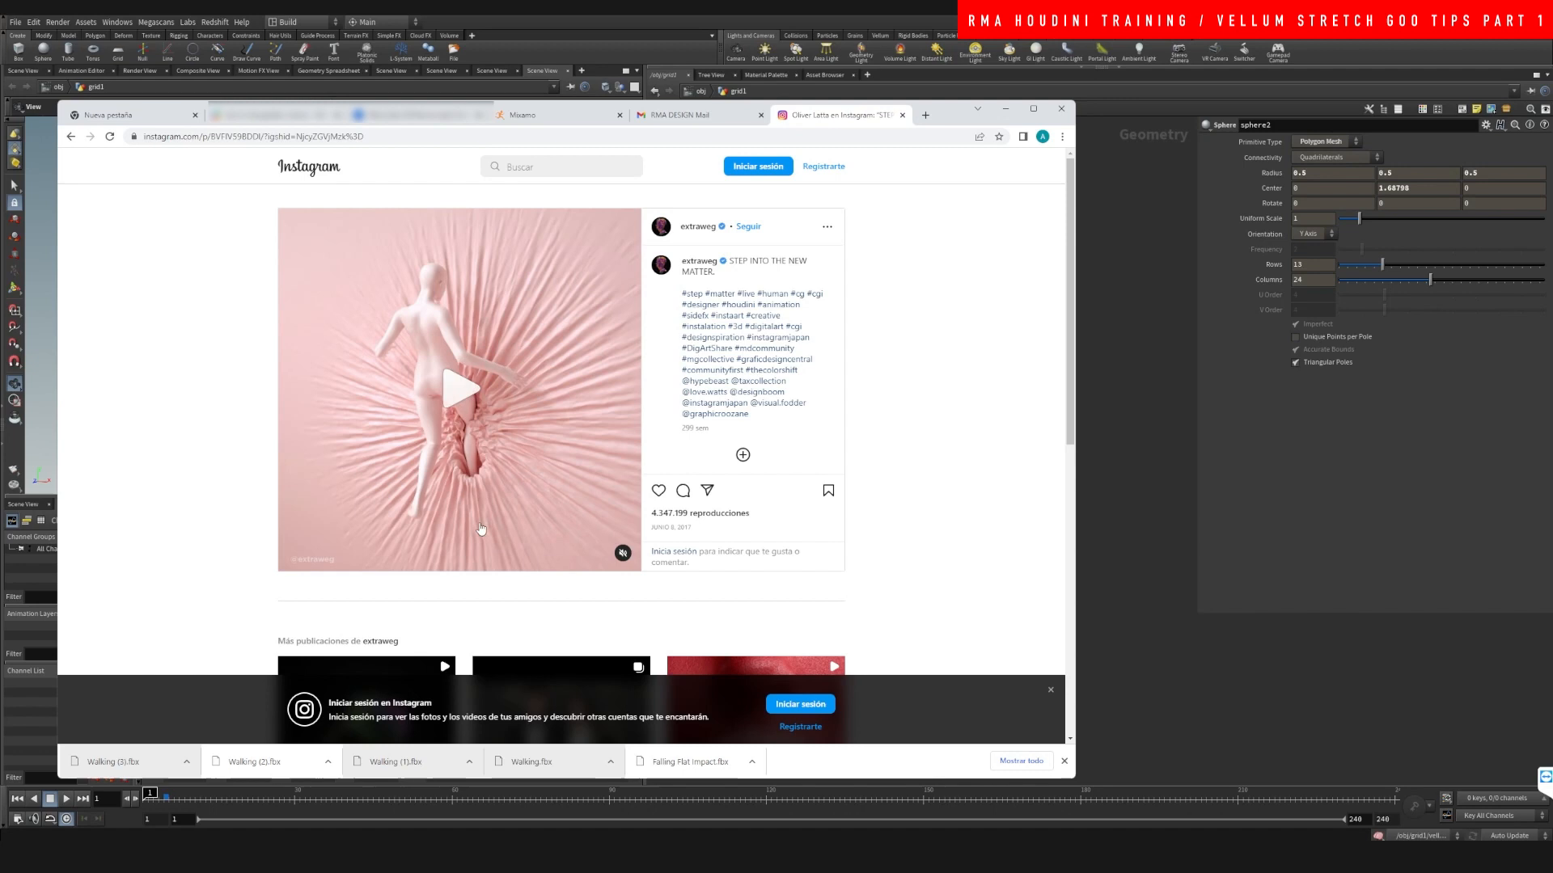
{"action": "mouse_move", "coordinate": [502, 455]}
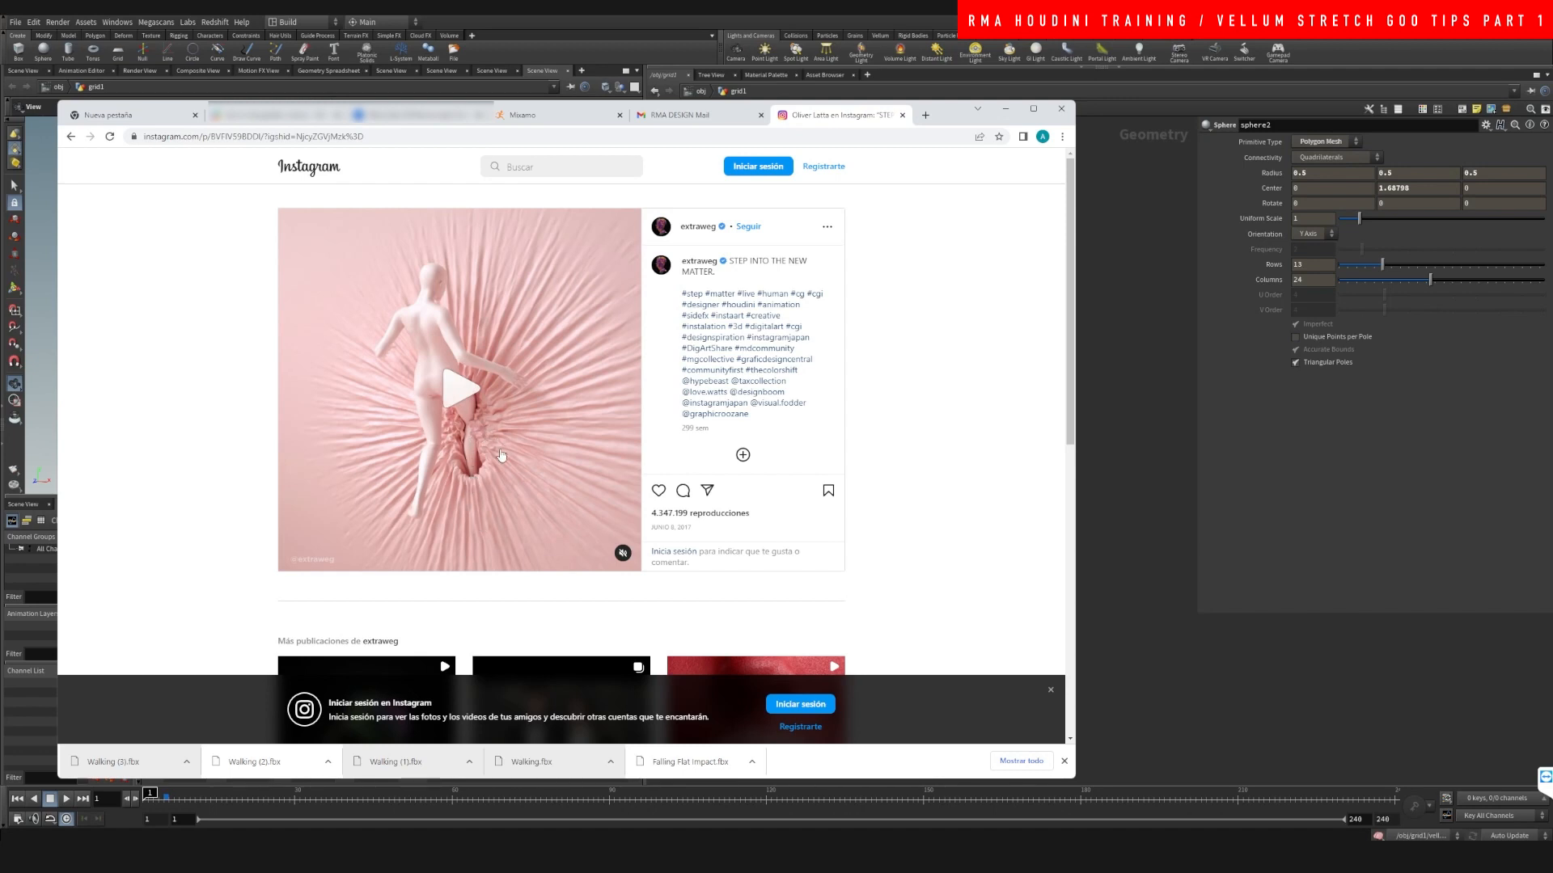
{"action": "mouse_move", "coordinate": [471, 393]}
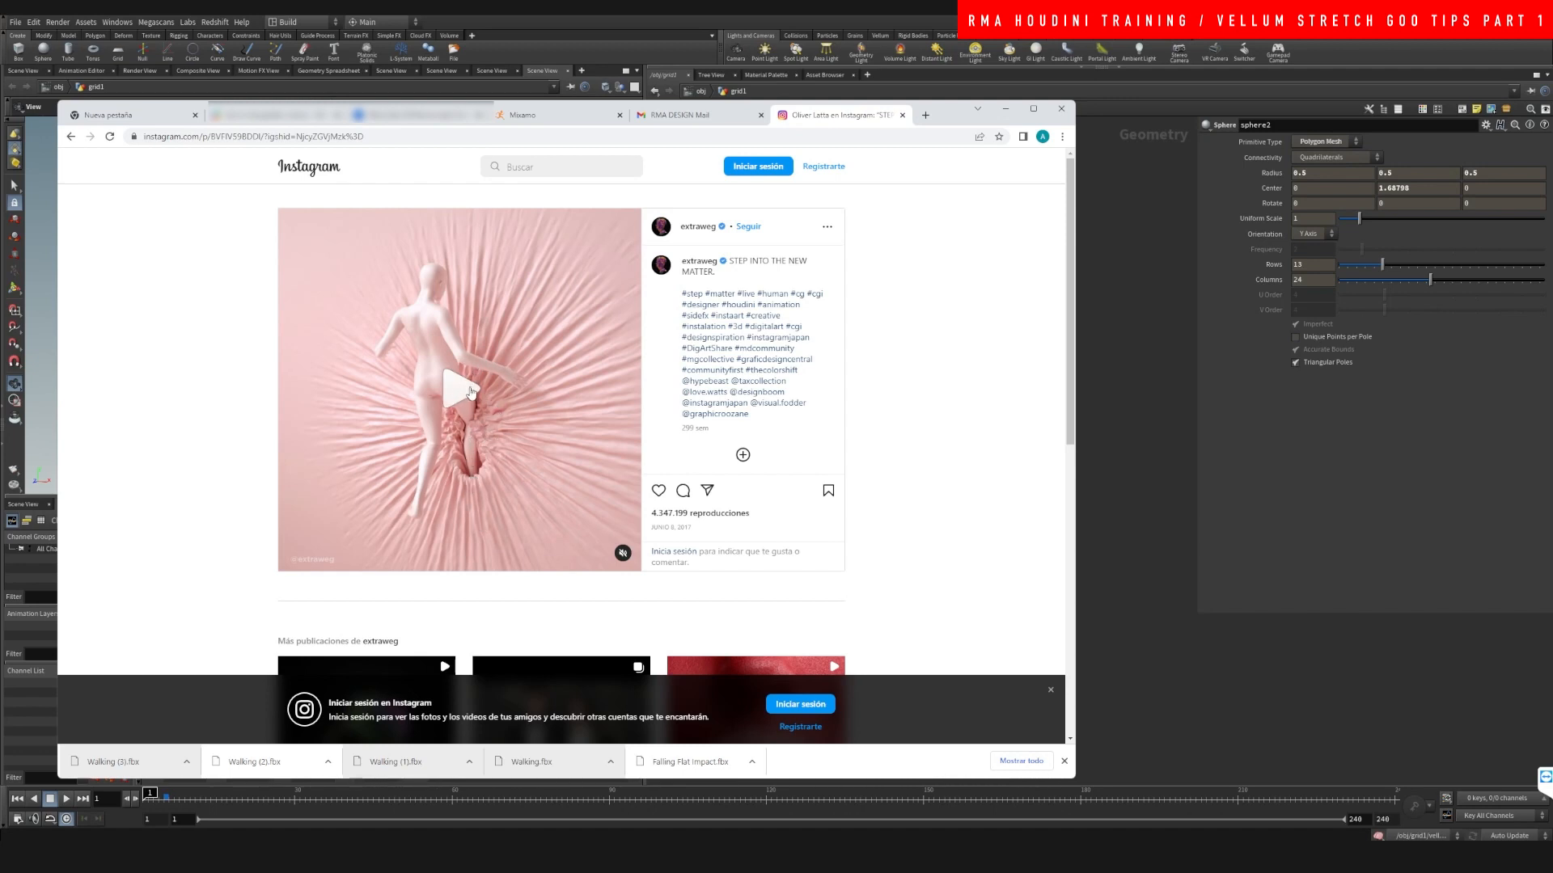
{"action": "mouse_move", "coordinate": [476, 498]}
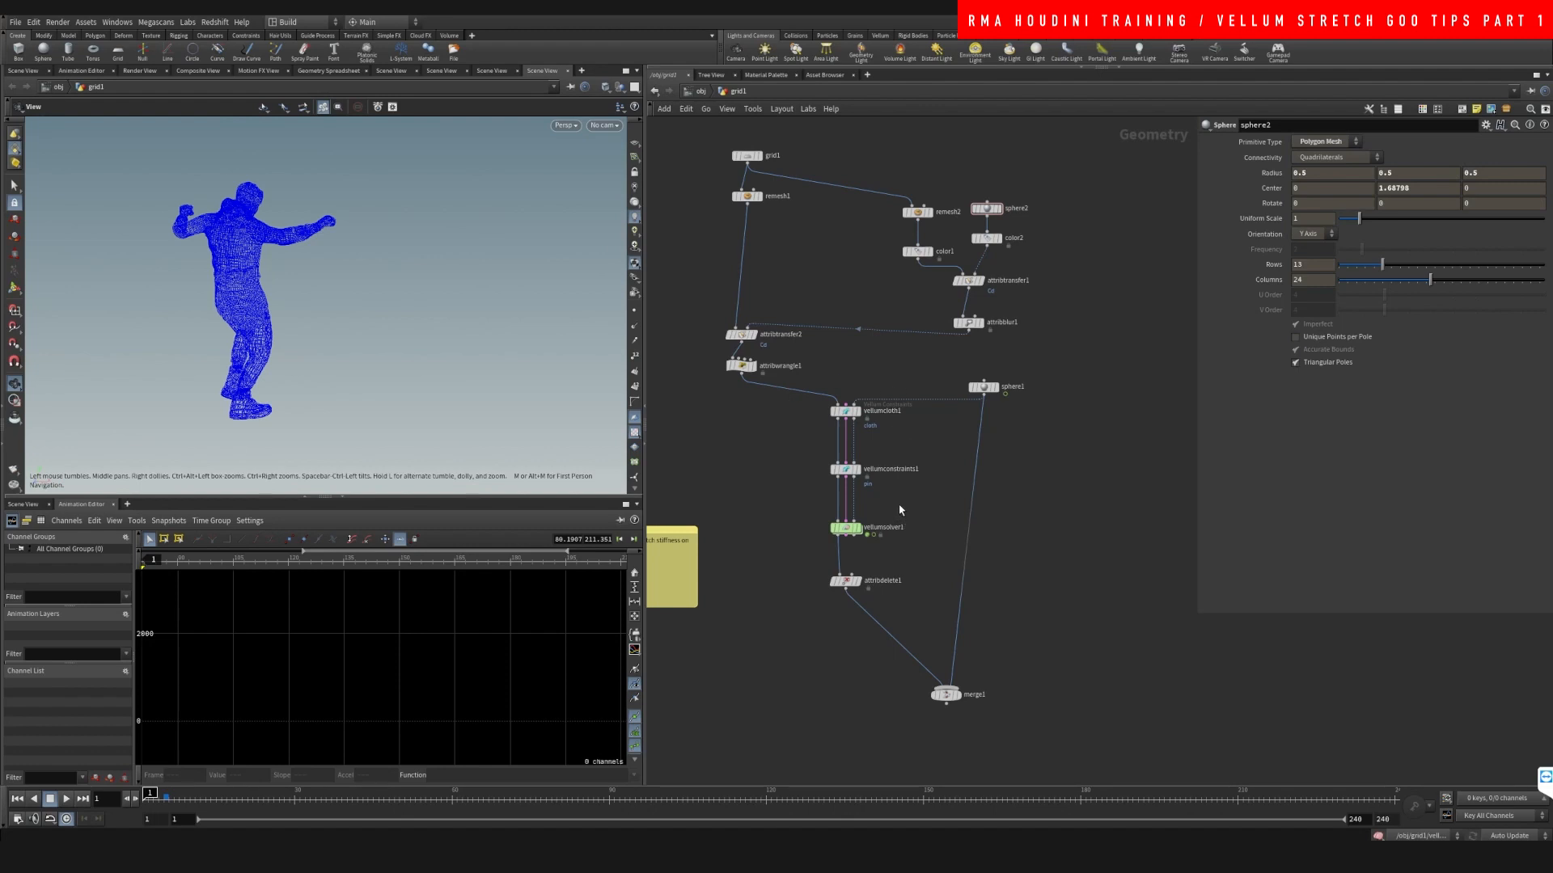
{"action": "mouse_move", "coordinate": [879, 359]}
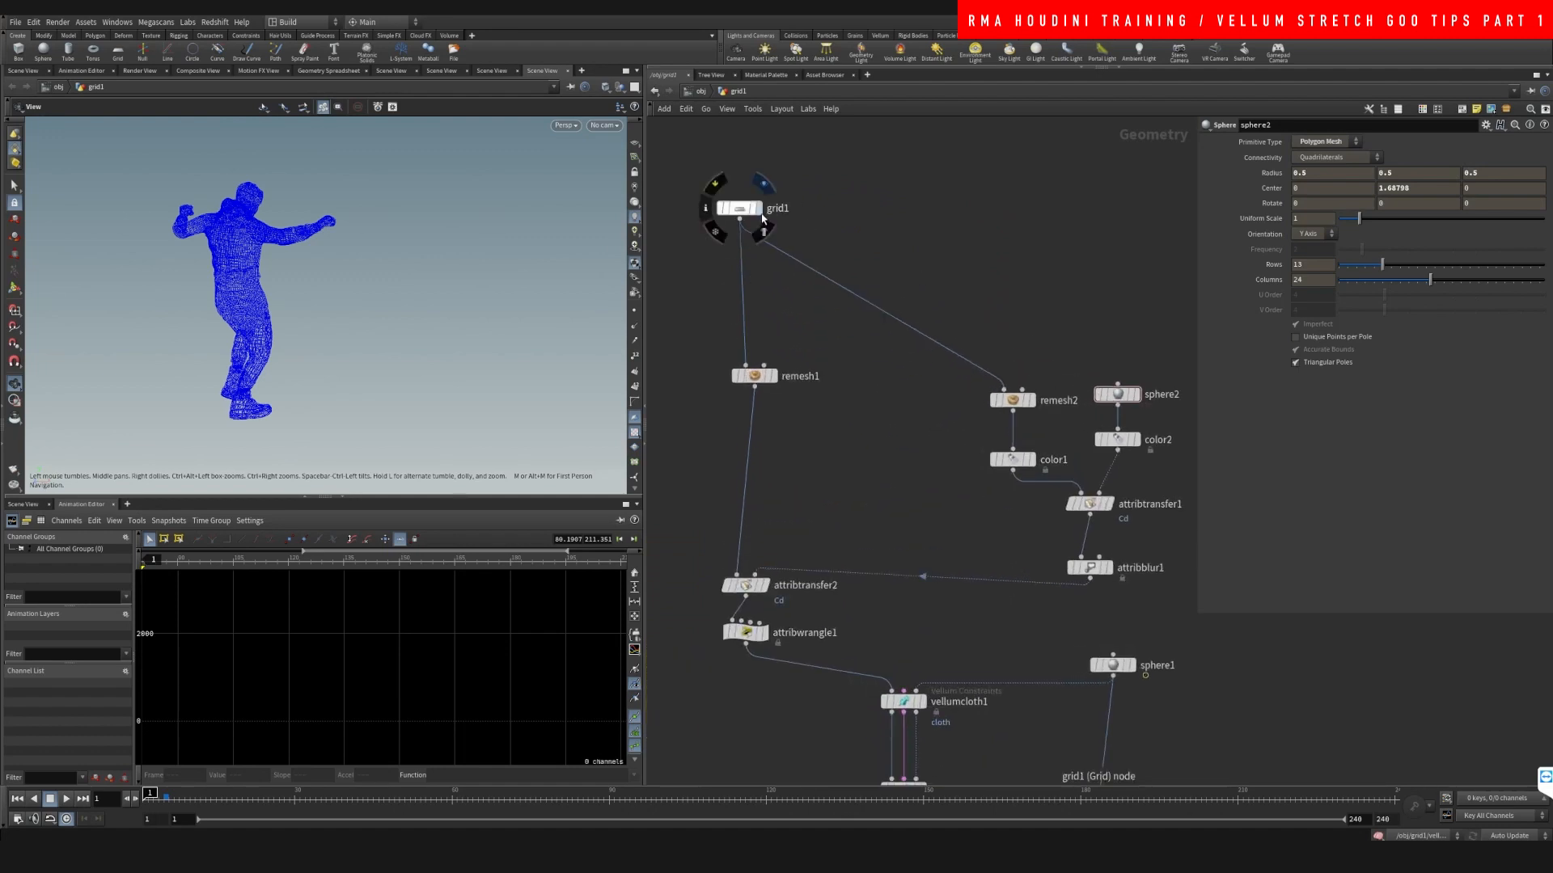
- Select grid1 and display merge1 to show the grid-and-sphere Vellum setup
{"action": "left_click", "coordinate": [735, 208]}
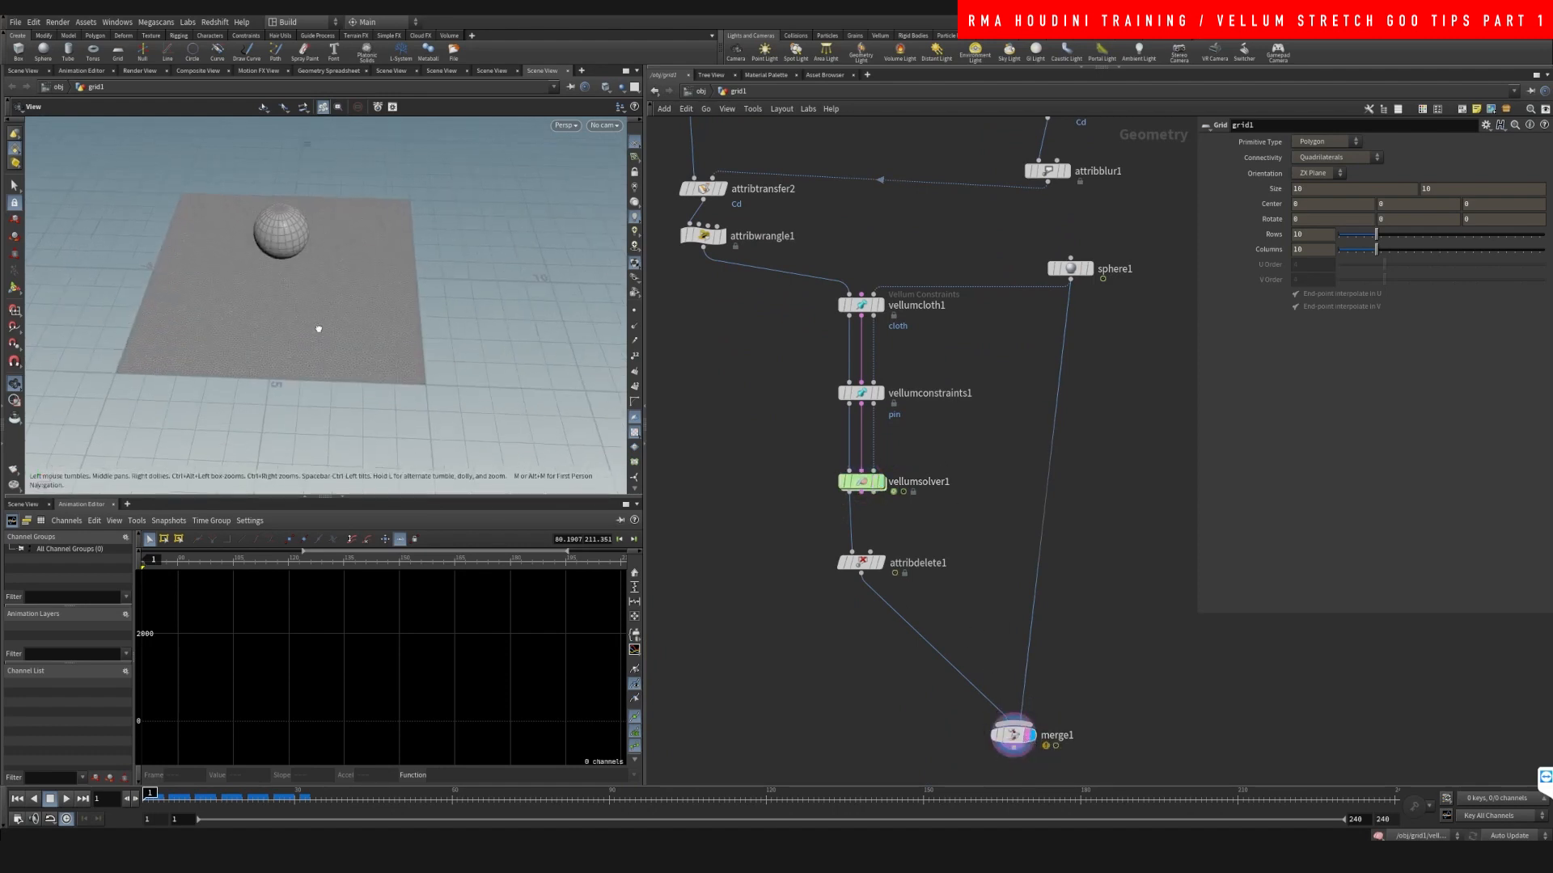
- Scrub the timeline to preview the sphere impact, then select vellumconstraints1
{"action": "left_click_drag", "start_coordinate": [149, 793], "coordinate": [216, 792]}
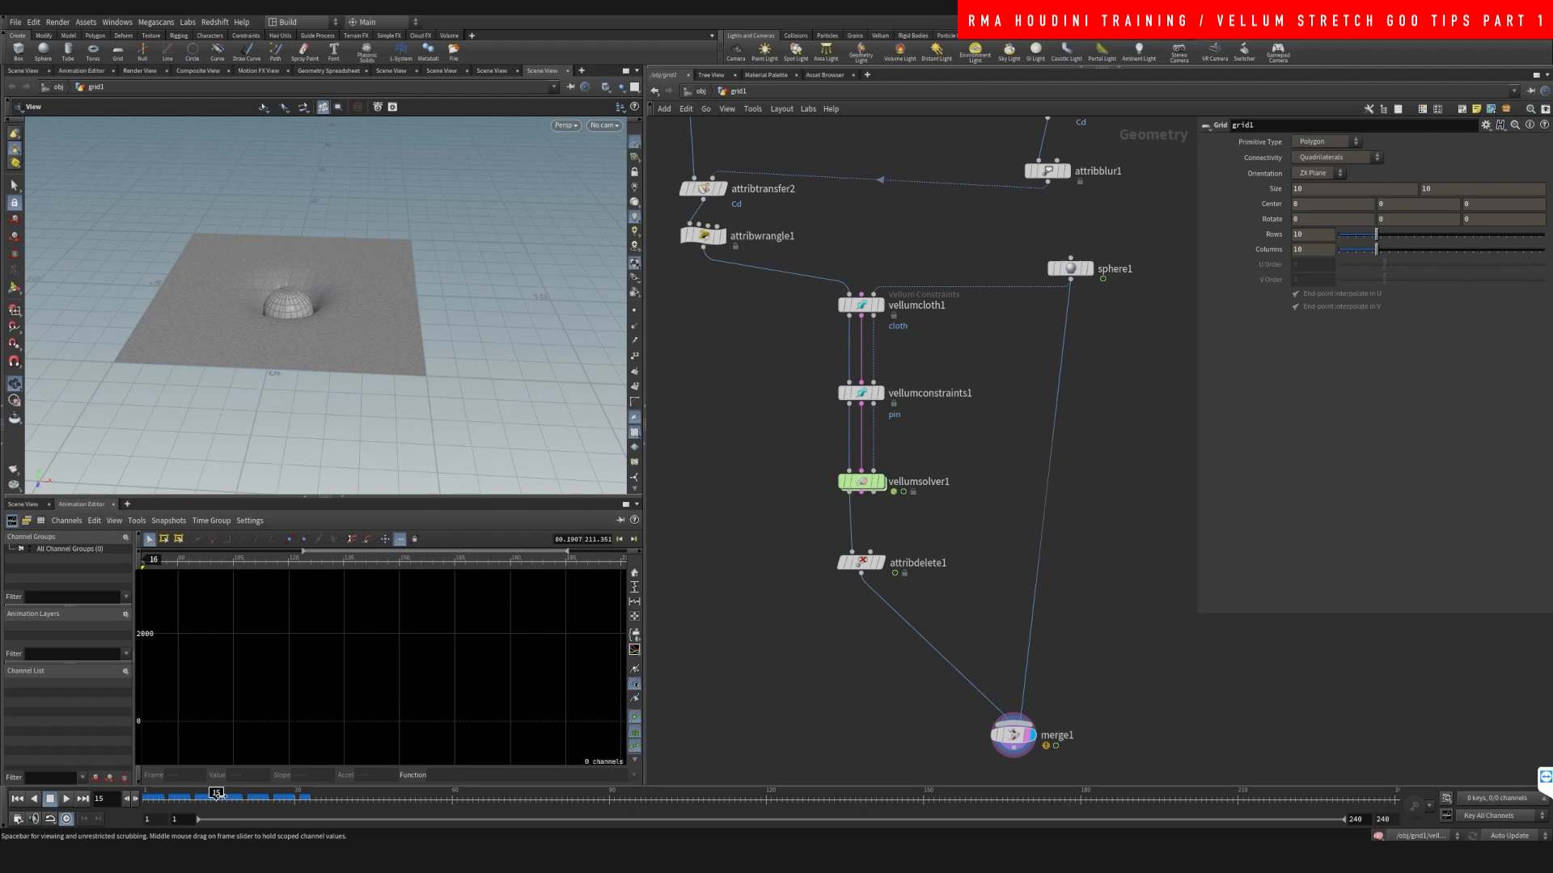
{"action": "left_click_drag", "start_coordinate": [216, 792], "coordinate": [252, 793]}
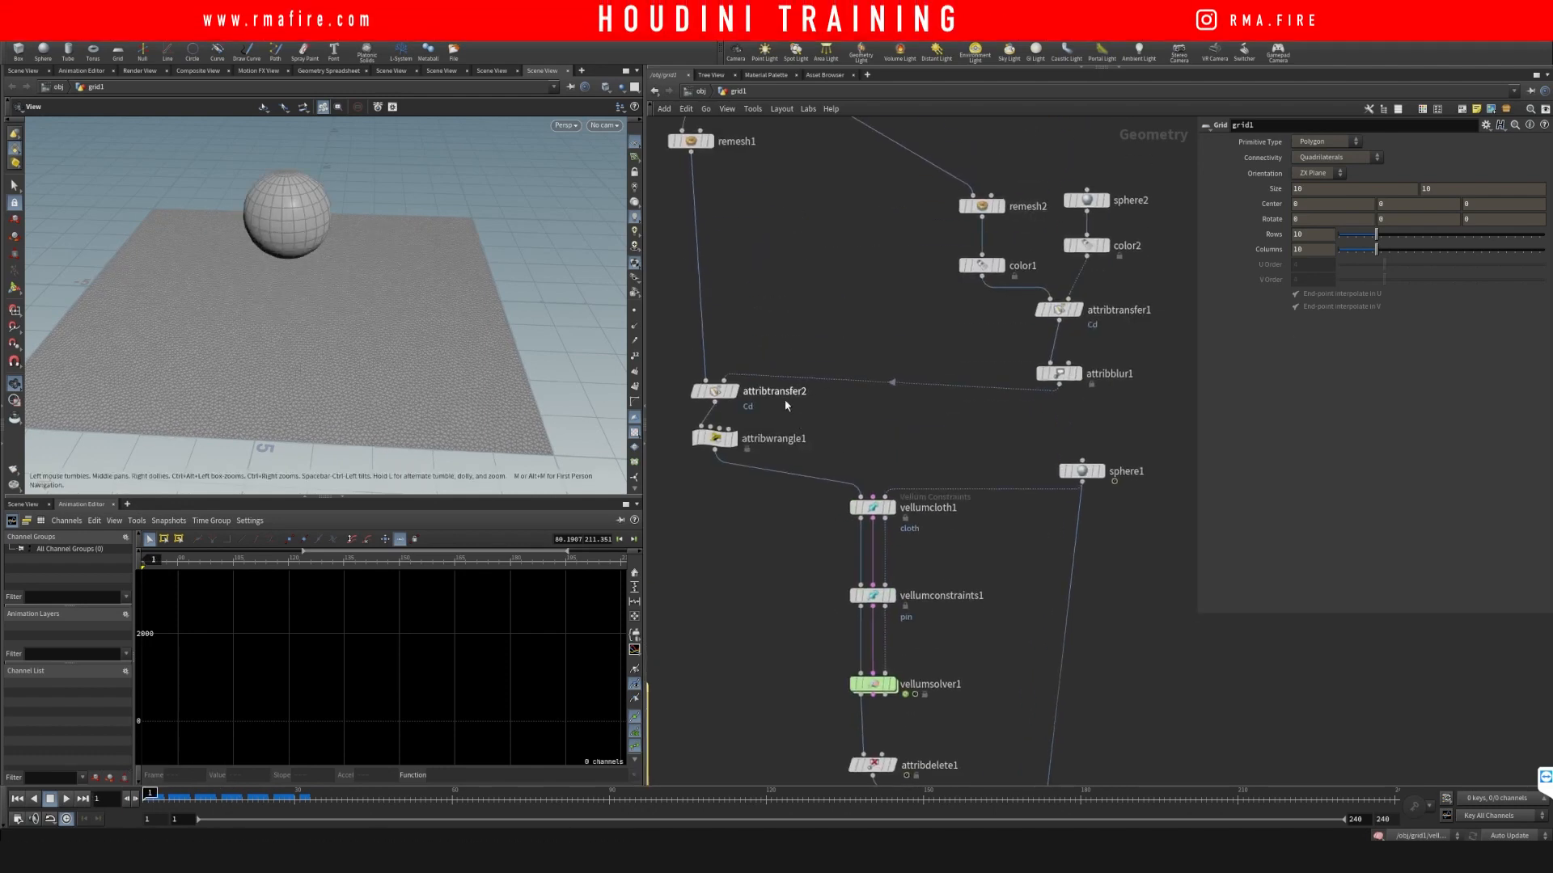
{"action": "left_click", "coordinate": [714, 391]}
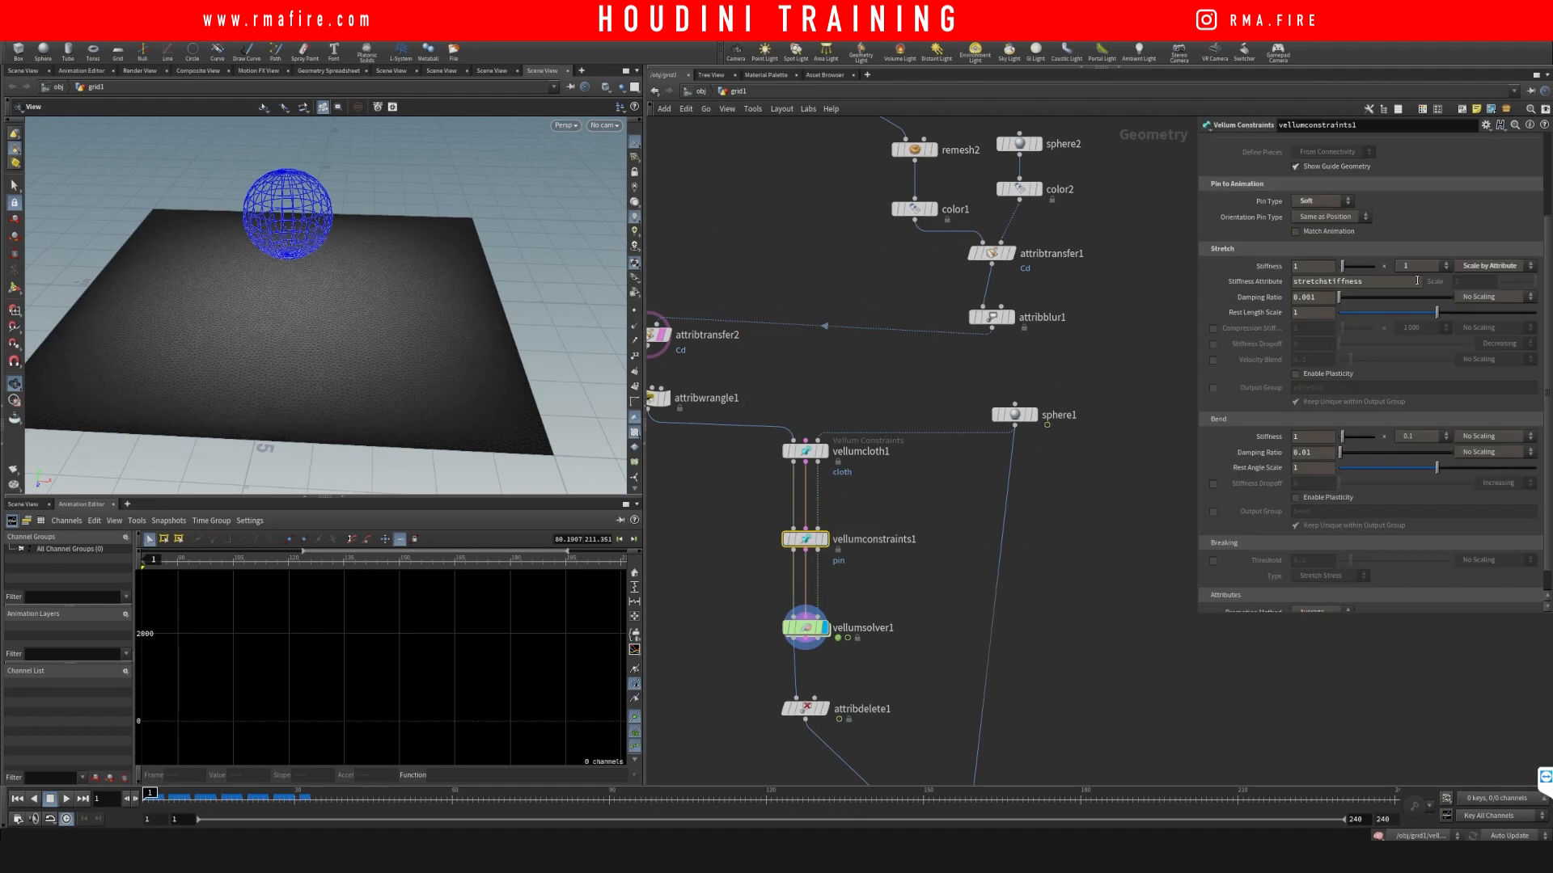
- Set the Stretch Stiffness multiplier to 100 and play the simulation
{"action": "left_click", "coordinate": [1382, 265]}
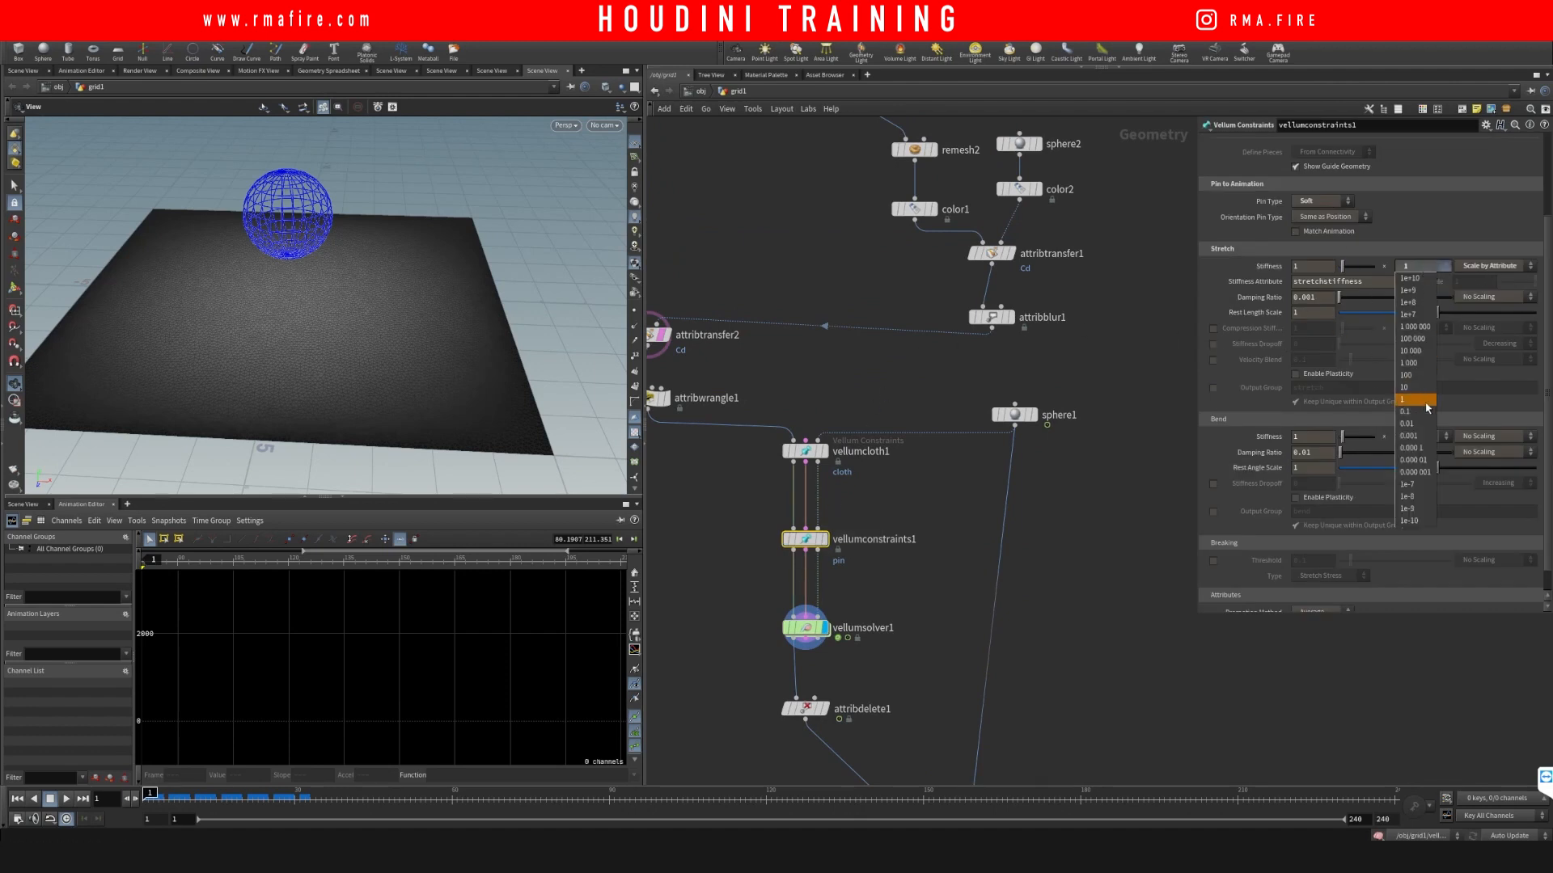
{"action": "left_click", "coordinate": [1406, 375]}
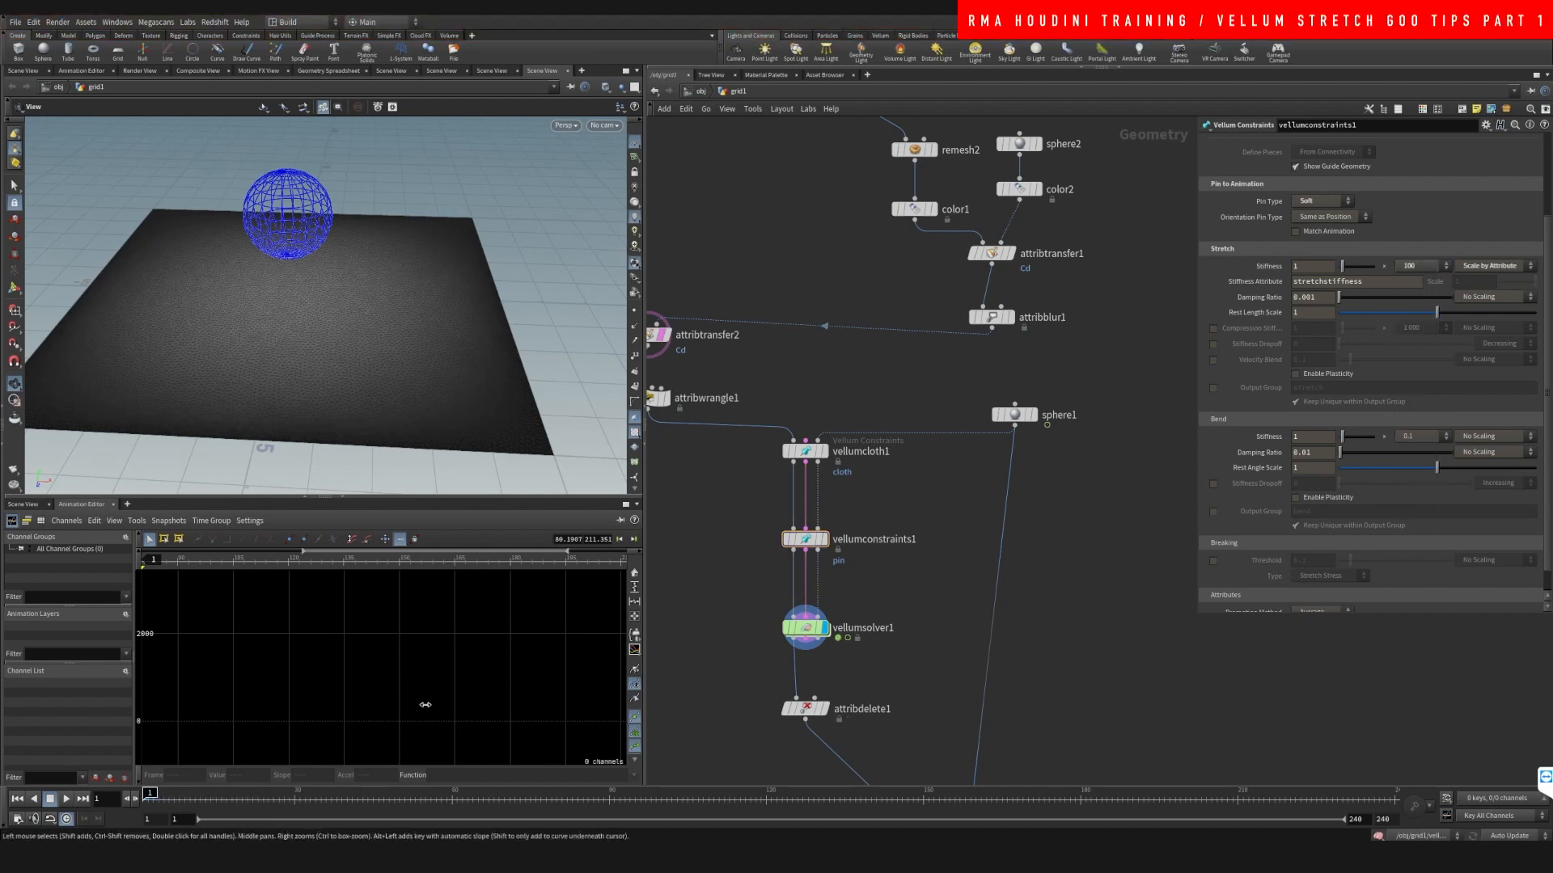
{"action": "left_click", "coordinate": [65, 798]}
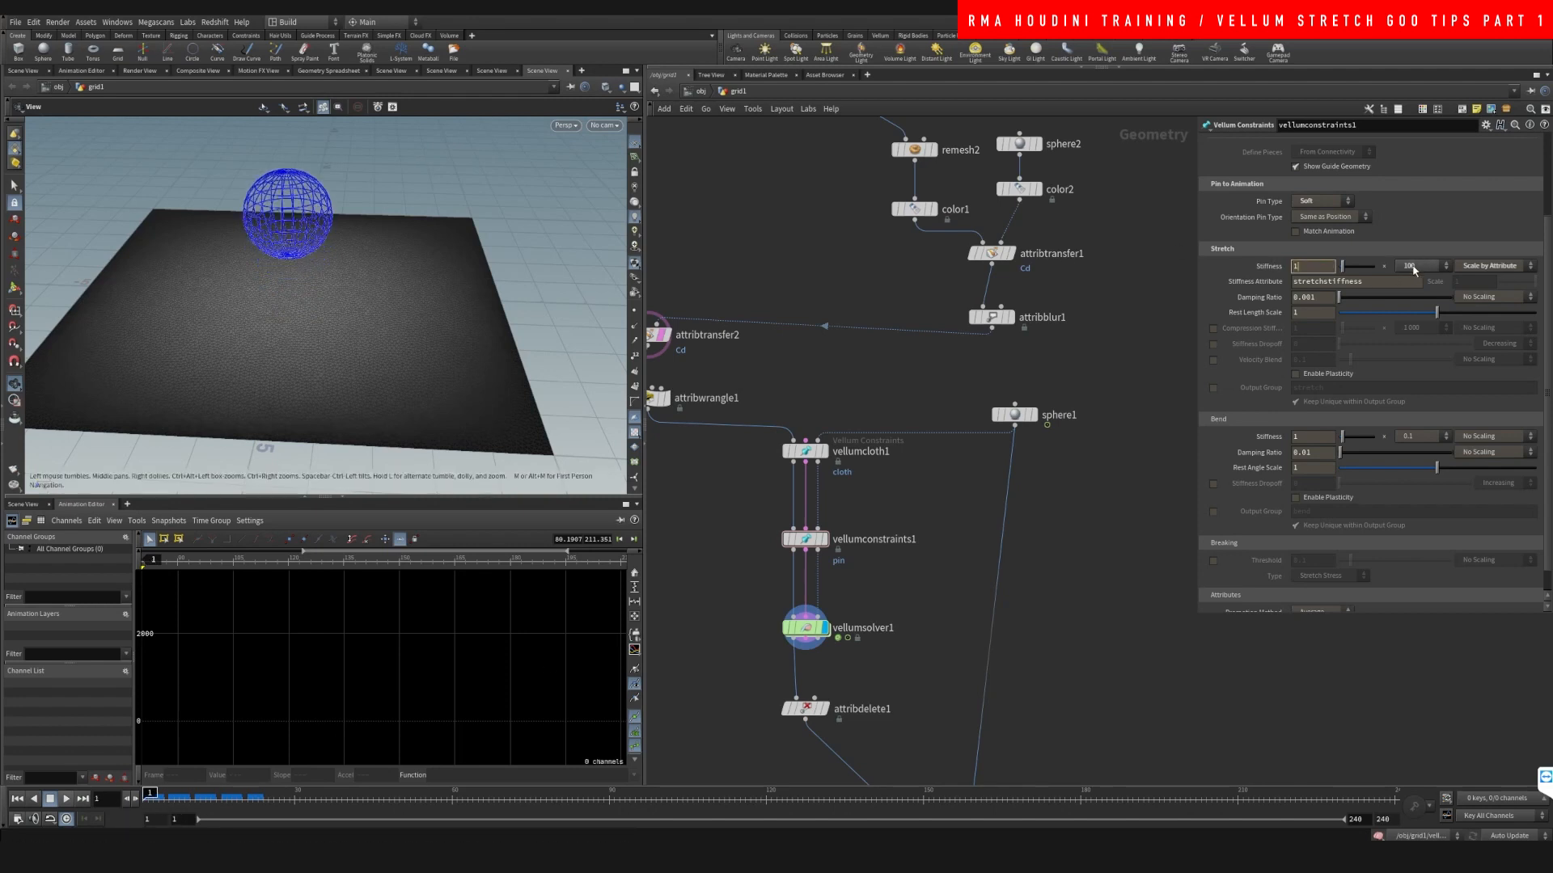
- Lower the Stretch Stiffness multiplier to 0.1 and replay the simulation
{"action": "left_click", "coordinate": [1416, 265]}
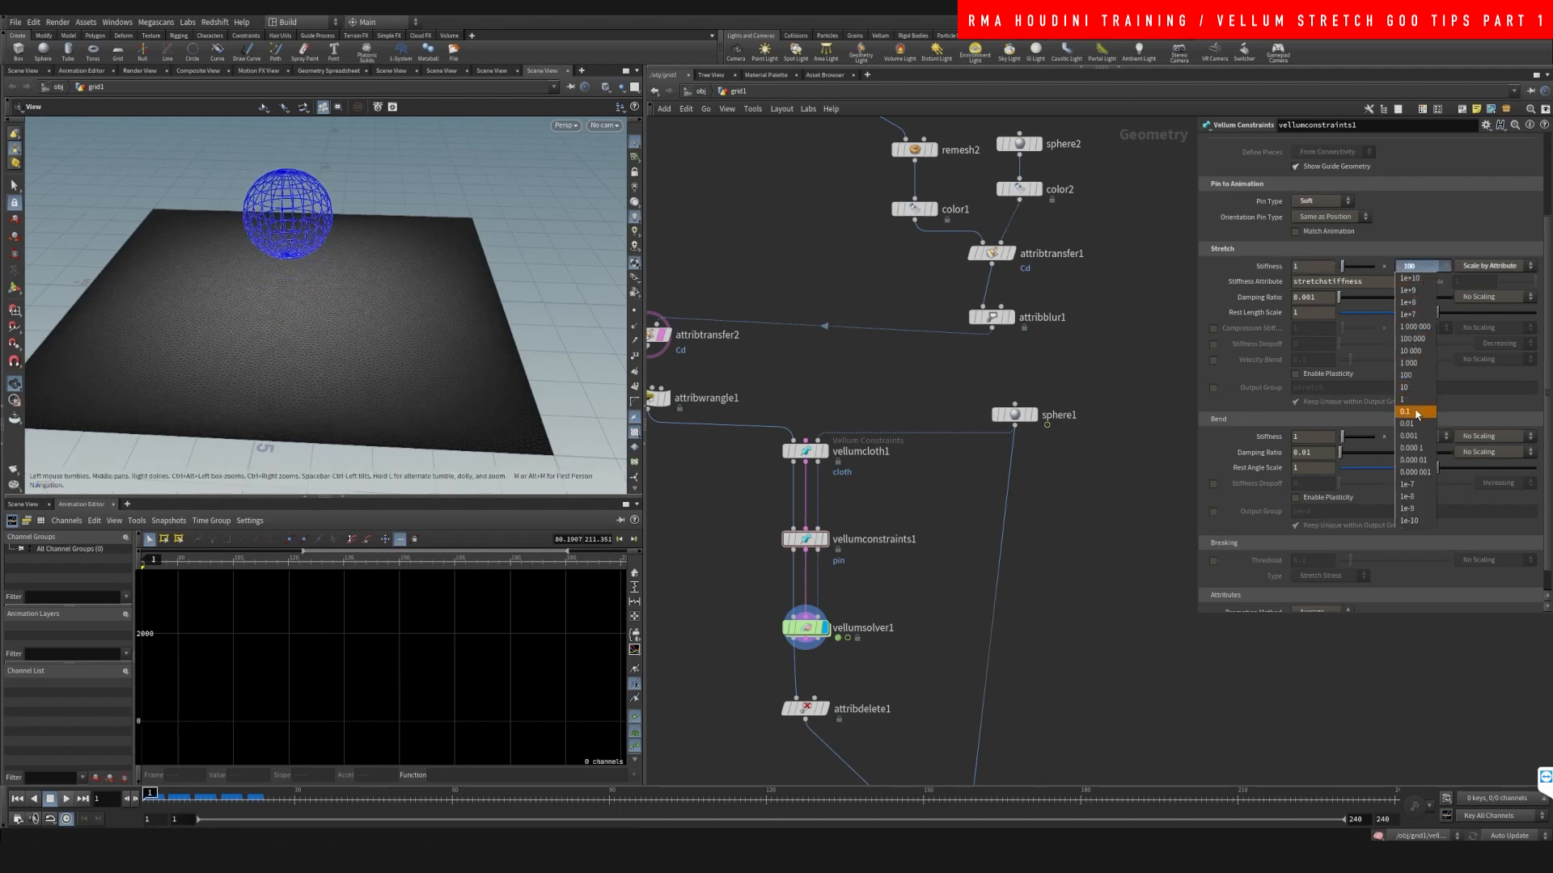
{"action": "left_click", "coordinate": [1405, 411]}
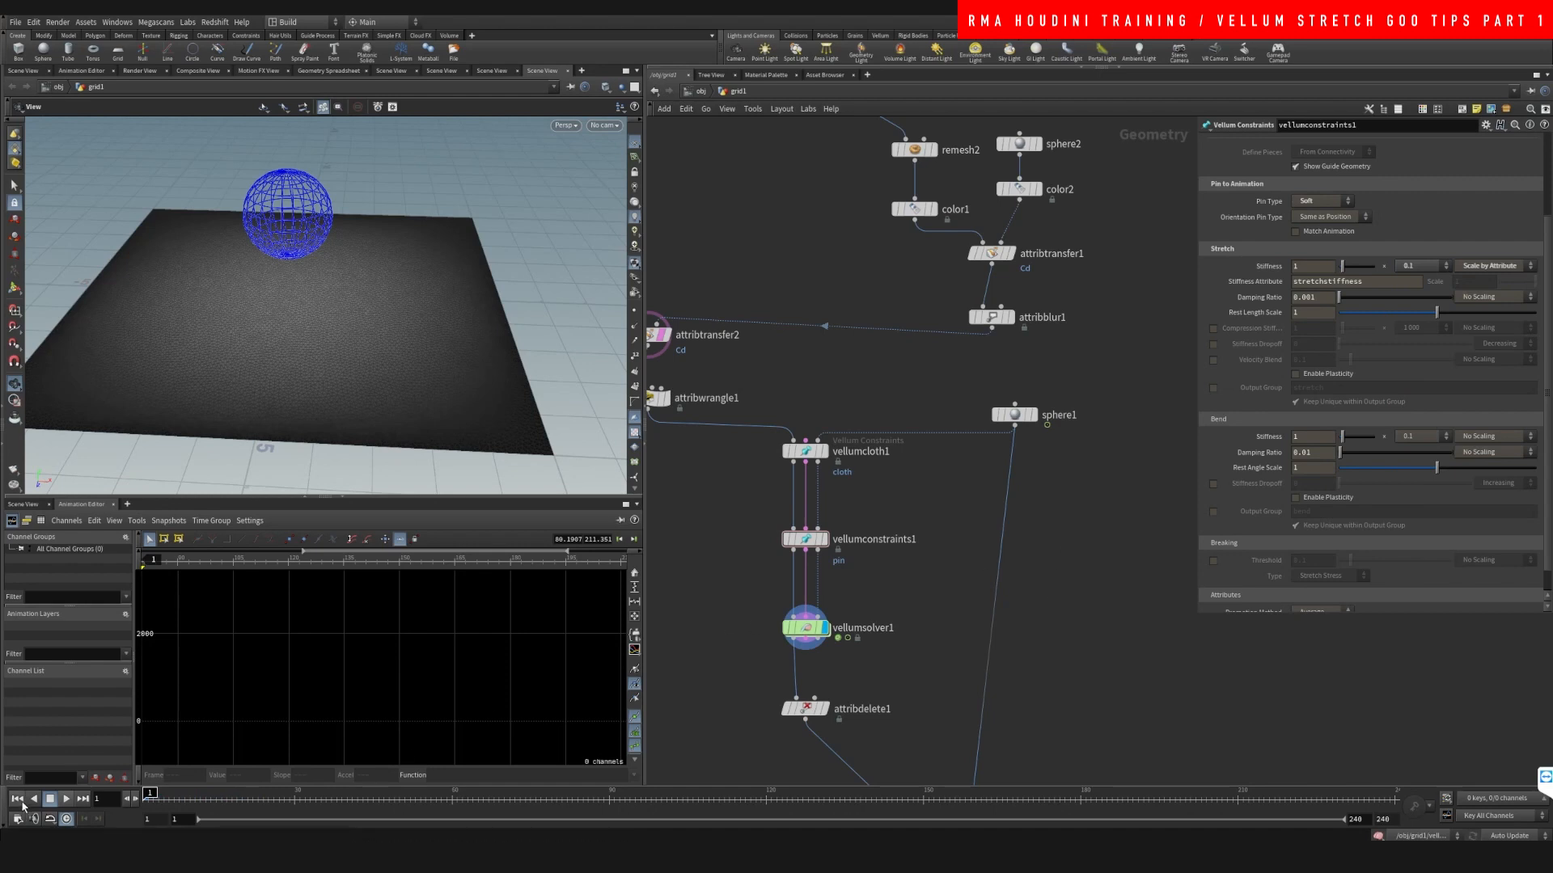
{"action": "left_click", "coordinate": [63, 798]}
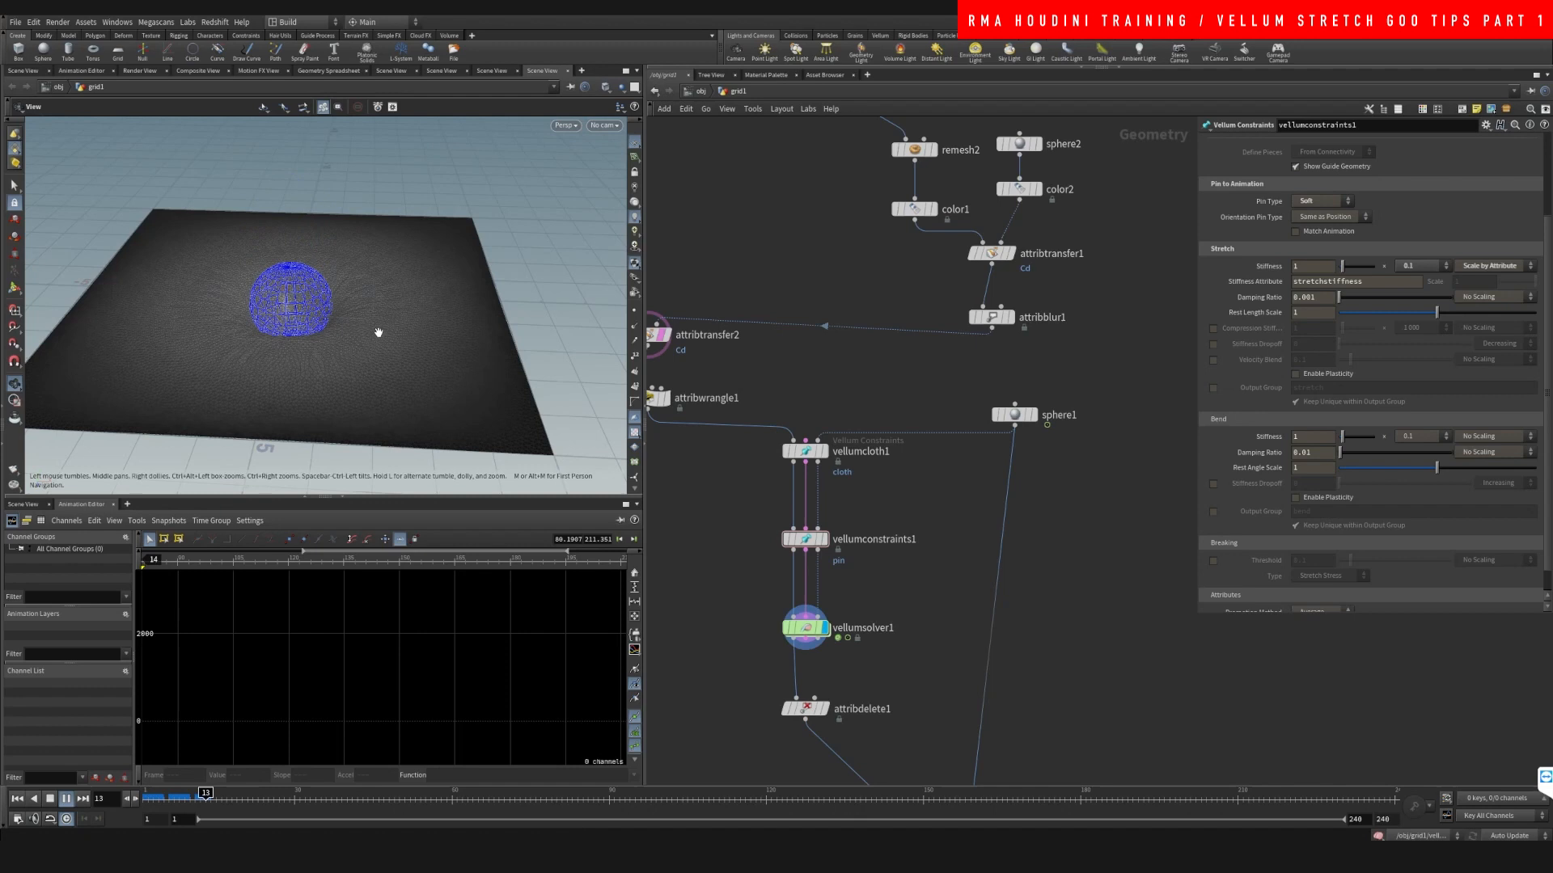
{"action": "left_click", "coordinate": [49, 799]}
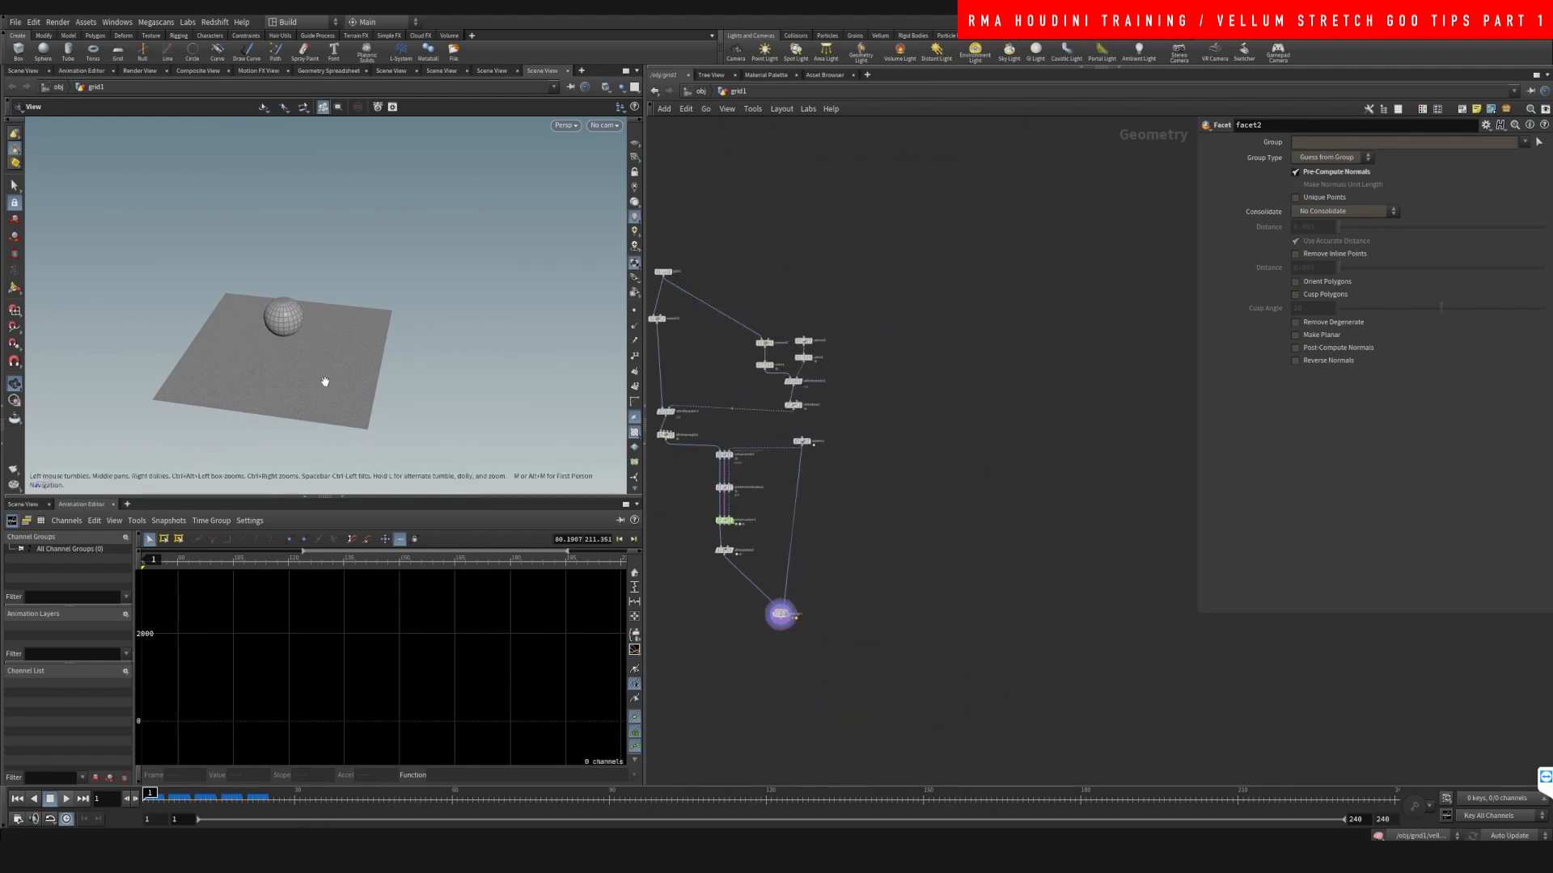
- Wire grid4, remesh, colour and sphere nodes into attribtransfer3 with Blend Width 5.03
{"action": "key", "text": "tab"}
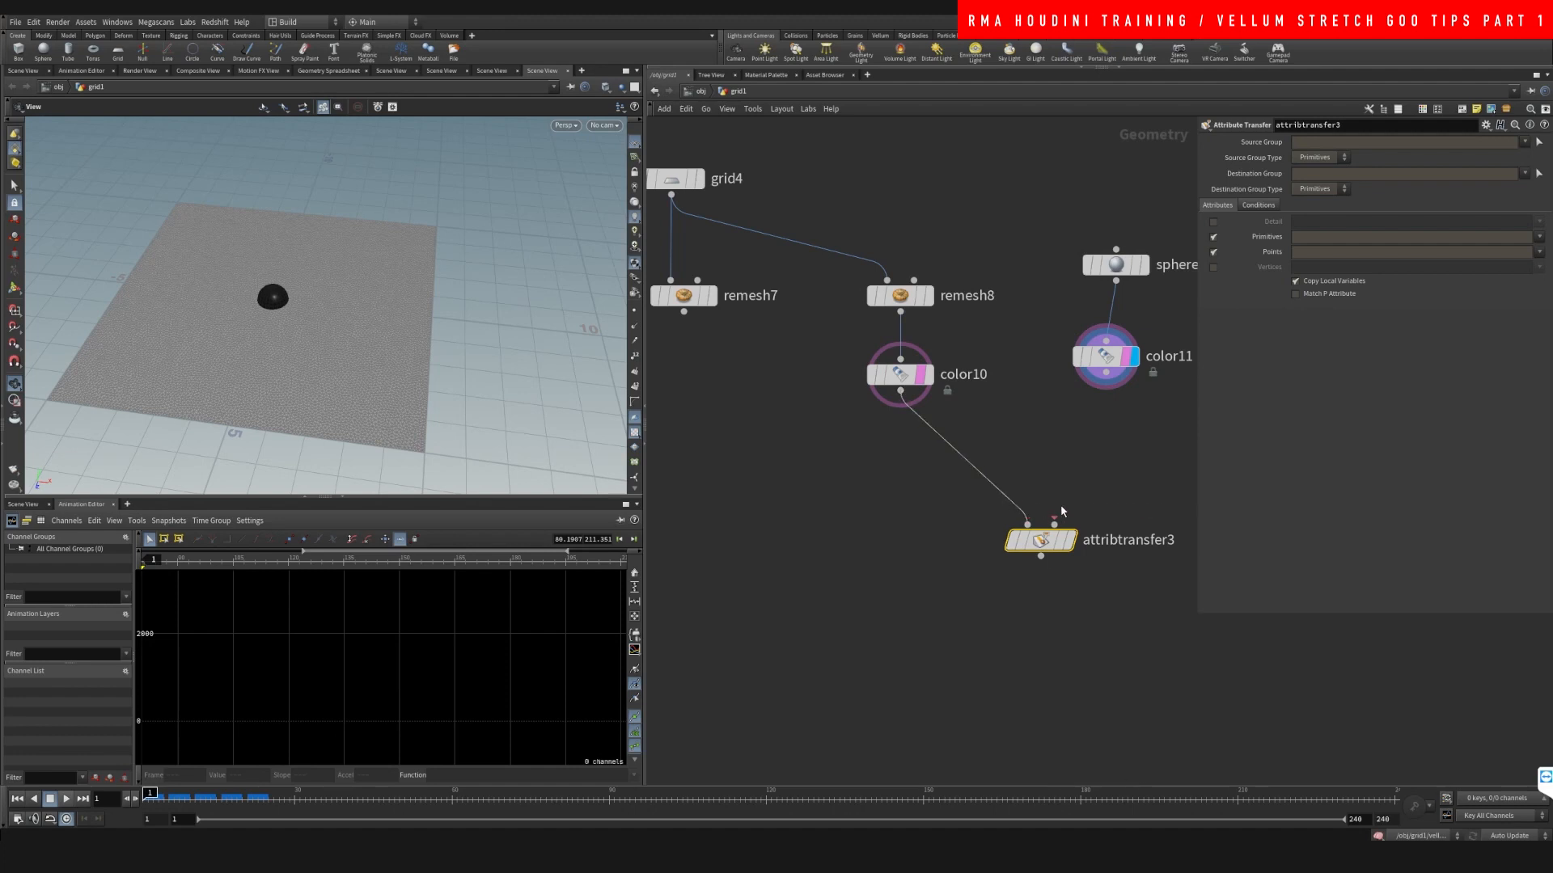
{"action": "left_click_drag", "start_coordinate": [1040, 540], "coordinate": [970, 551]}
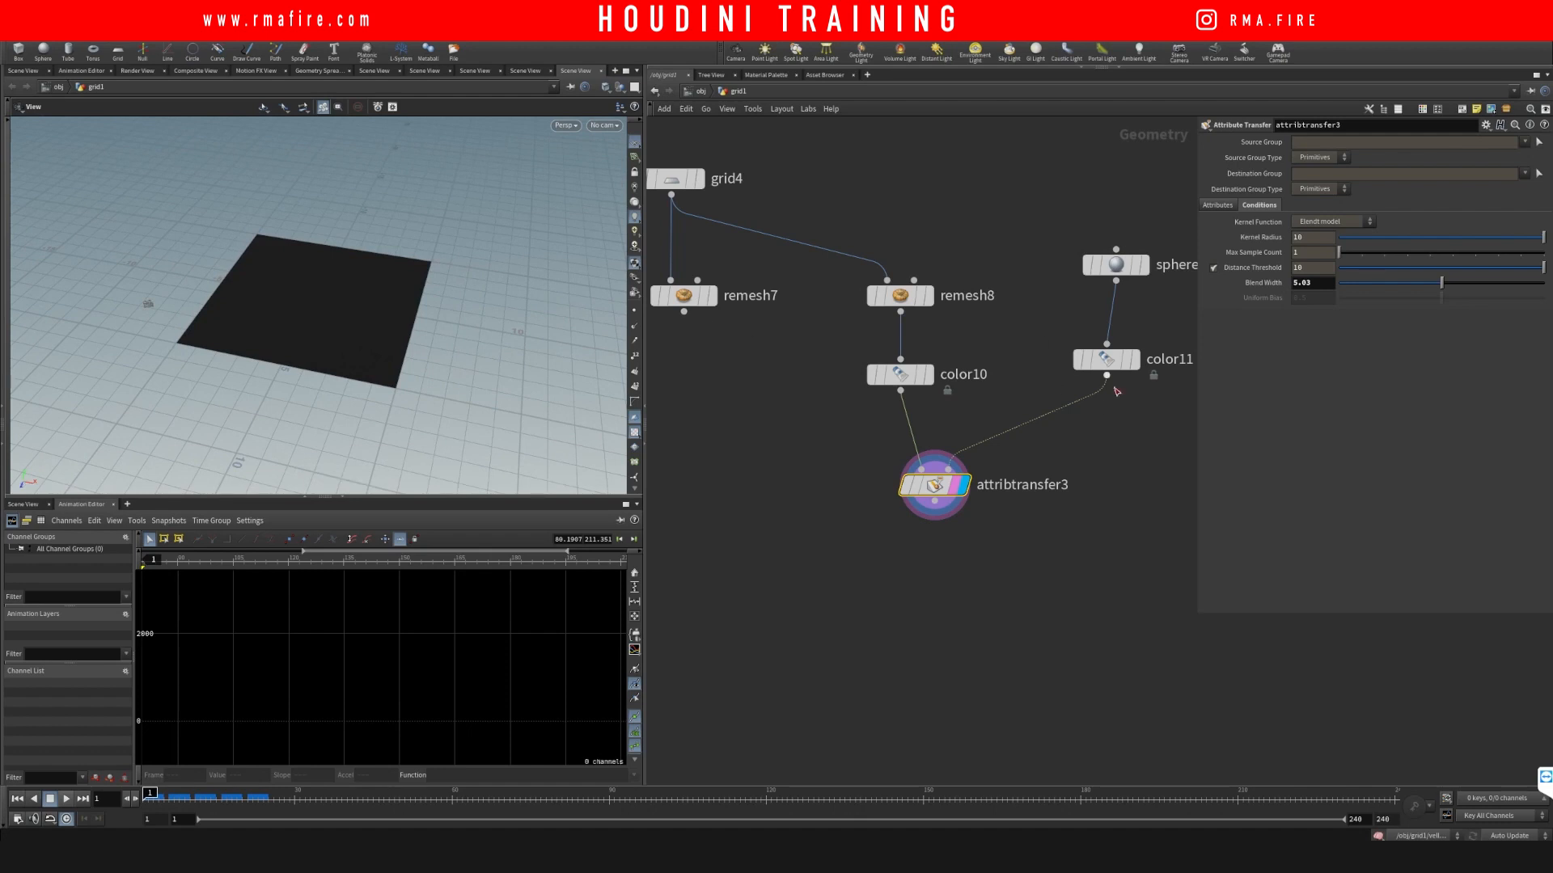
- Set attribtransfer3 Distance Threshold 0.68 and Blend Width 3.02, then add an Attribute Blur on Cd
{"action": "left_click_drag", "start_coordinate": [1442, 282], "coordinate": [1345, 282]}
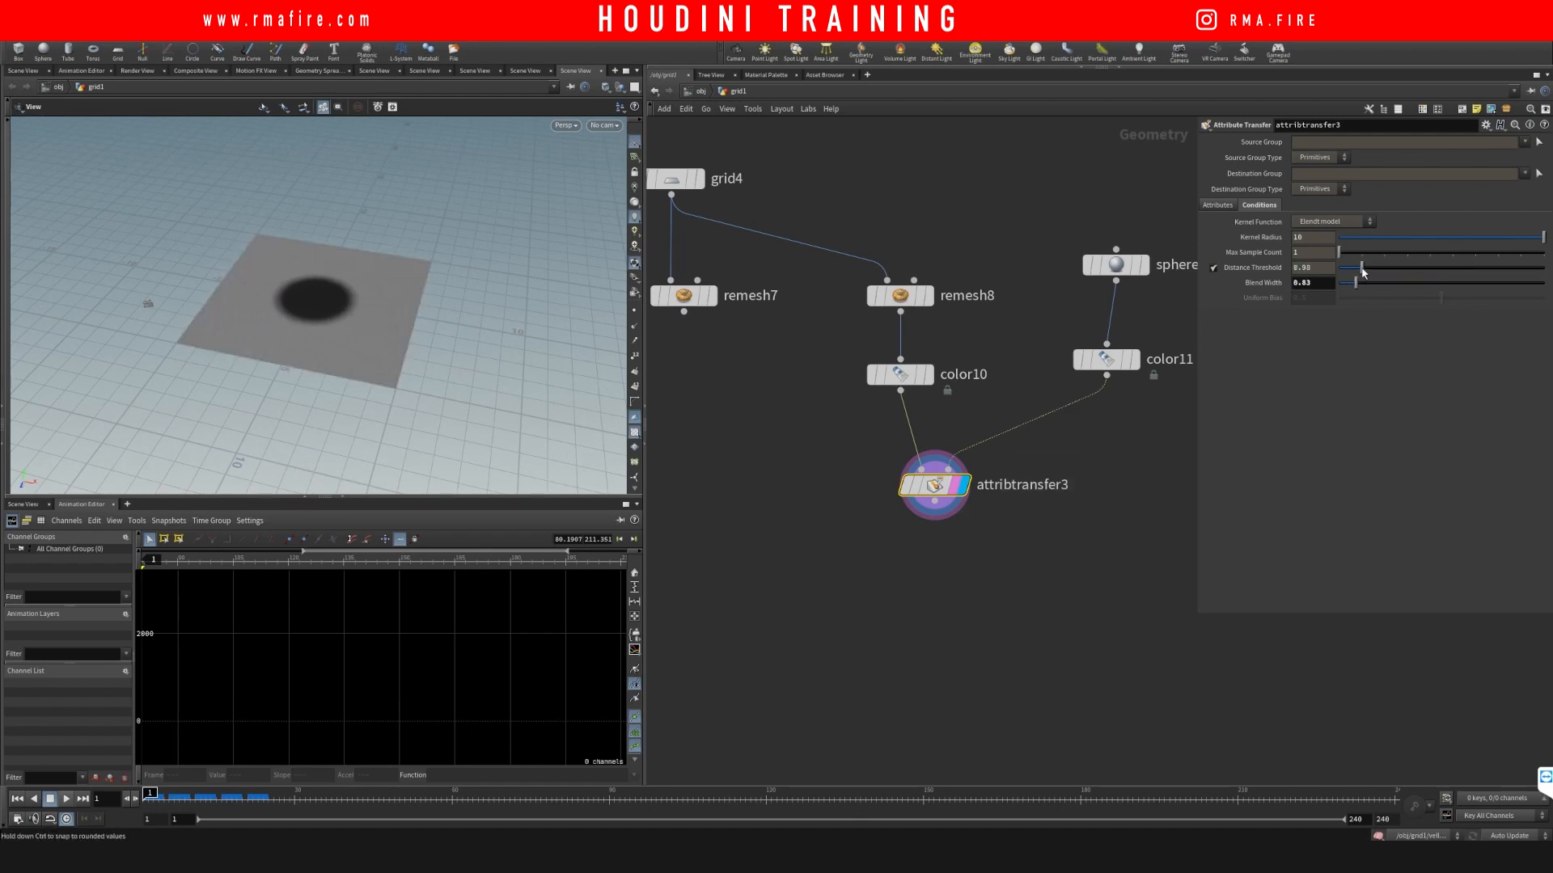
{"action": "left_click_drag", "start_coordinate": [1362, 282], "coordinate": [1404, 282]}
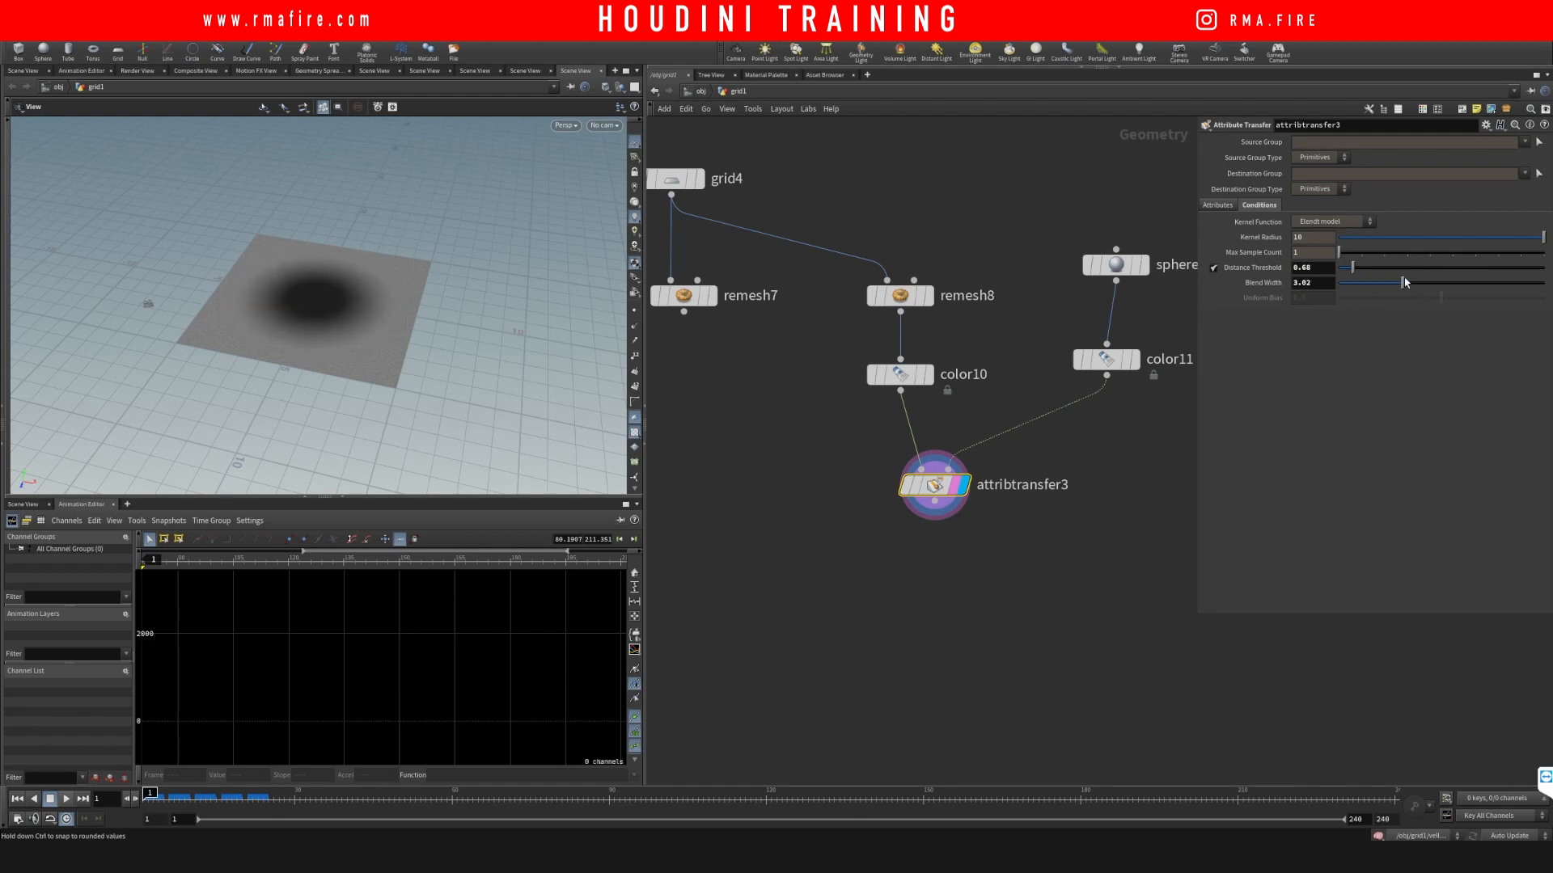
{"action": "left_click_drag", "start_coordinate": [1404, 282], "coordinate": [1436, 282]}
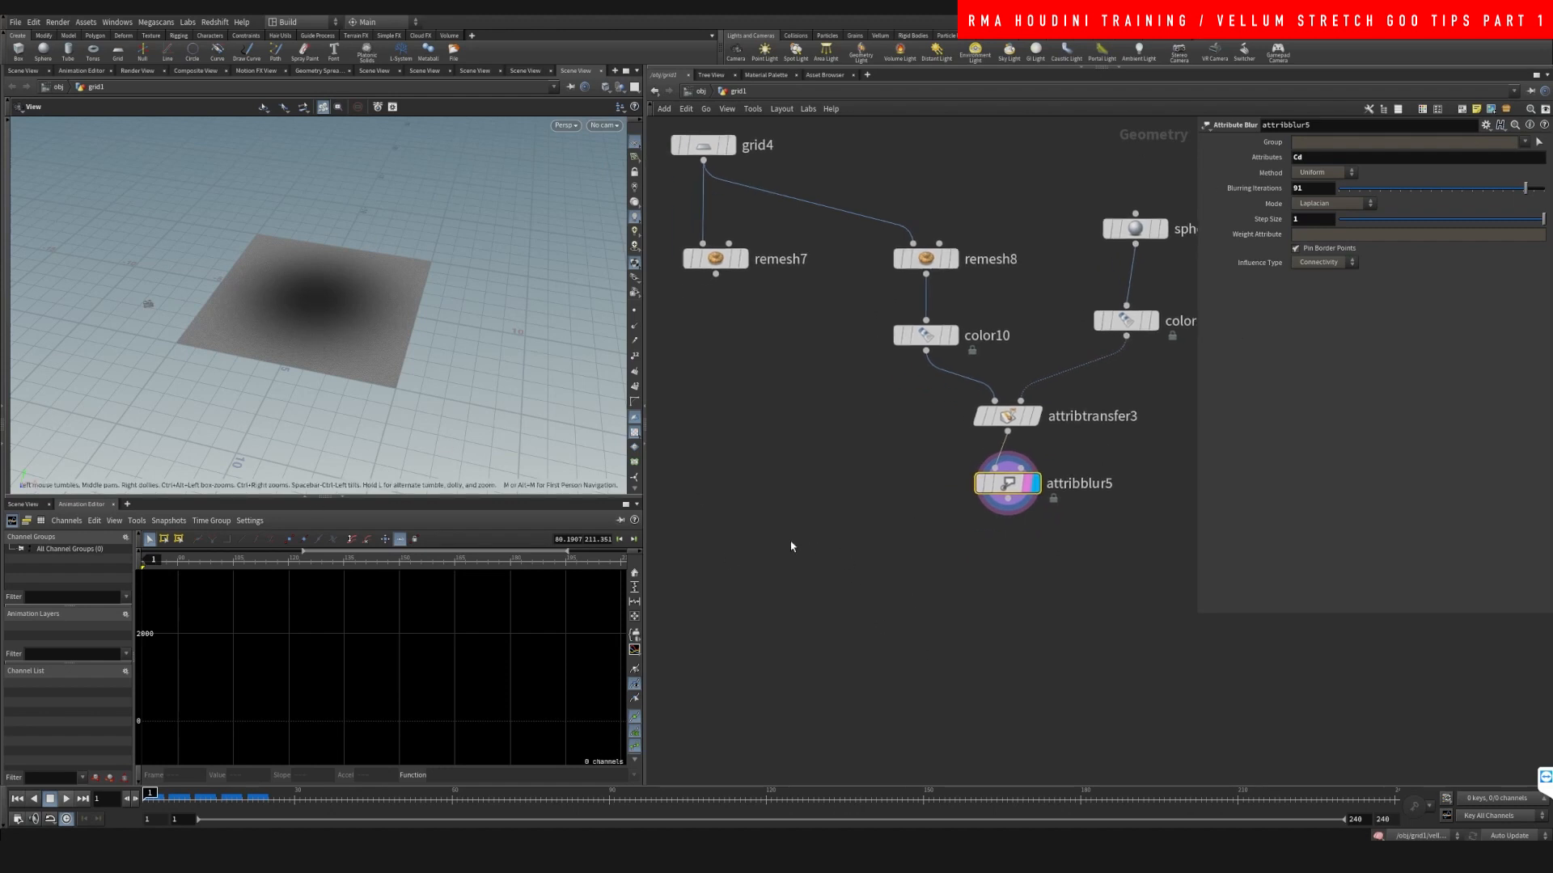
{"action": "key", "text": "tab"}
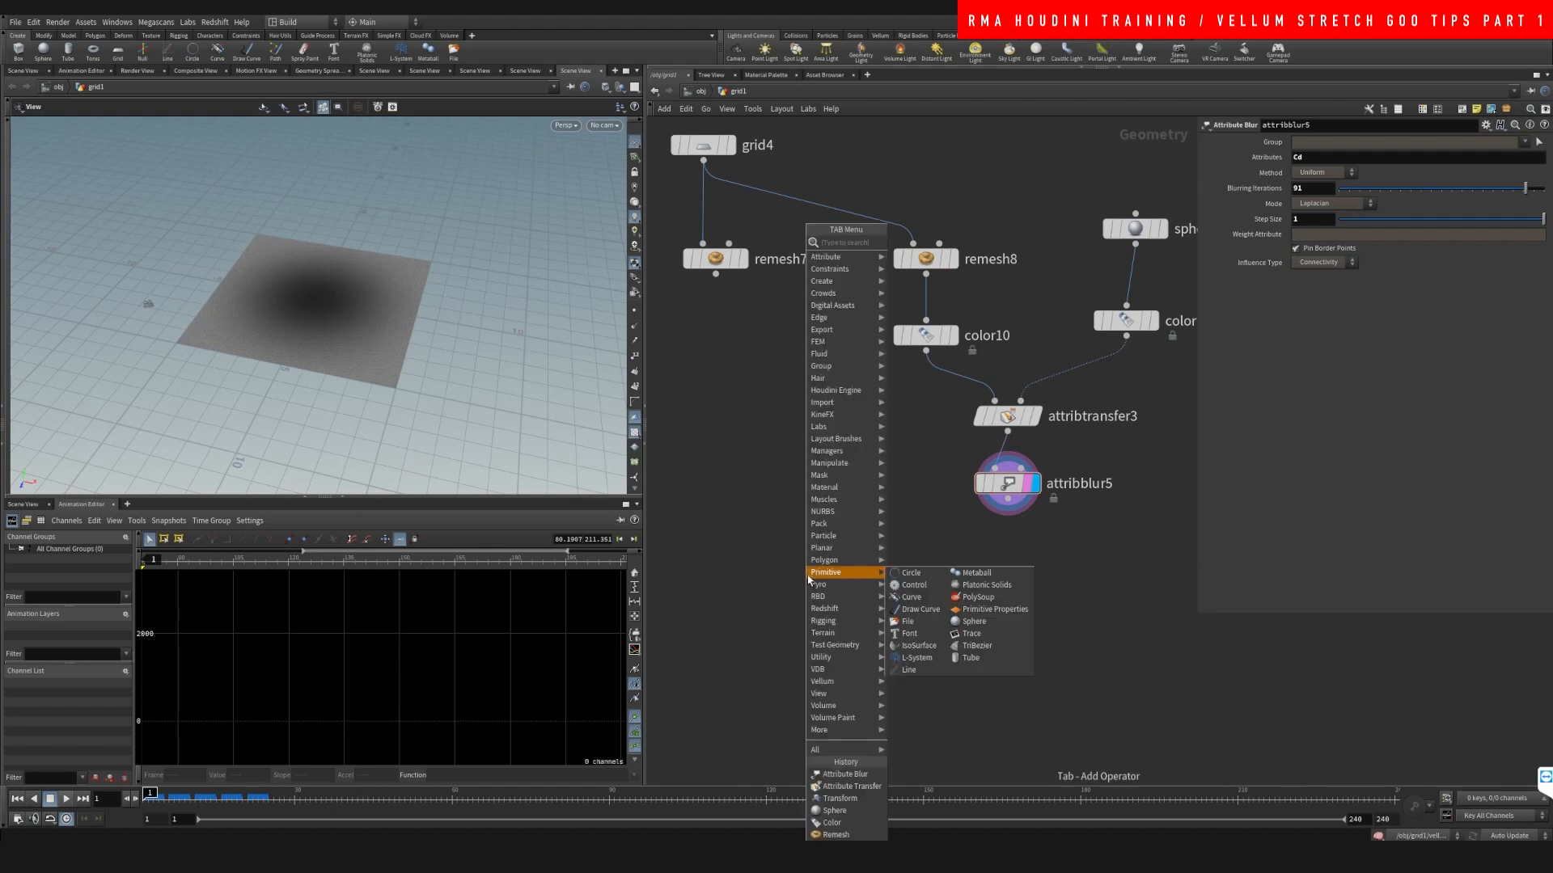
- Add attribtransfer6 from remesh7 and the blur, with vellumcloth4 below it
{"action": "type", "text": "attra"}
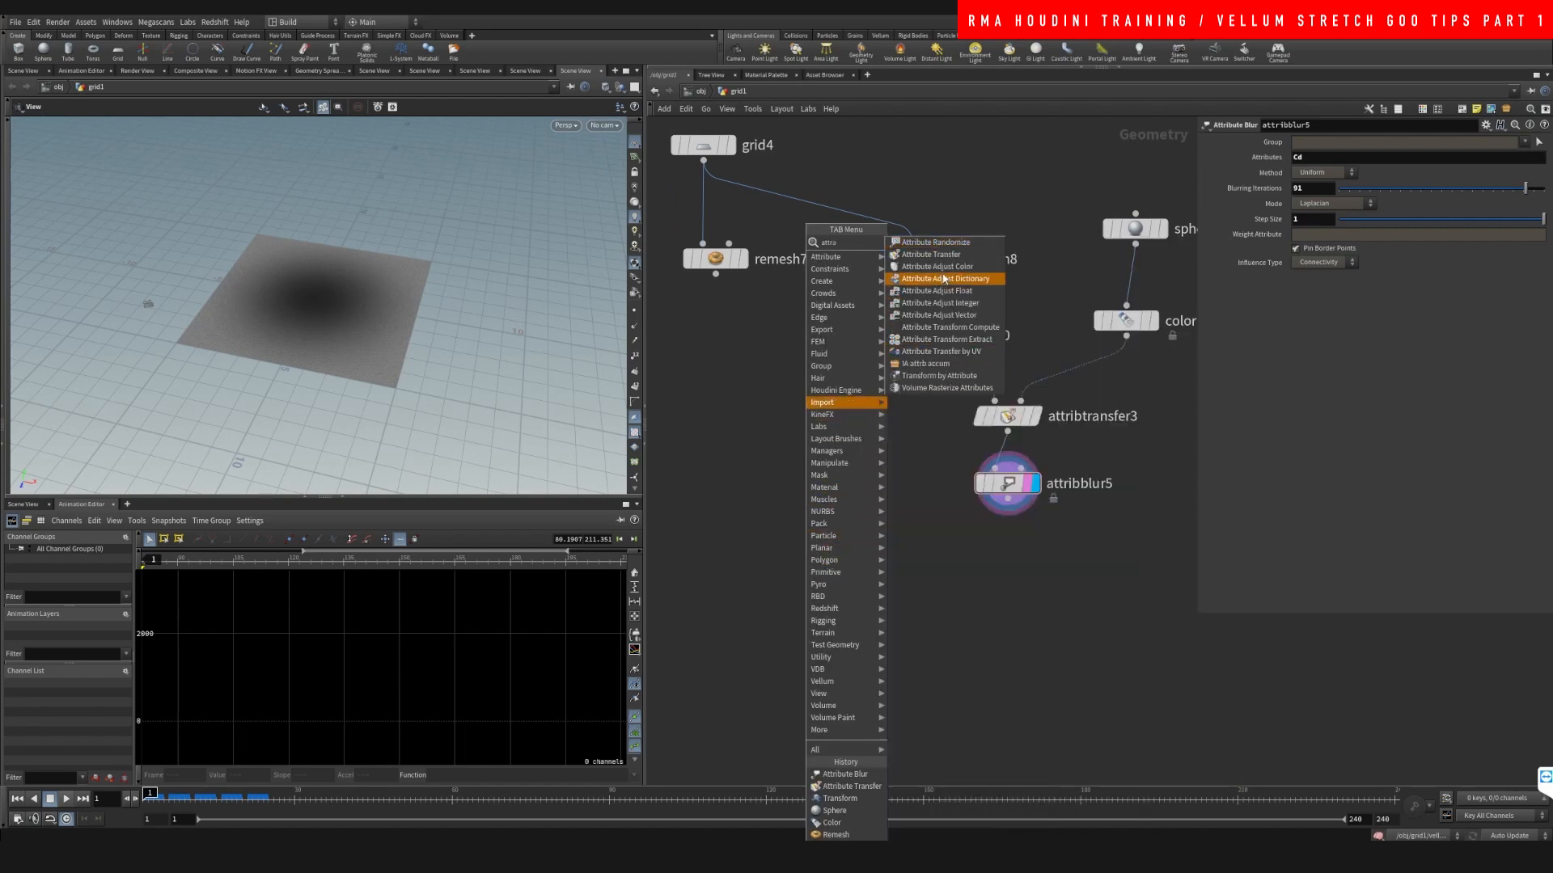
{"action": "left_click", "coordinate": [935, 301]}
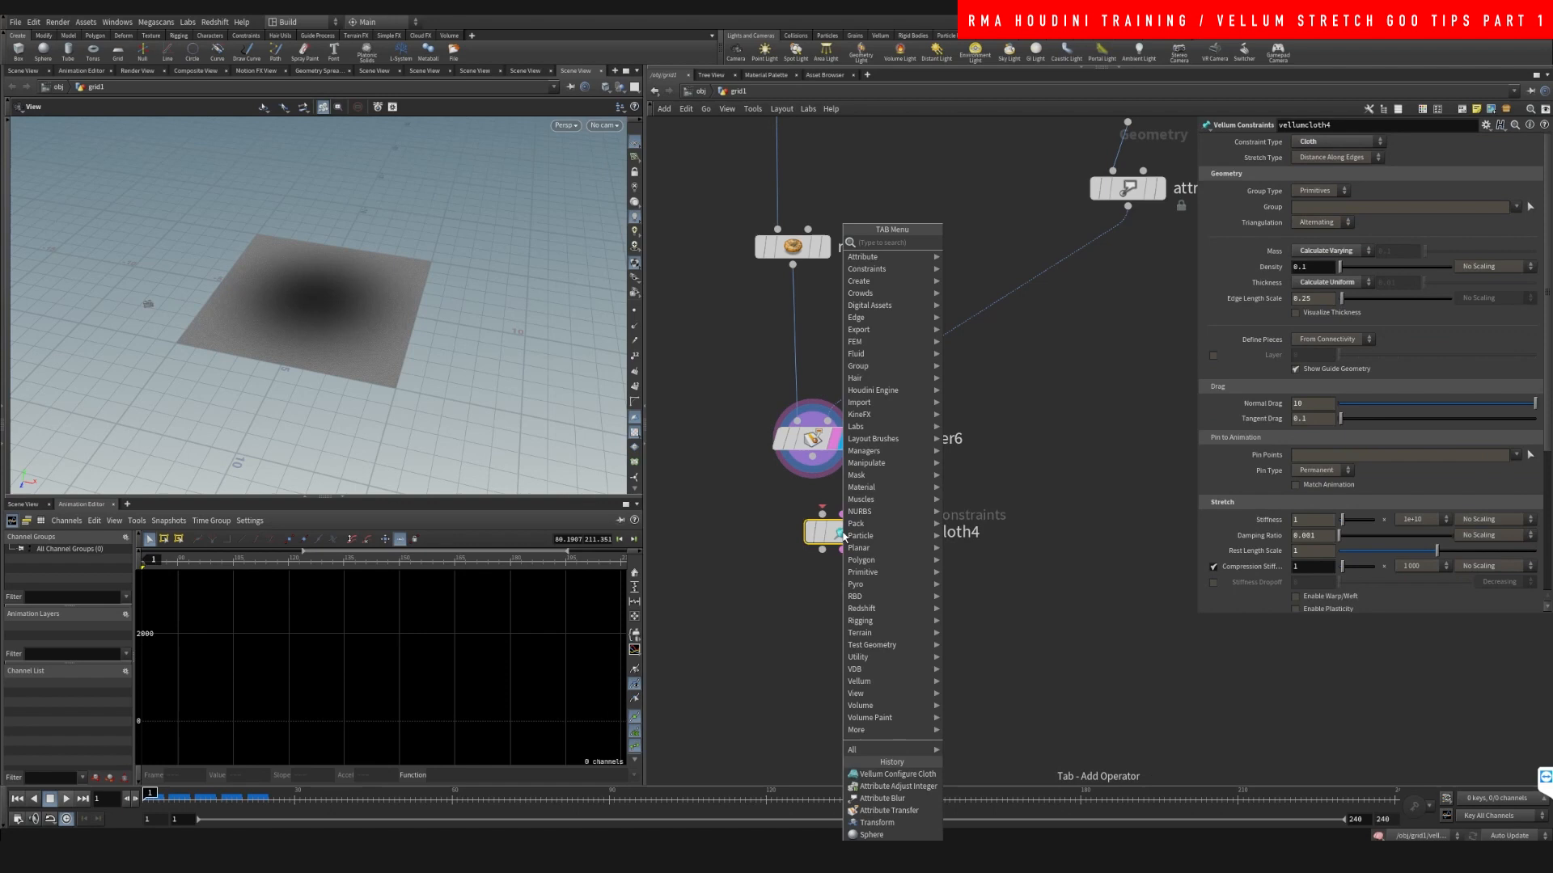
- Add a Vellum Solver node and view its simulation settings
{"action": "type", "text": "vel so"}
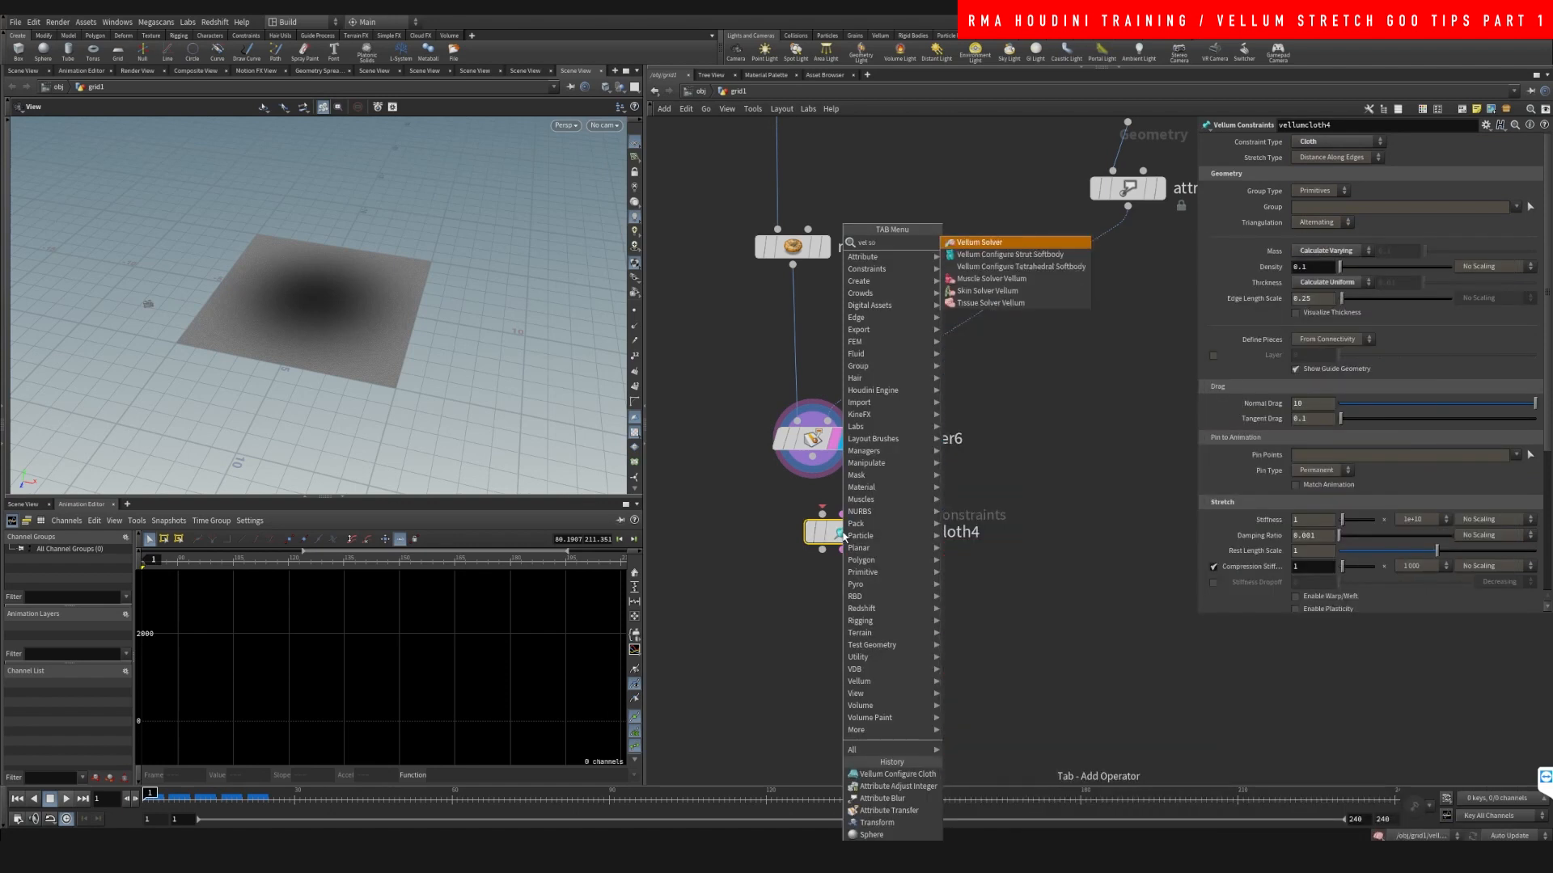
{"action": "left_click", "coordinate": [979, 242]}
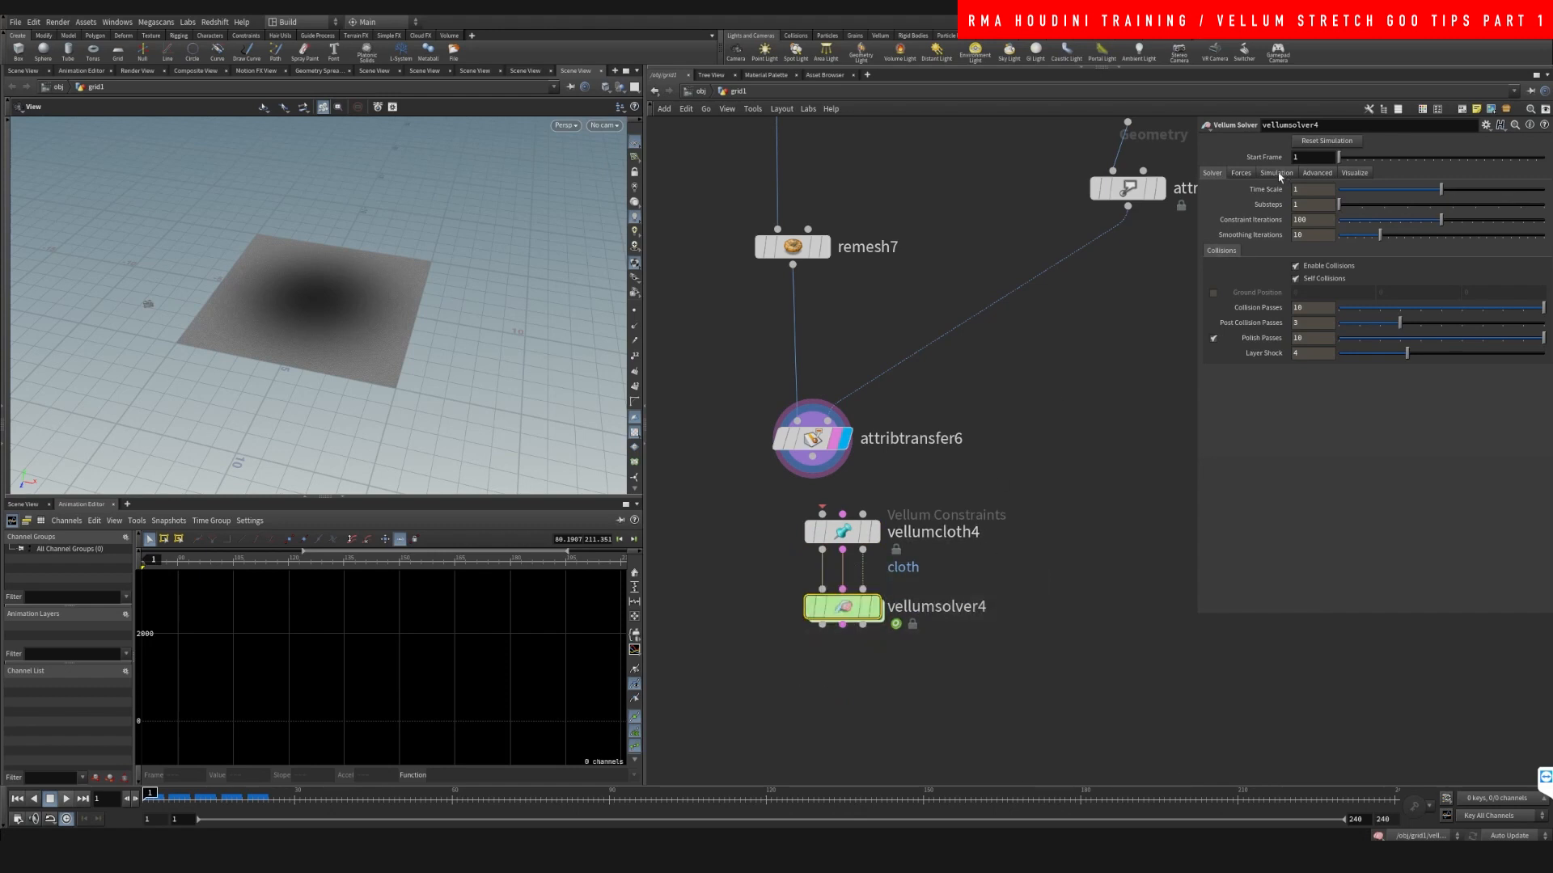
{"action": "left_click", "coordinate": [1240, 172]}
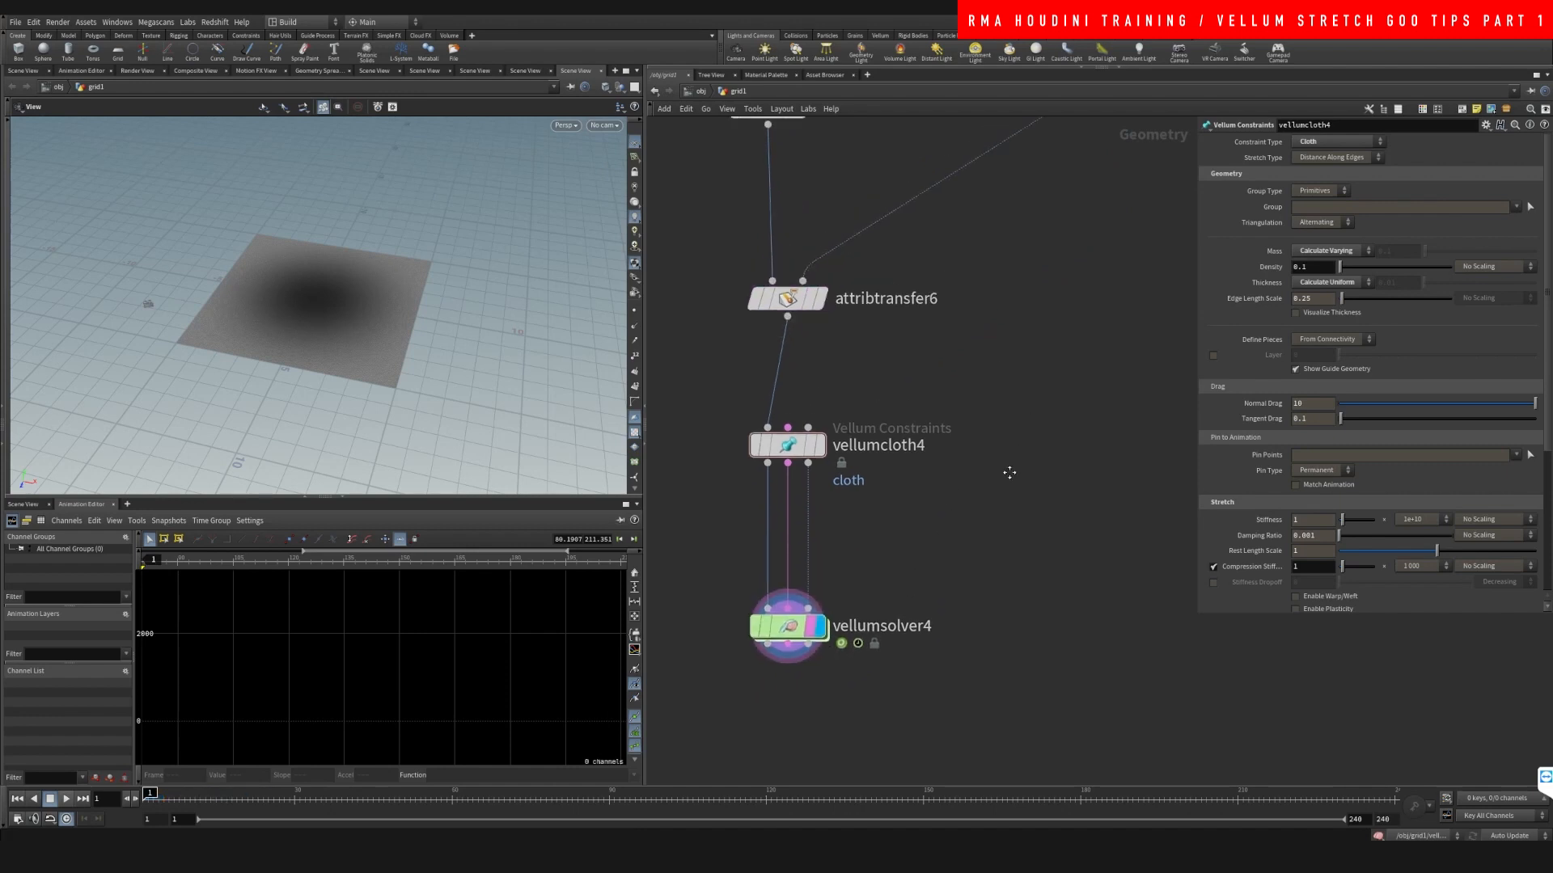
- Add a Vellum Constraints node: soft Pin to Target, stretch stiffness scaled by attribute
{"action": "key", "text": "tab"}
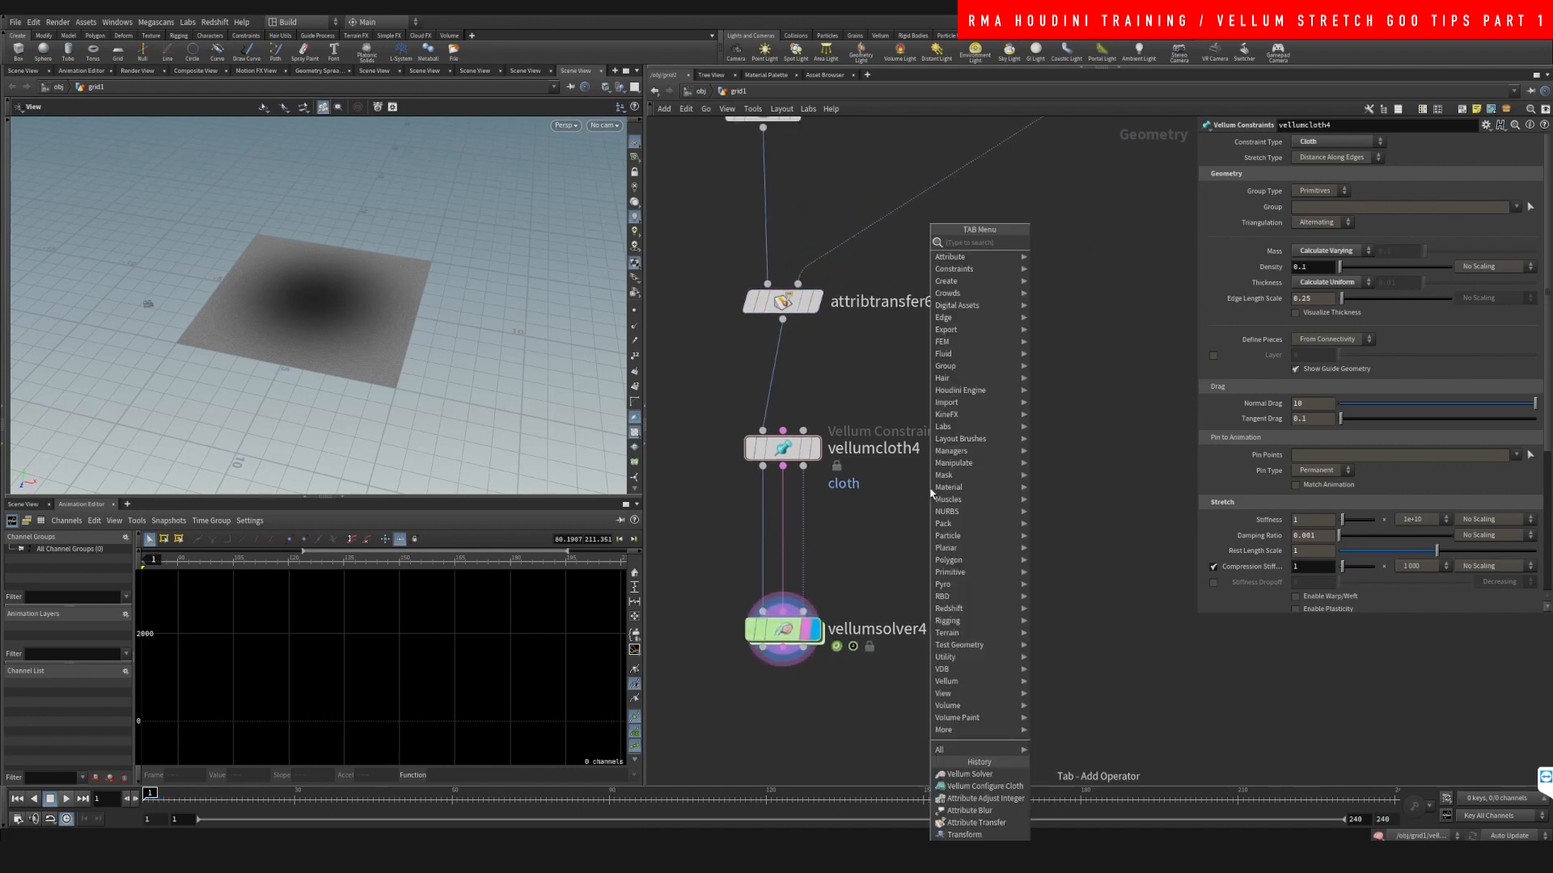
{"action": "type", "text": "vel con"}
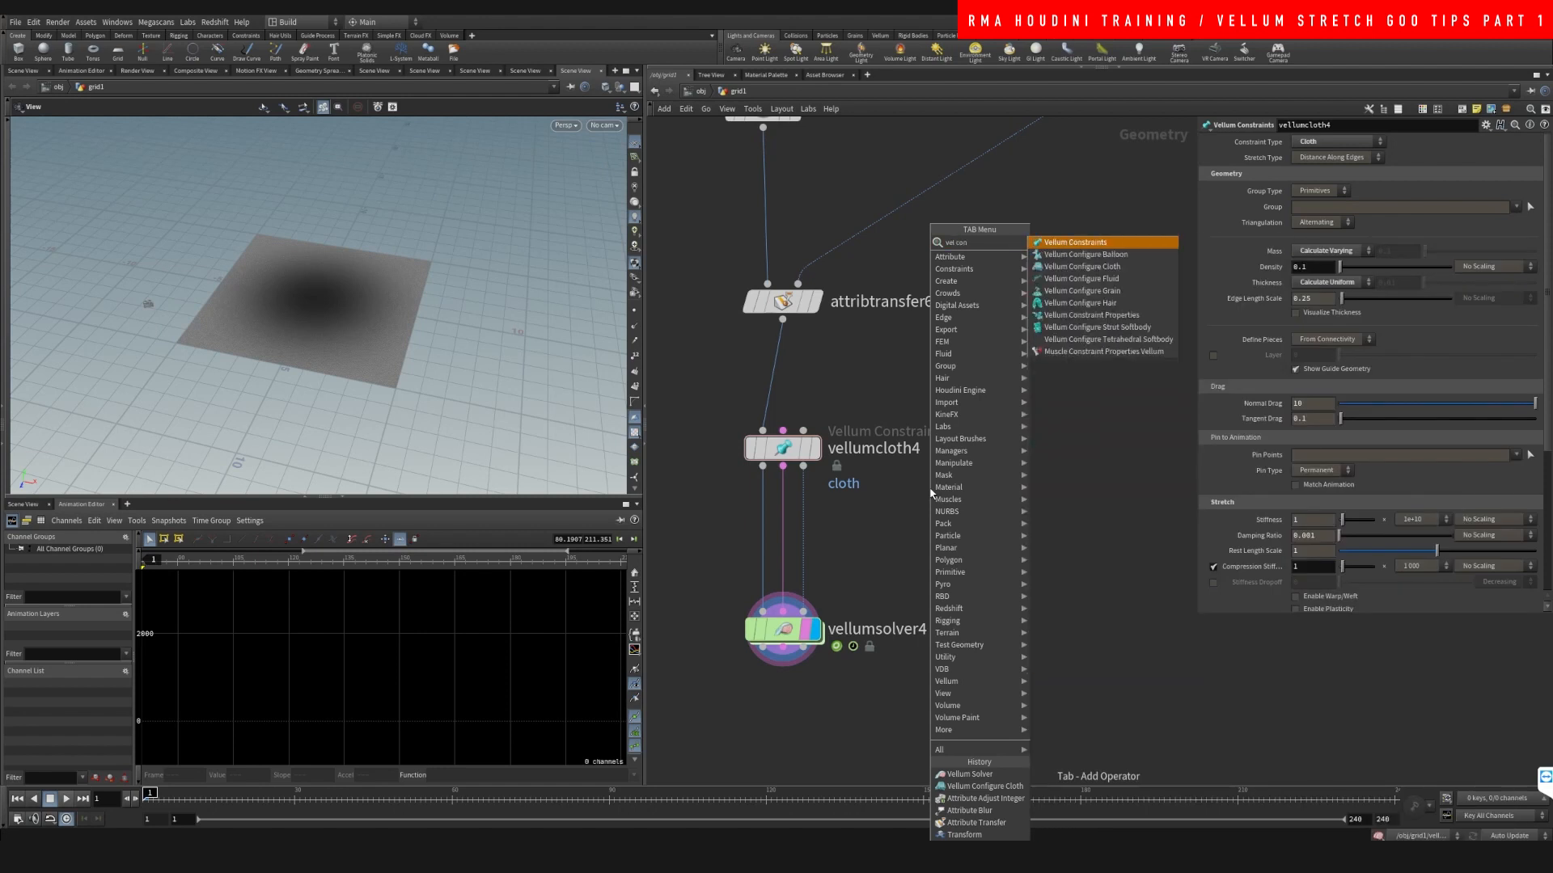
{"action": "left_click", "coordinate": [1072, 242]}
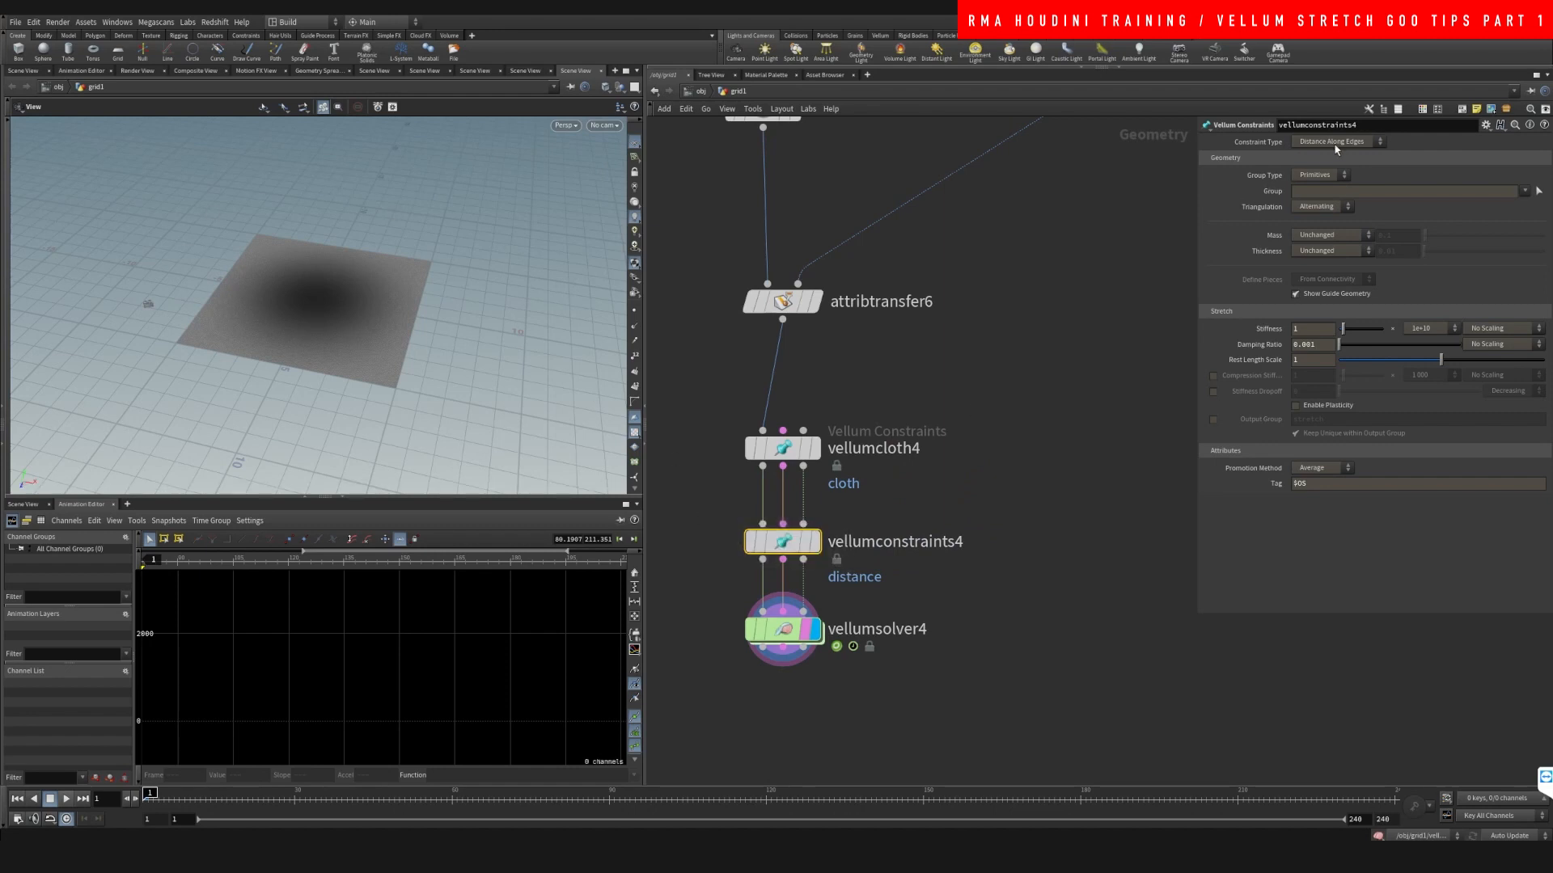
{"action": "left_click", "coordinate": [1336, 141]}
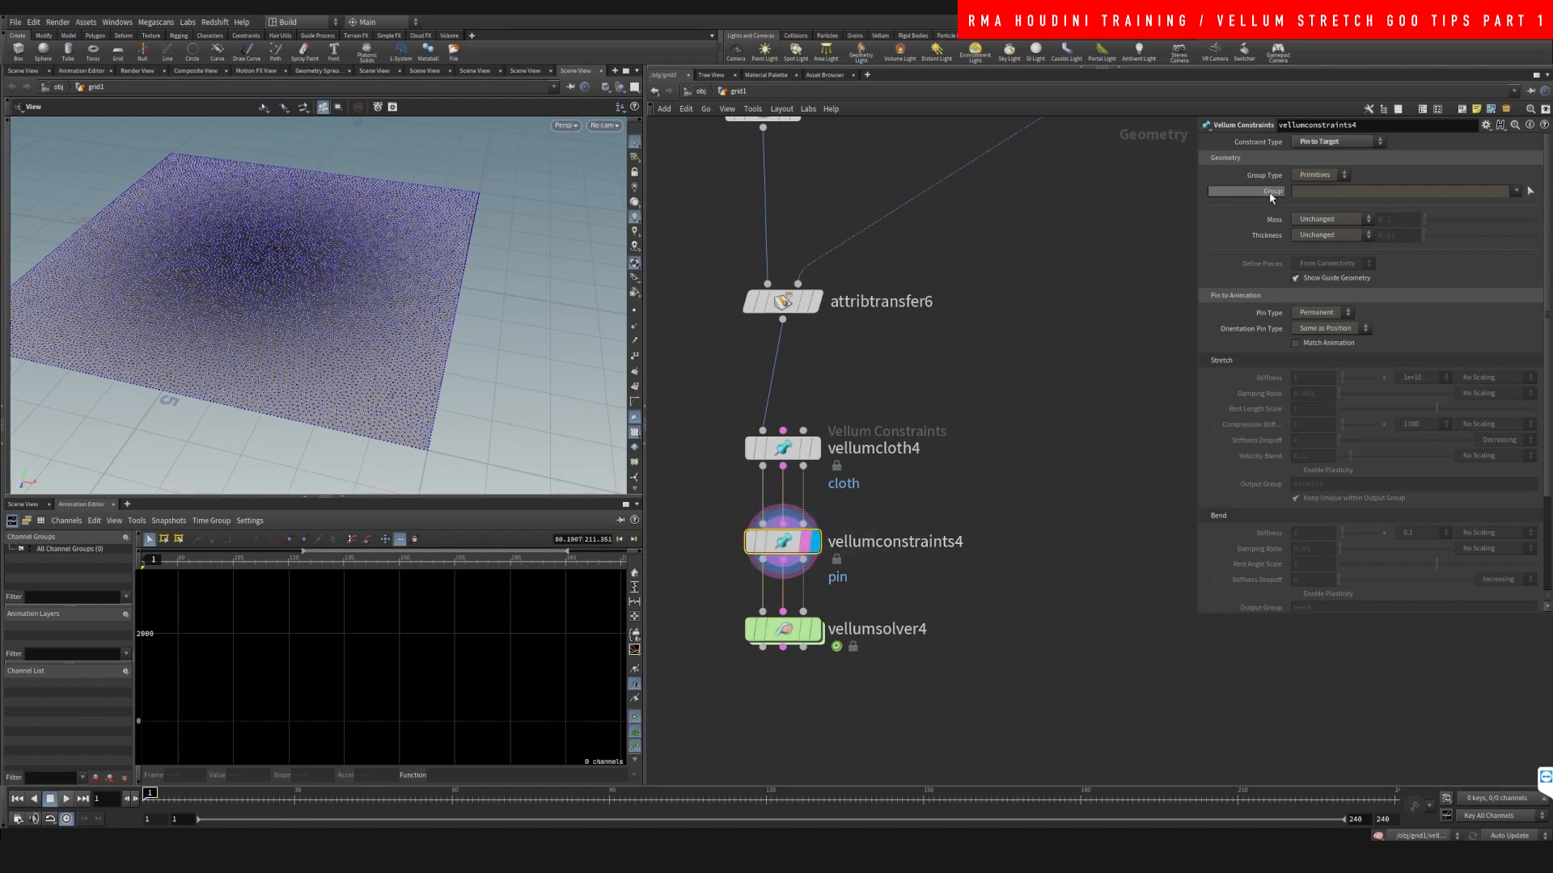
{"action": "mouse_move", "coordinate": [396, 409]}
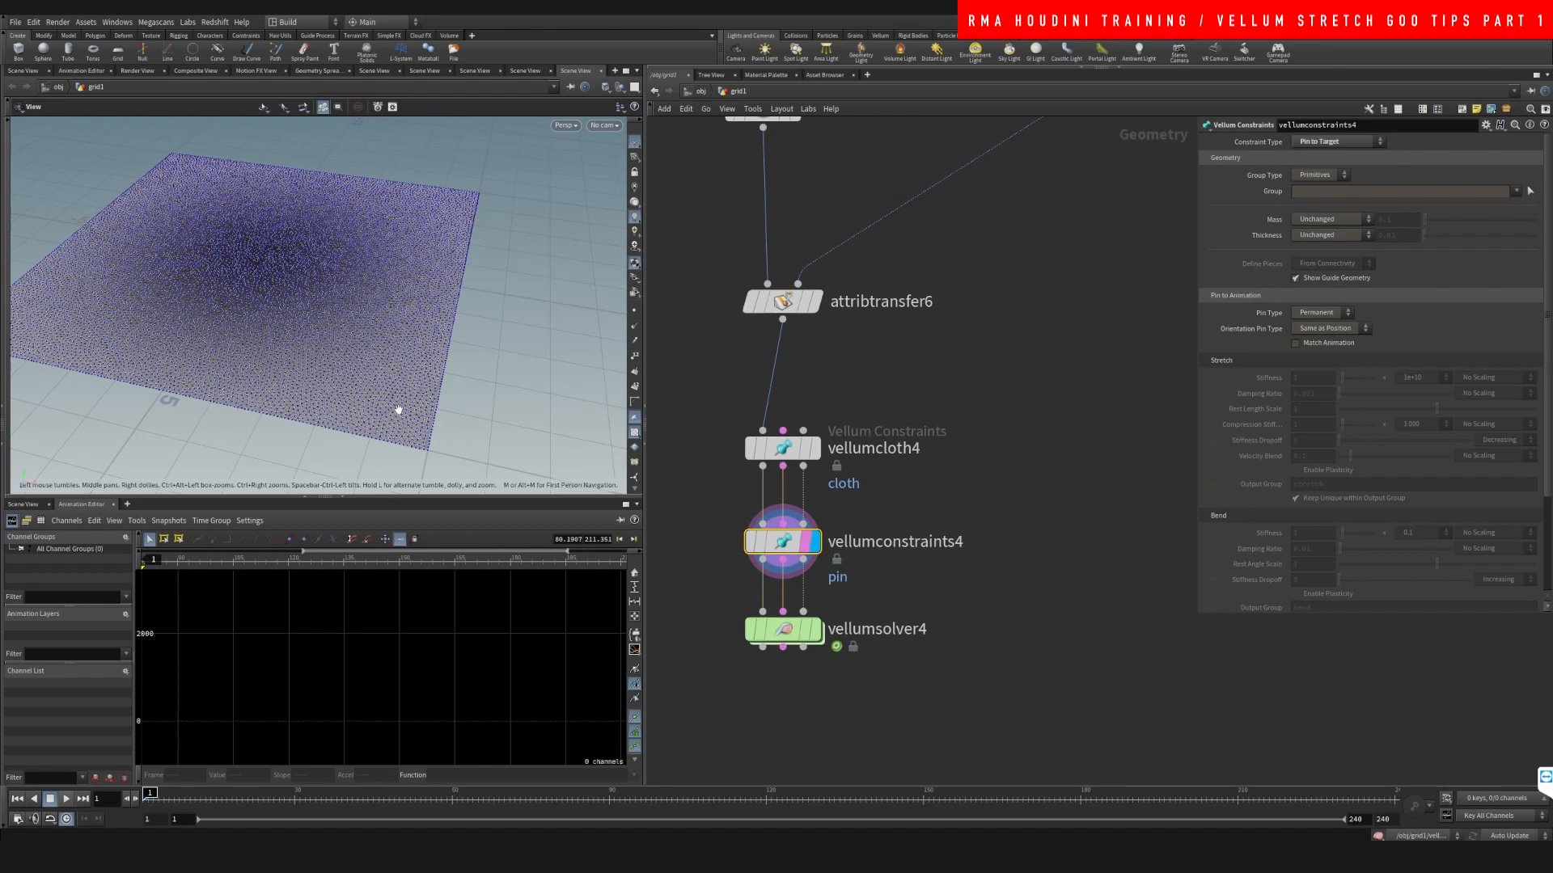
{"action": "mouse_move", "coordinate": [409, 357]}
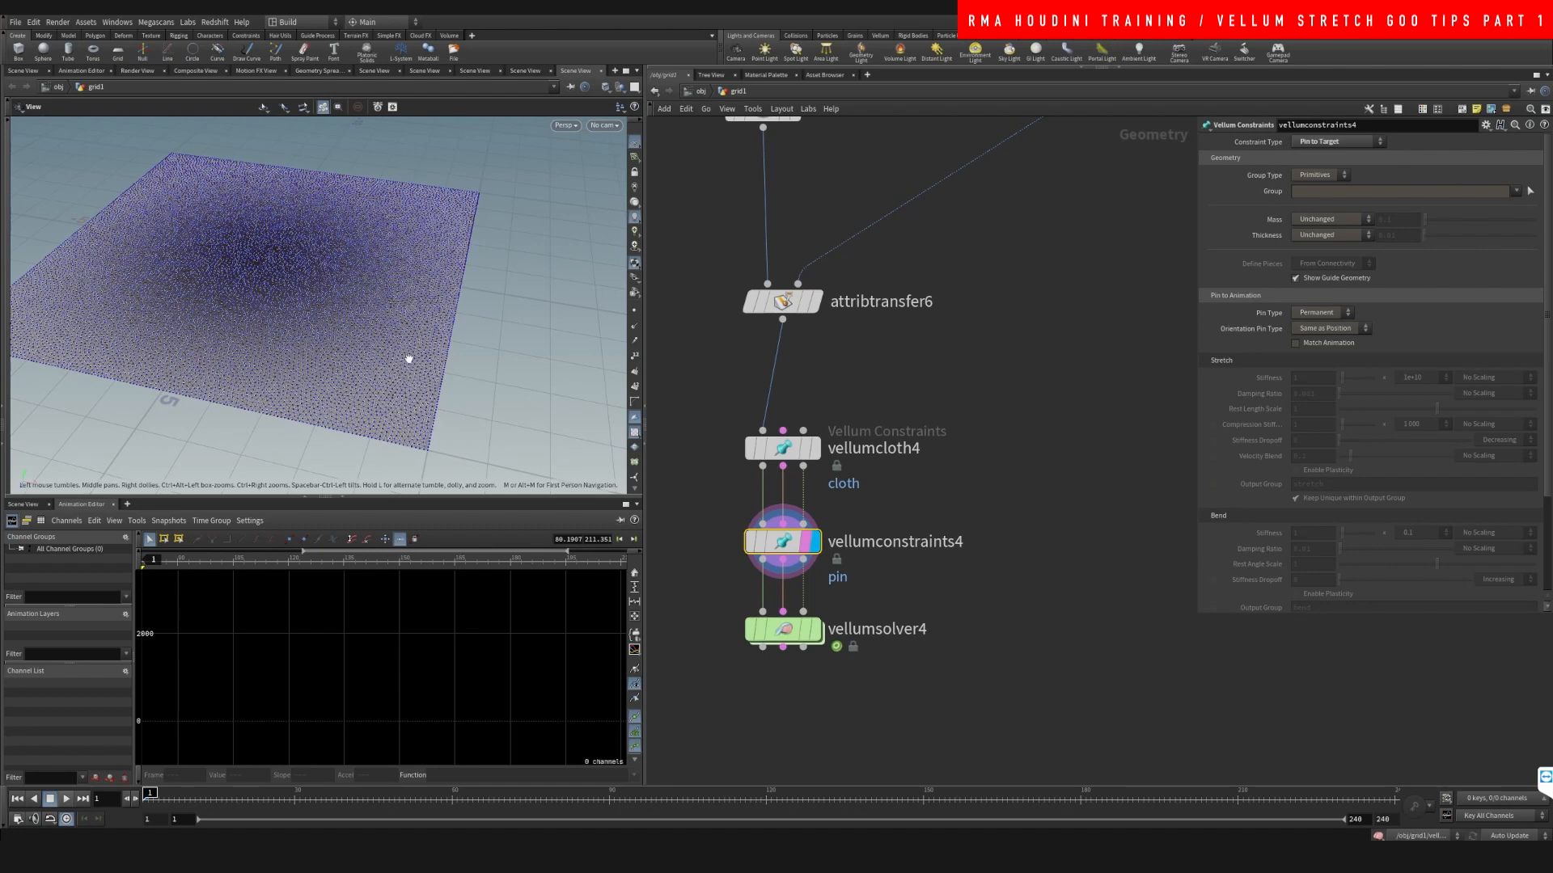
{"action": "mouse_move", "coordinate": [698, 569]}
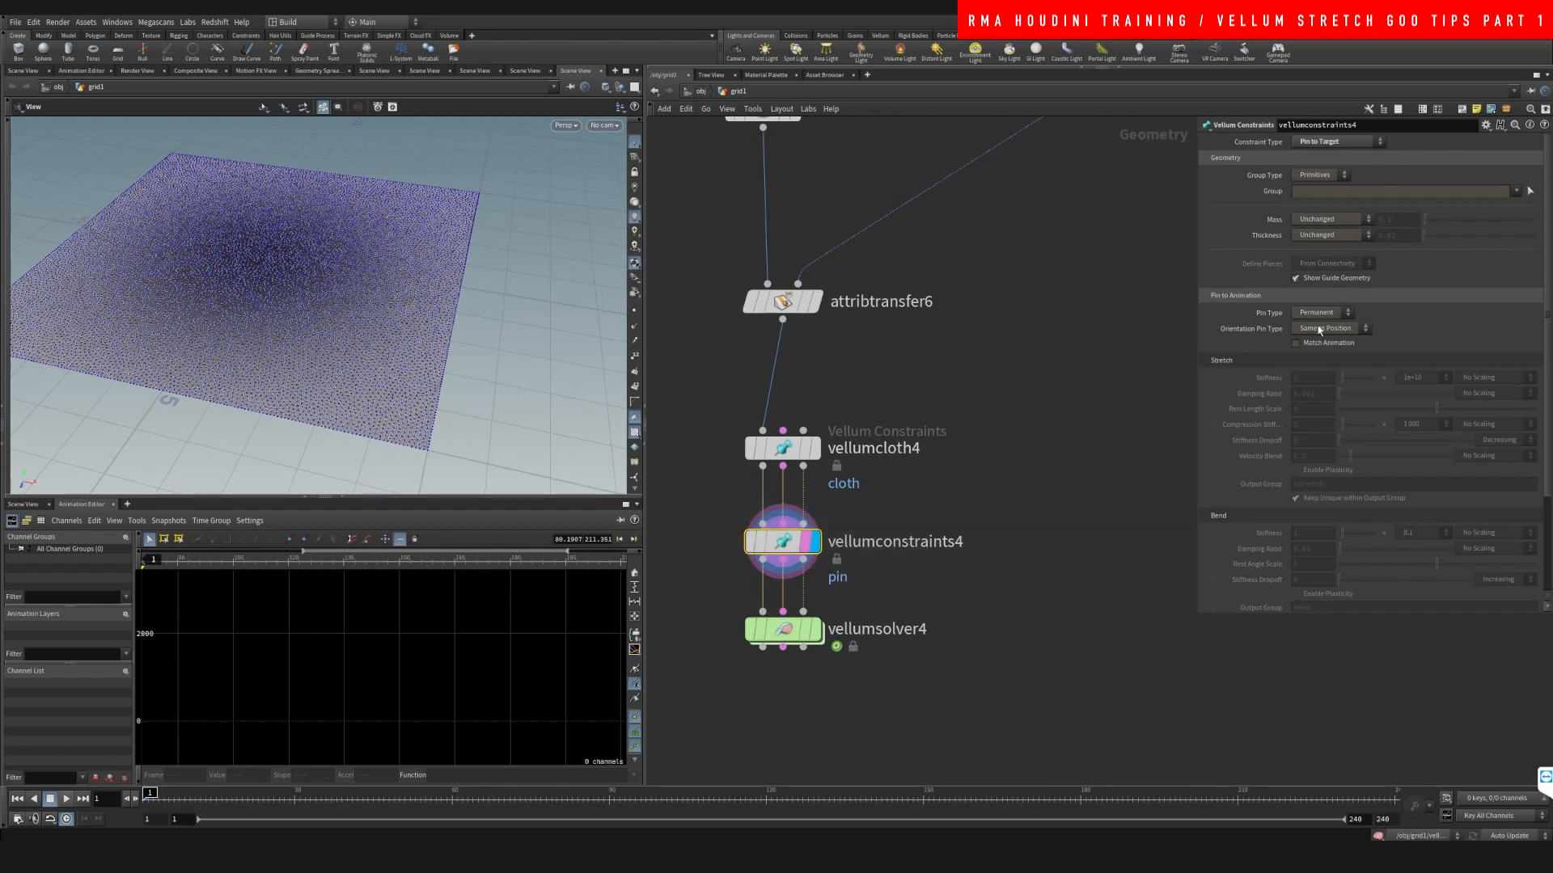
{"action": "left_click", "coordinate": [1322, 313]}
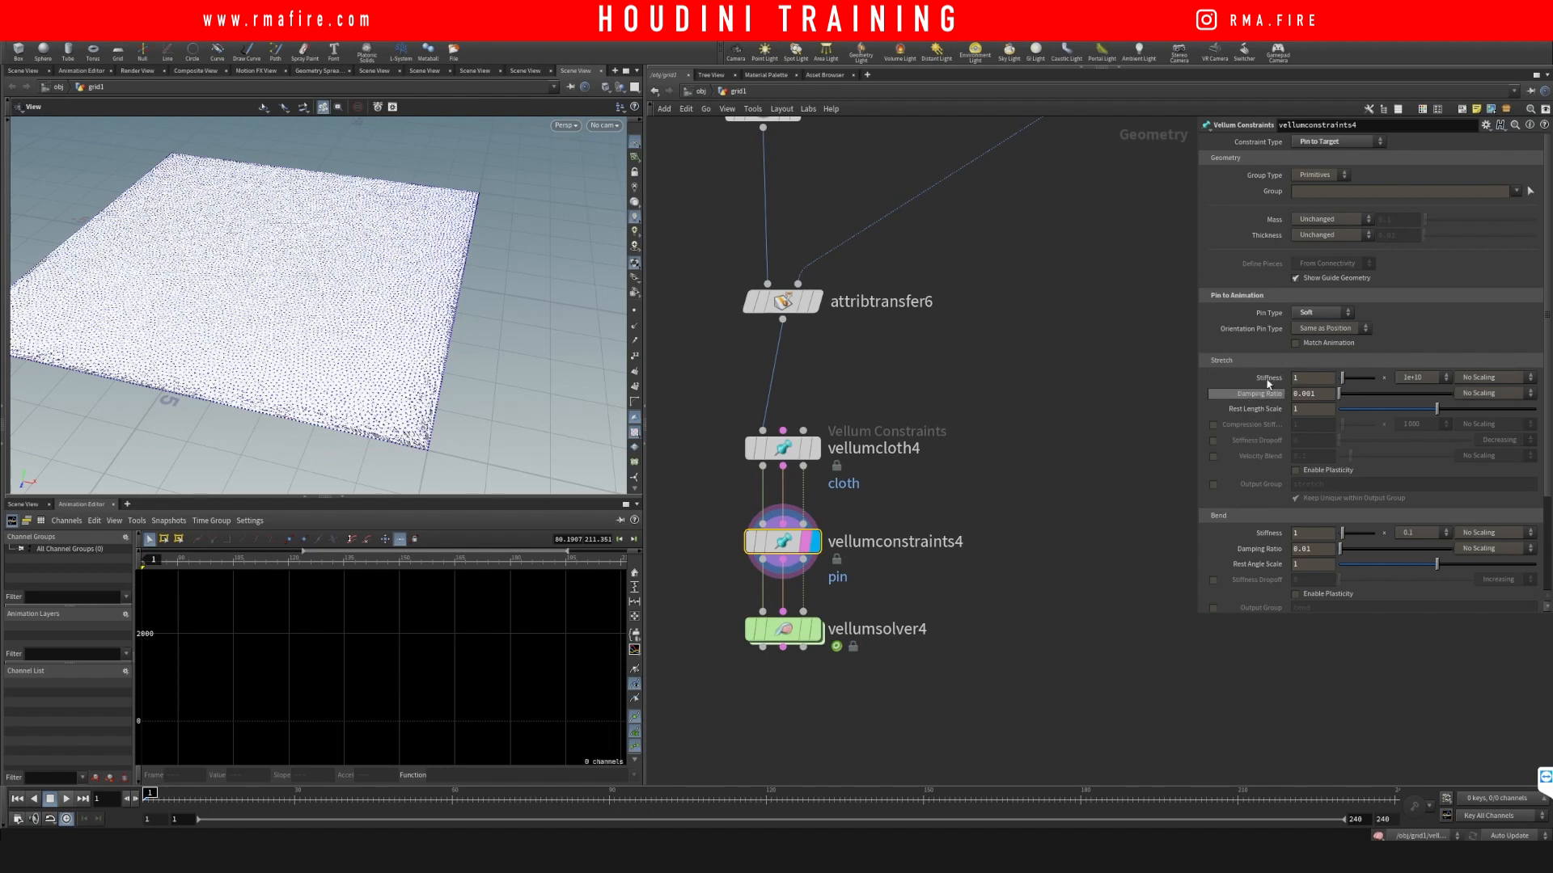
{"action": "left_click", "coordinate": [1491, 378]}
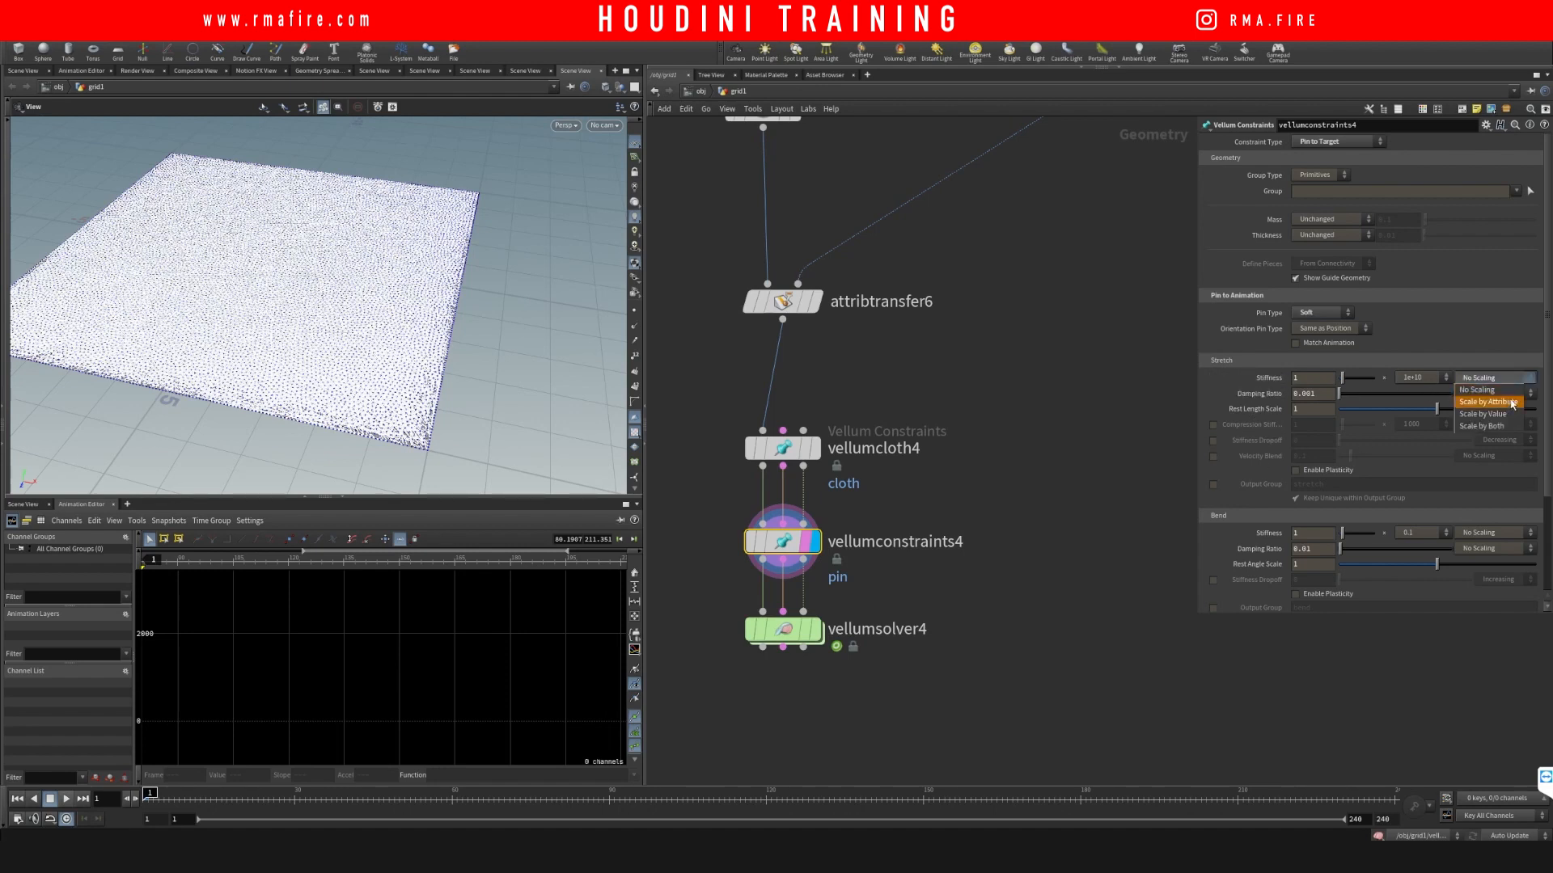
{"action": "left_click", "coordinate": [1490, 402]}
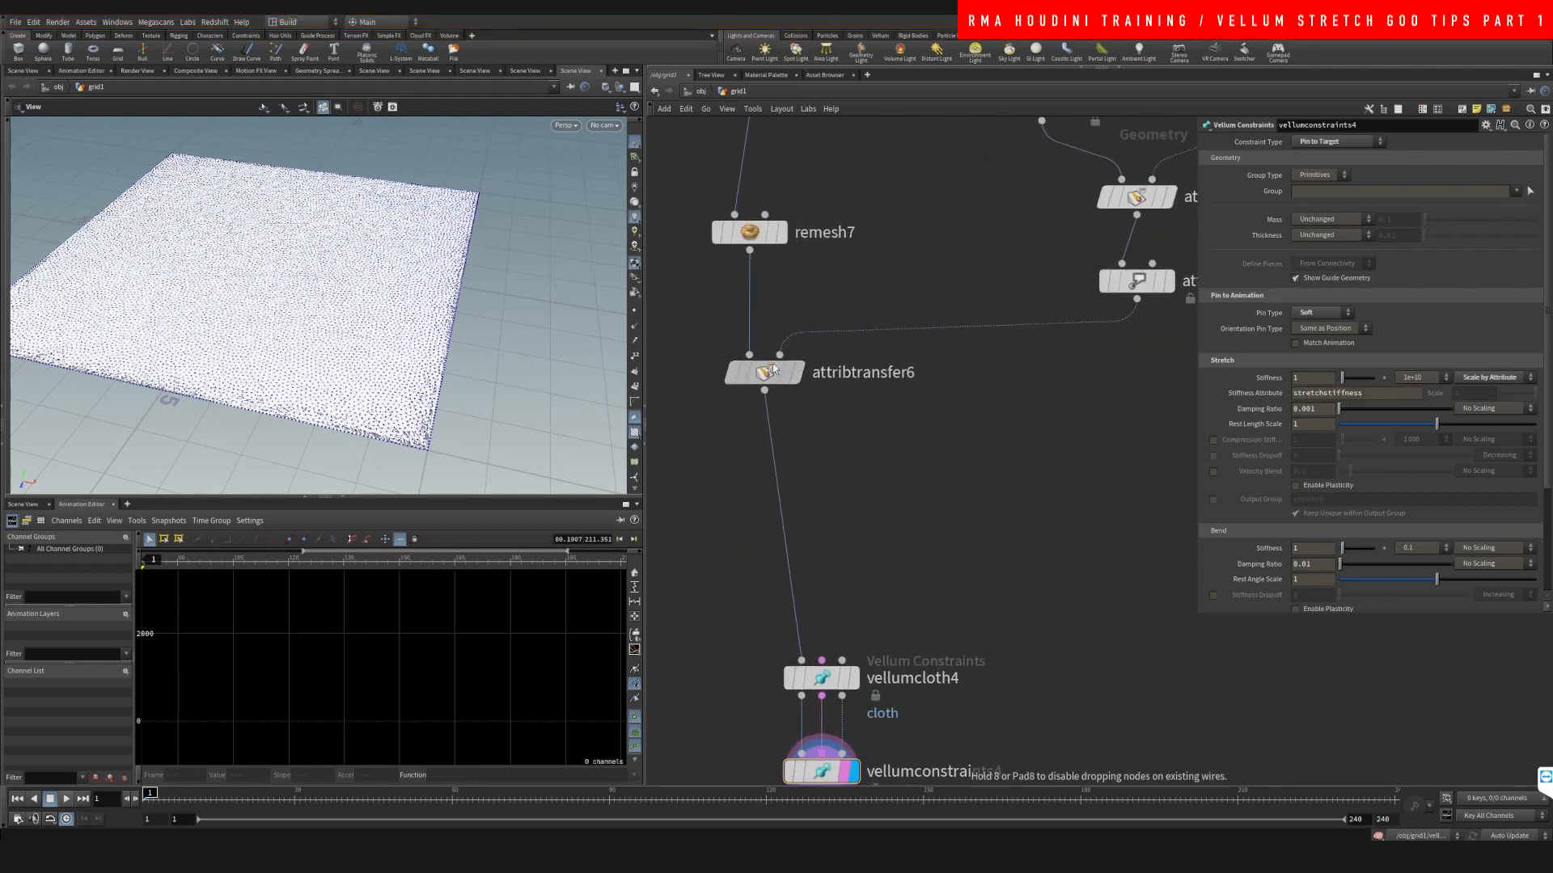
{"action": "key", "text": "Tab"}
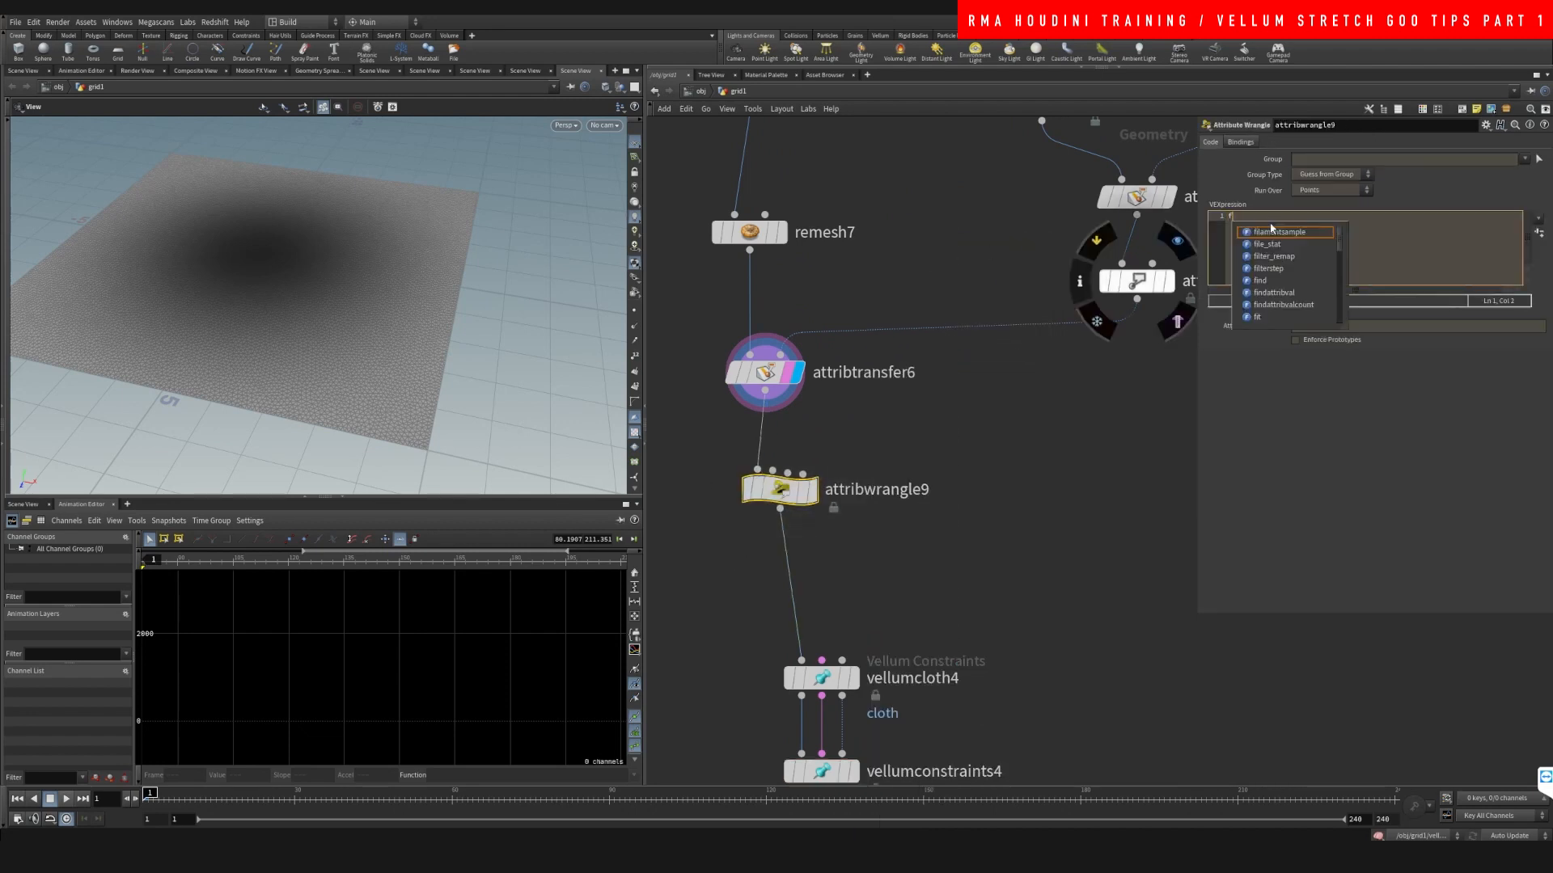
{"action": "type", "text": "float f"}
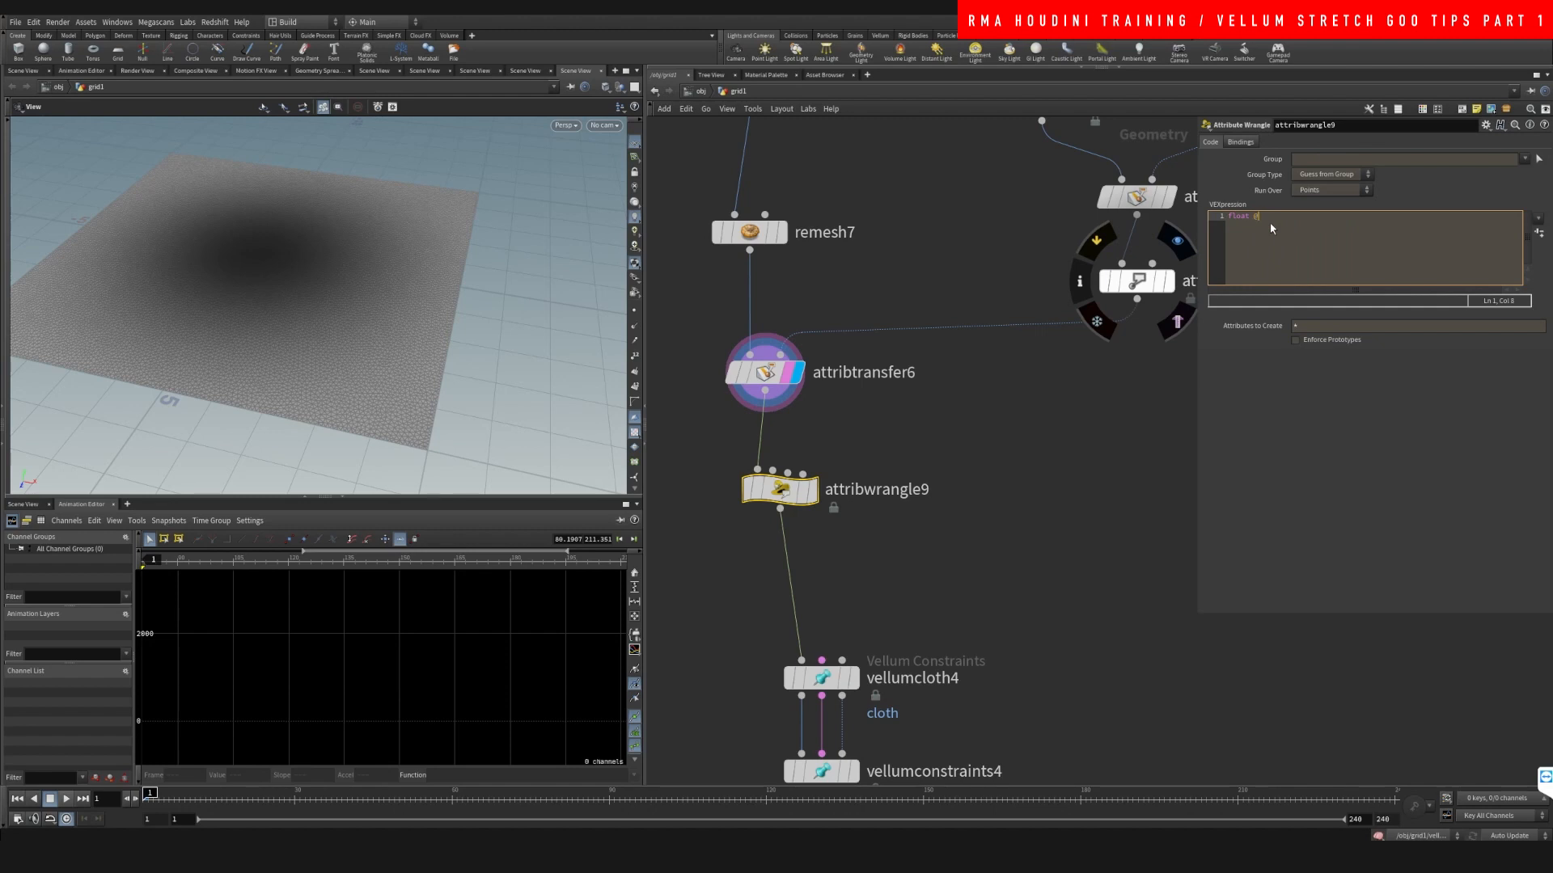
{"action": "type", "text": "@stretchstiffness"}
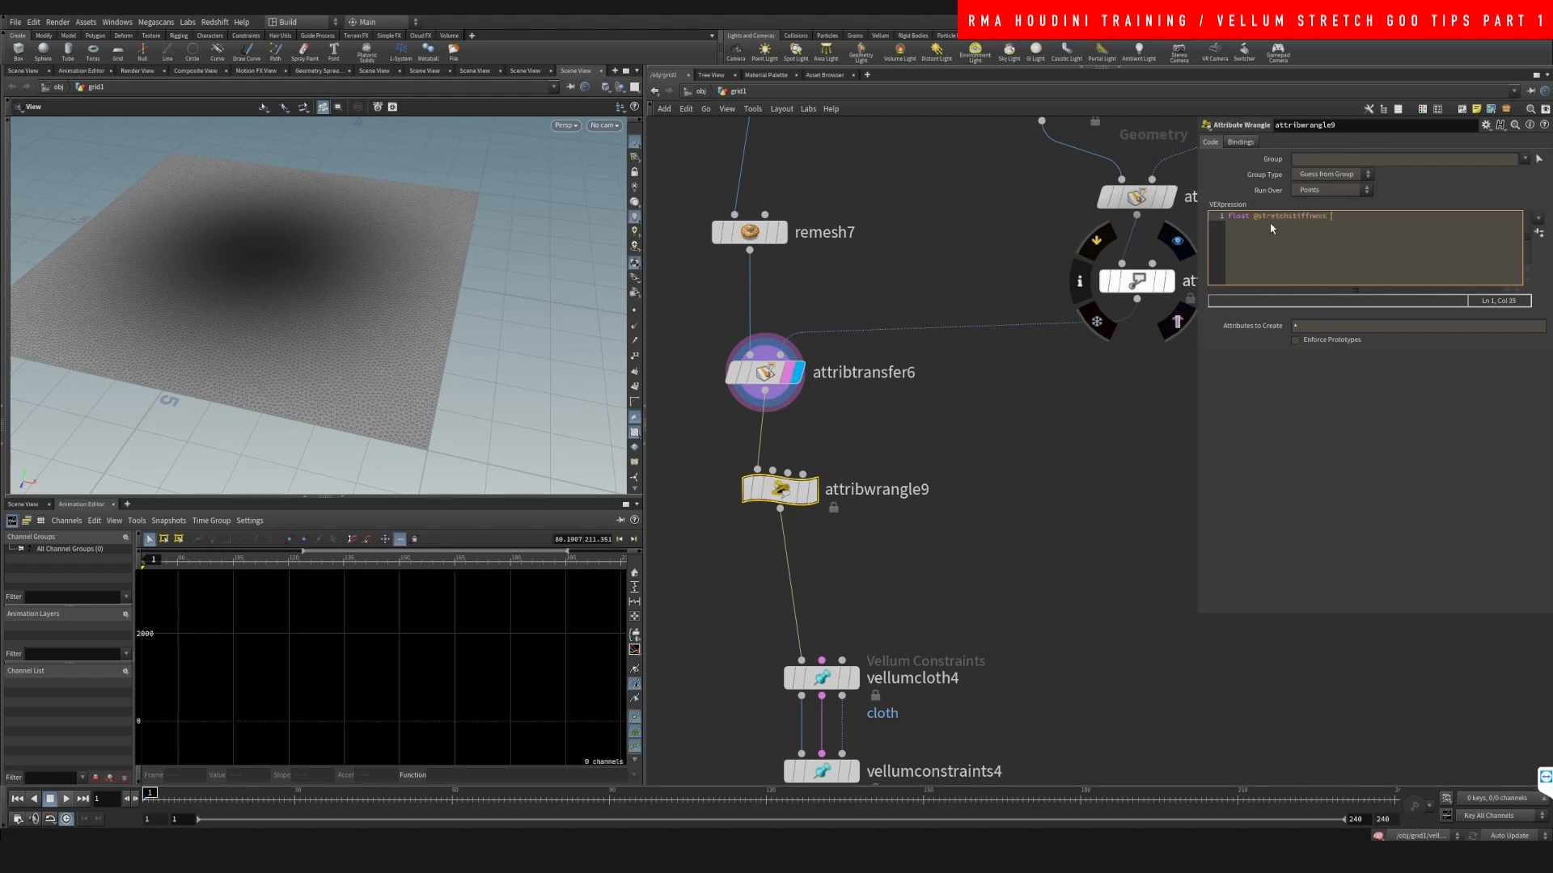
{"action": "type", "text": "= 1;"}
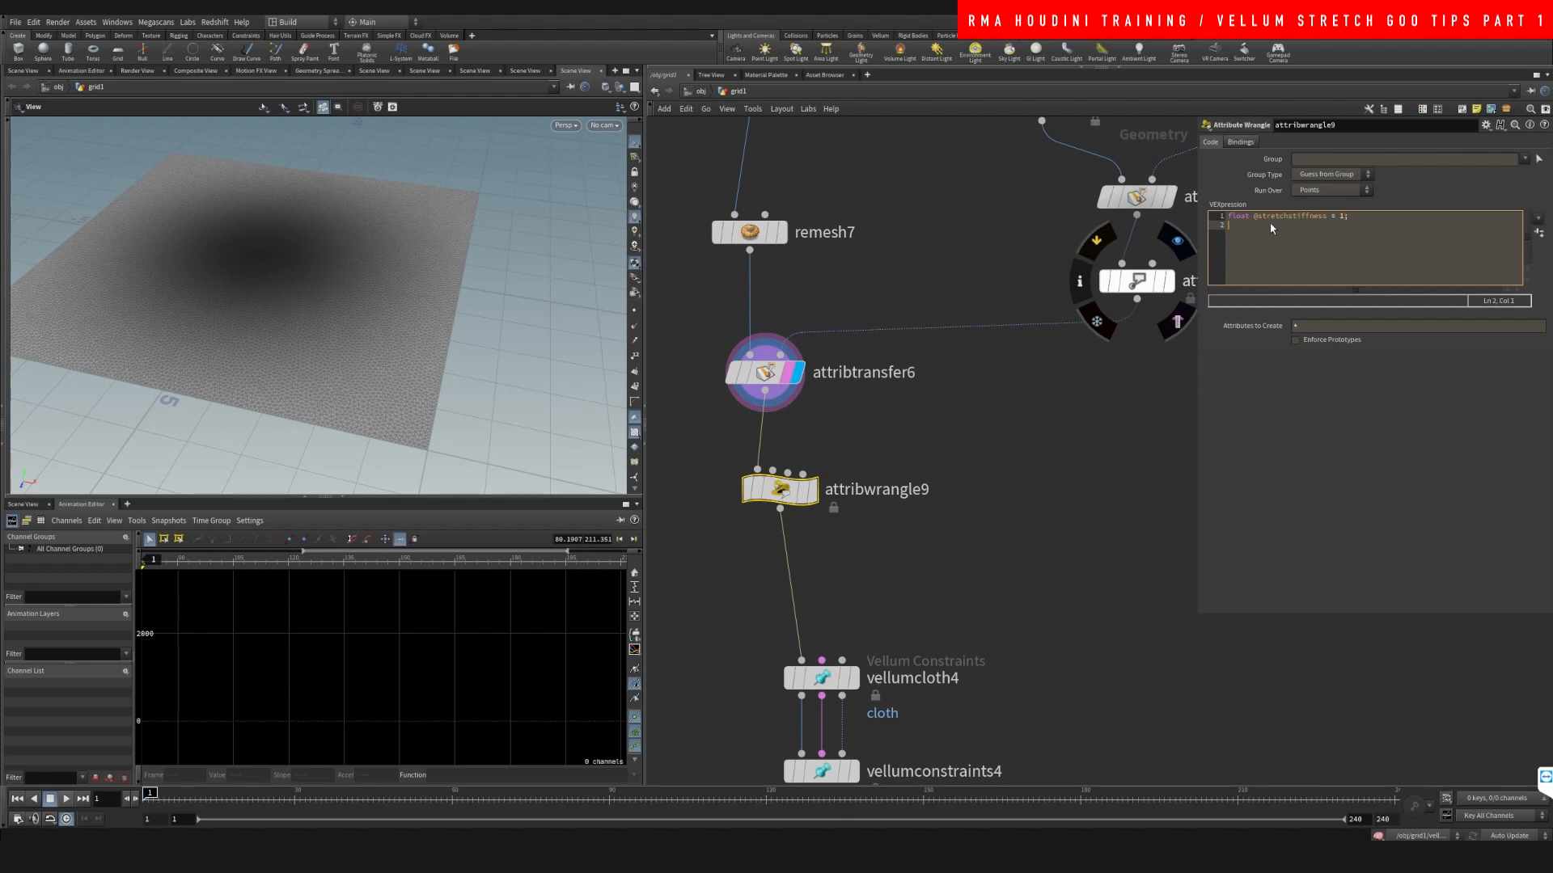
{"action": "type", "text": "@stretchstiffness ="}
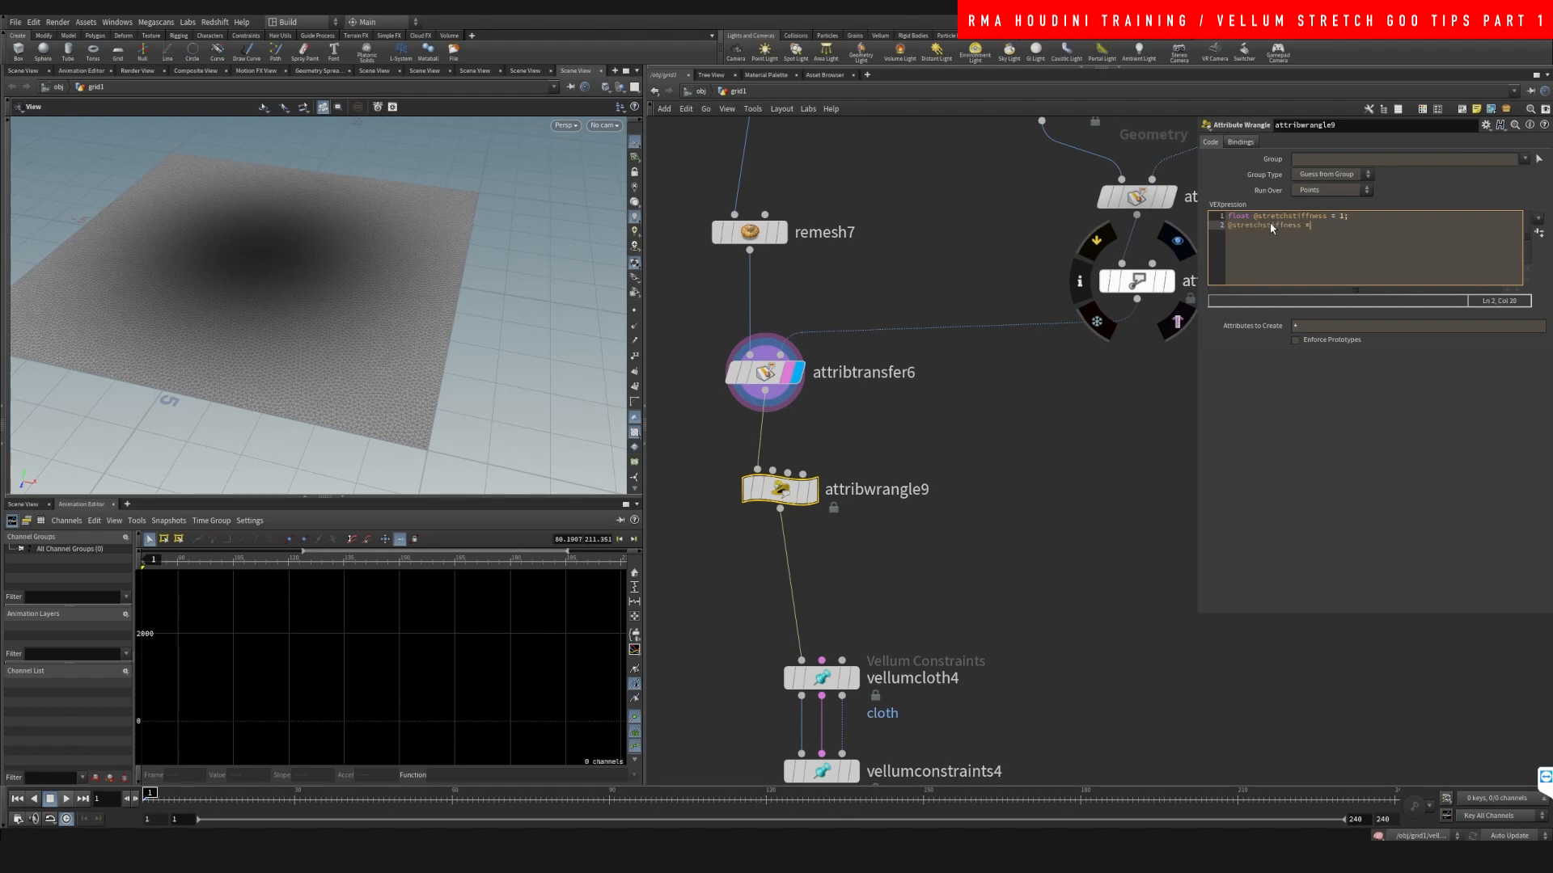
{"action": "type", "text": "*"}
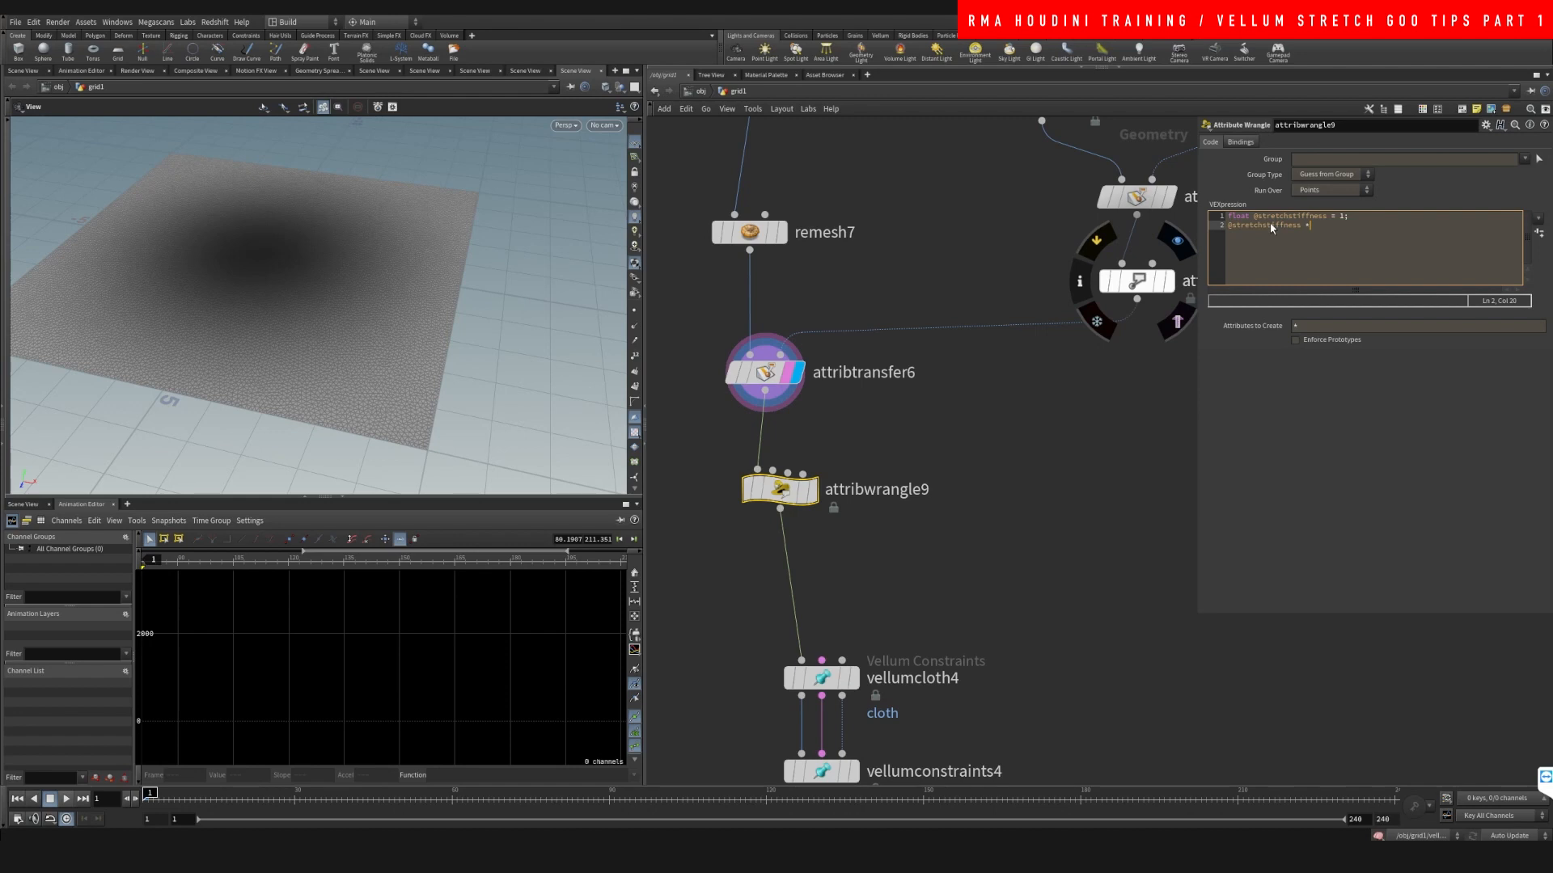
{"action": "type", "text": "= @Cd.r;"}
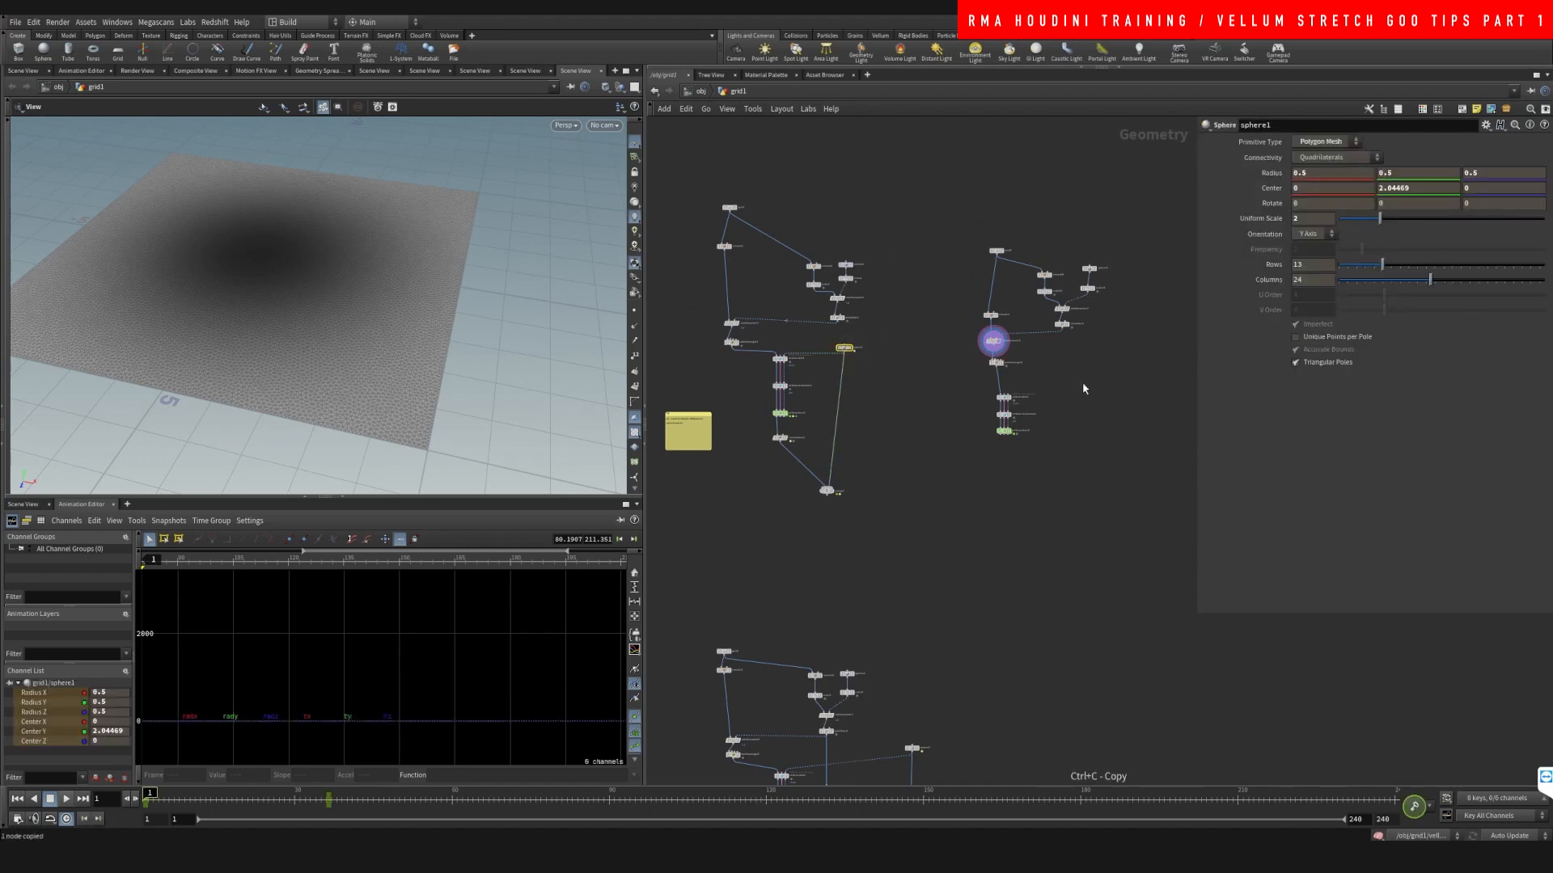
- Paste sphere9 into vellumcloth4's collision input and preview it pressing into the cloth grid
{"action": "key", "text": "ctrl+v"}
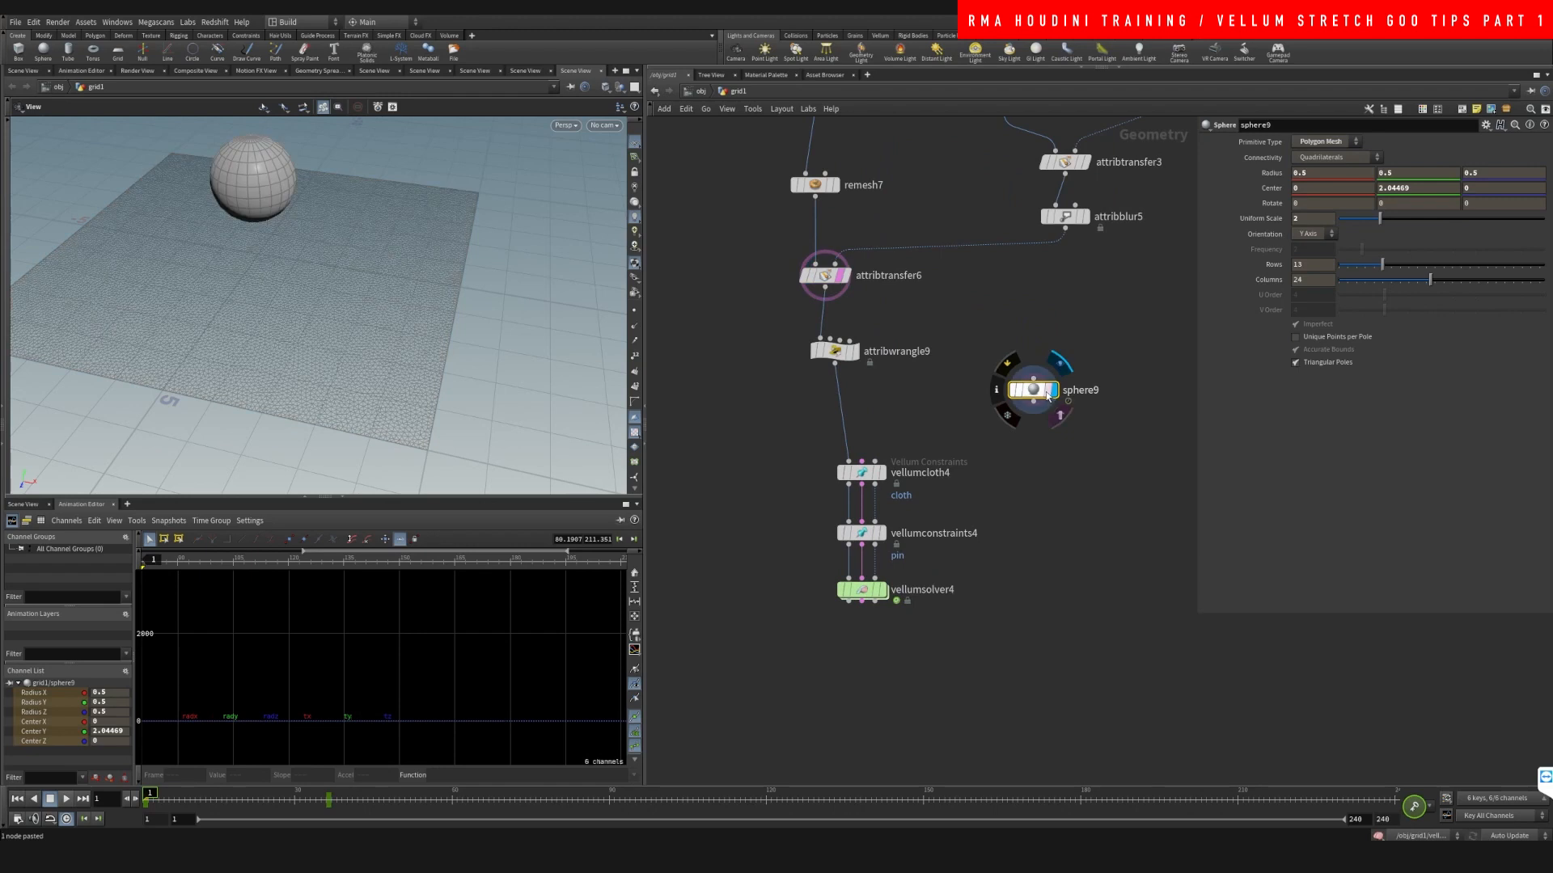
{"action": "left_click", "coordinate": [149, 787]}
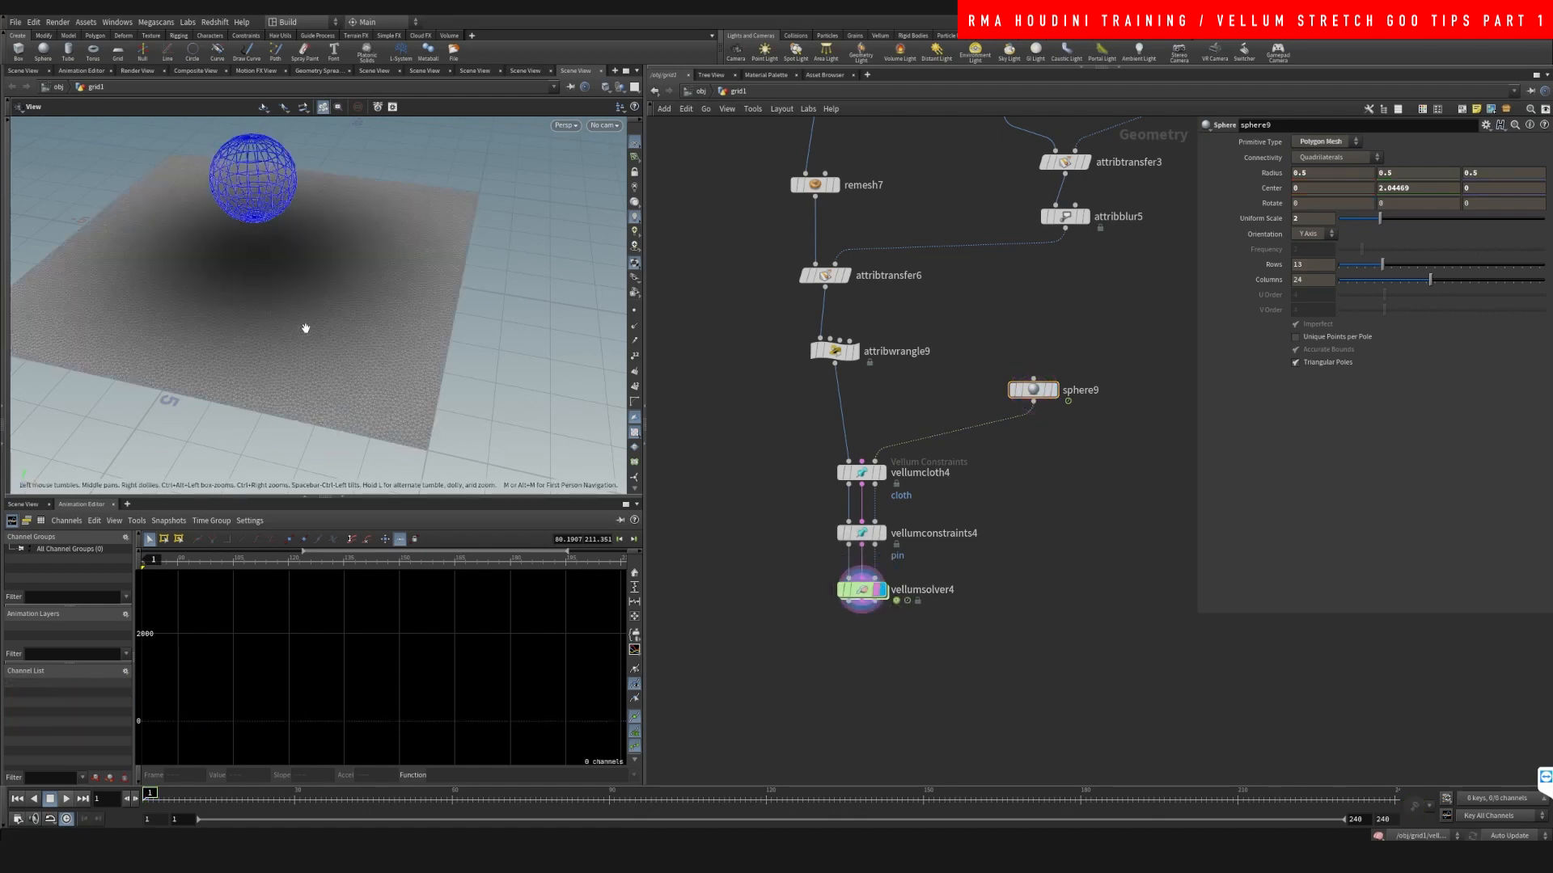
{"action": "left_click", "coordinate": [63, 798]}
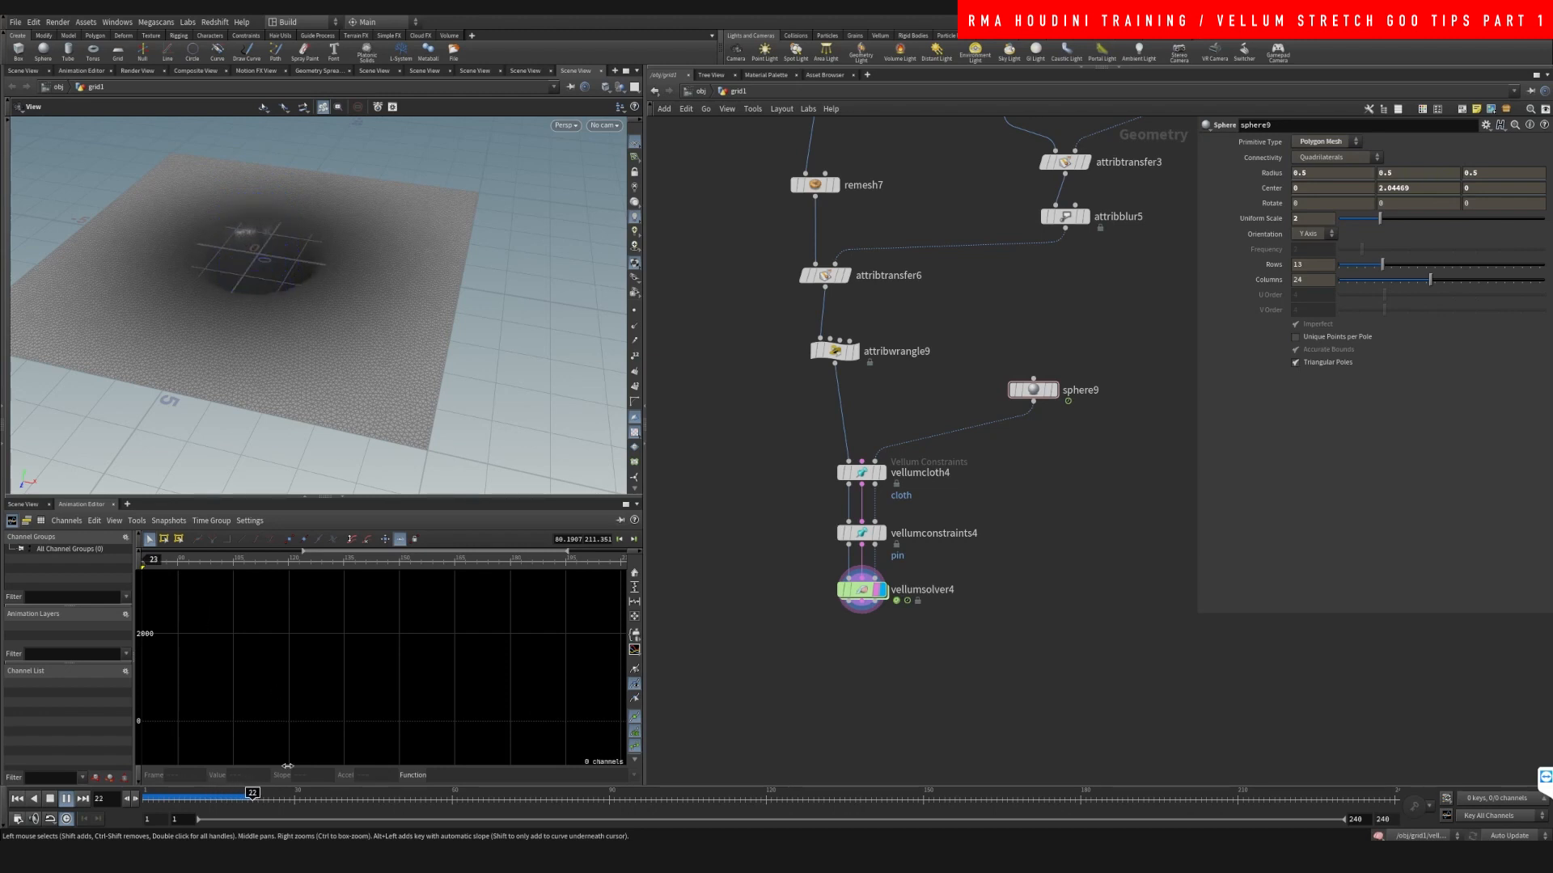
{"action": "left_click_drag", "start_coordinate": [250, 795], "coordinate": [290, 795]}
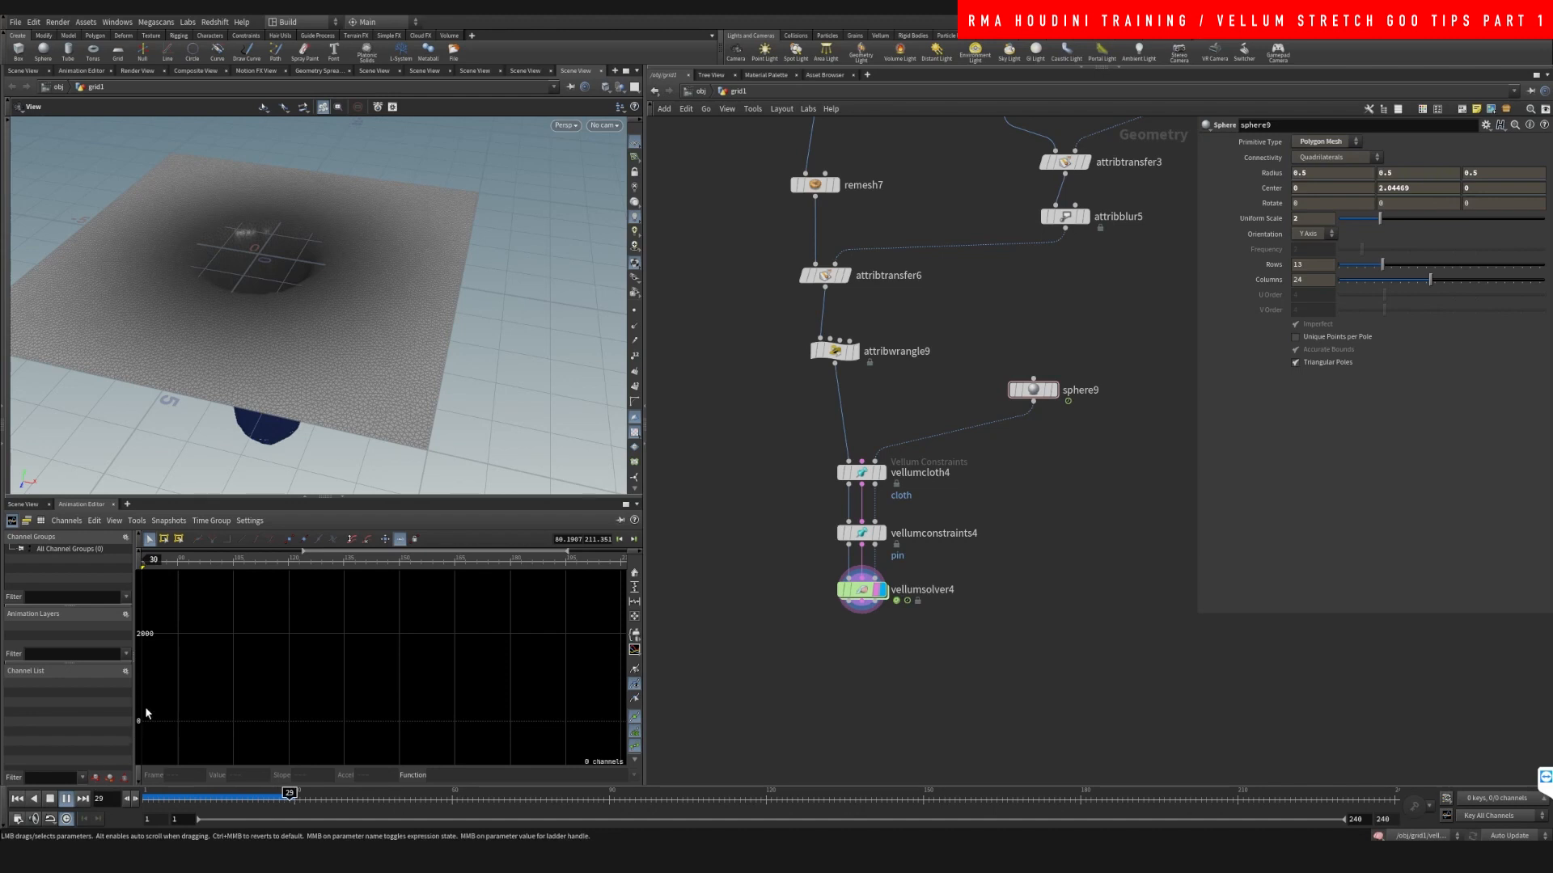
{"action": "left_click_drag", "start_coordinate": [289, 794], "coordinate": [326, 793]}
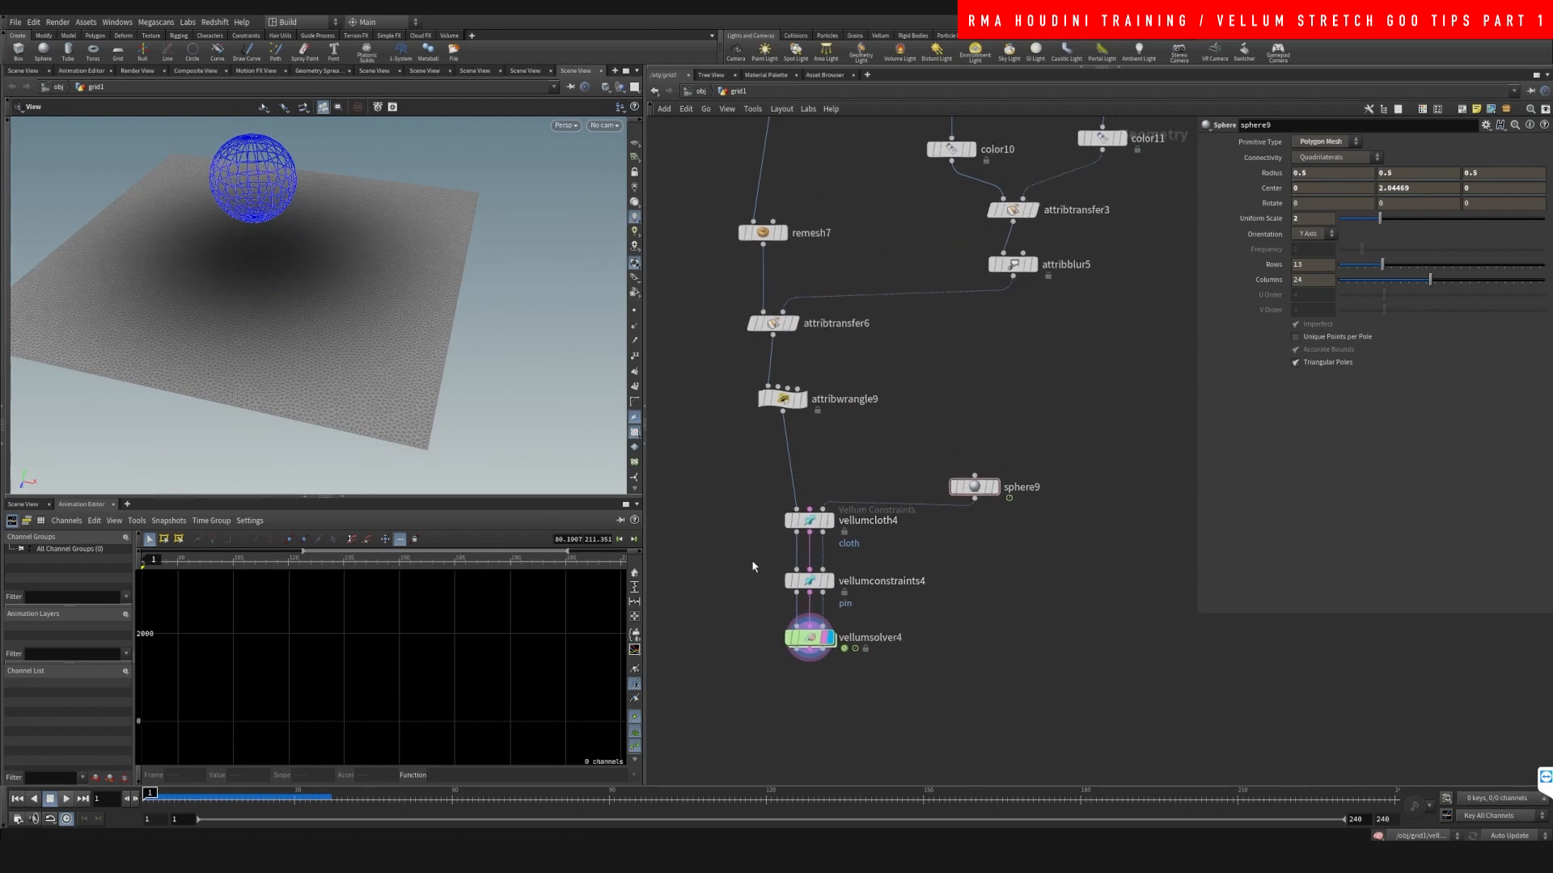
- Set vellumconstraints4's pin Stretch Stiffness multiplier to 10
{"action": "left_click", "coordinate": [809, 581]}
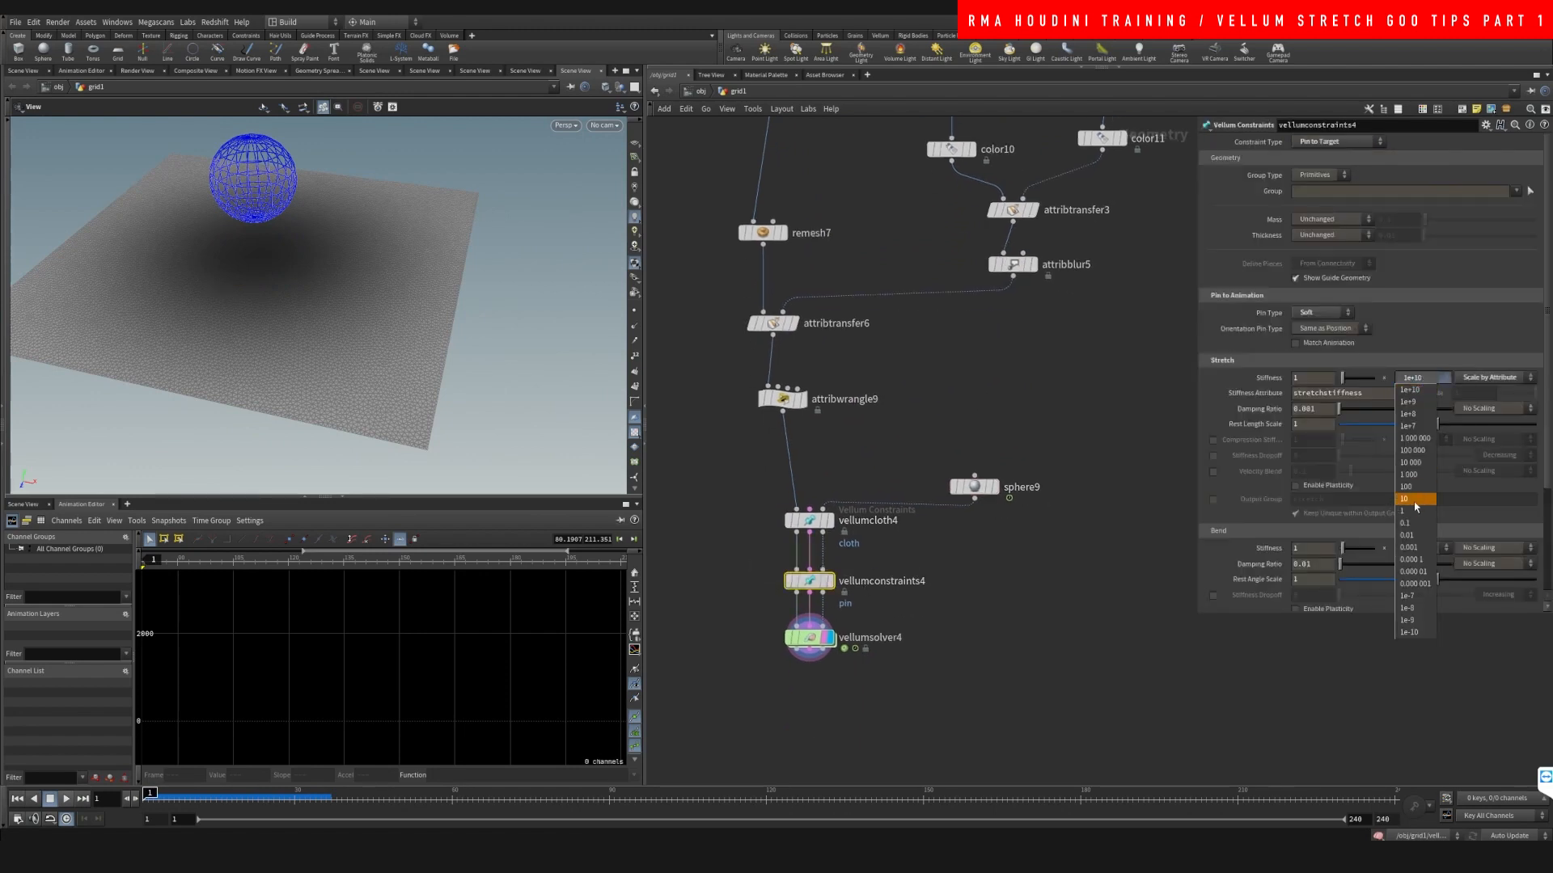
{"action": "left_click", "coordinate": [1405, 521]}
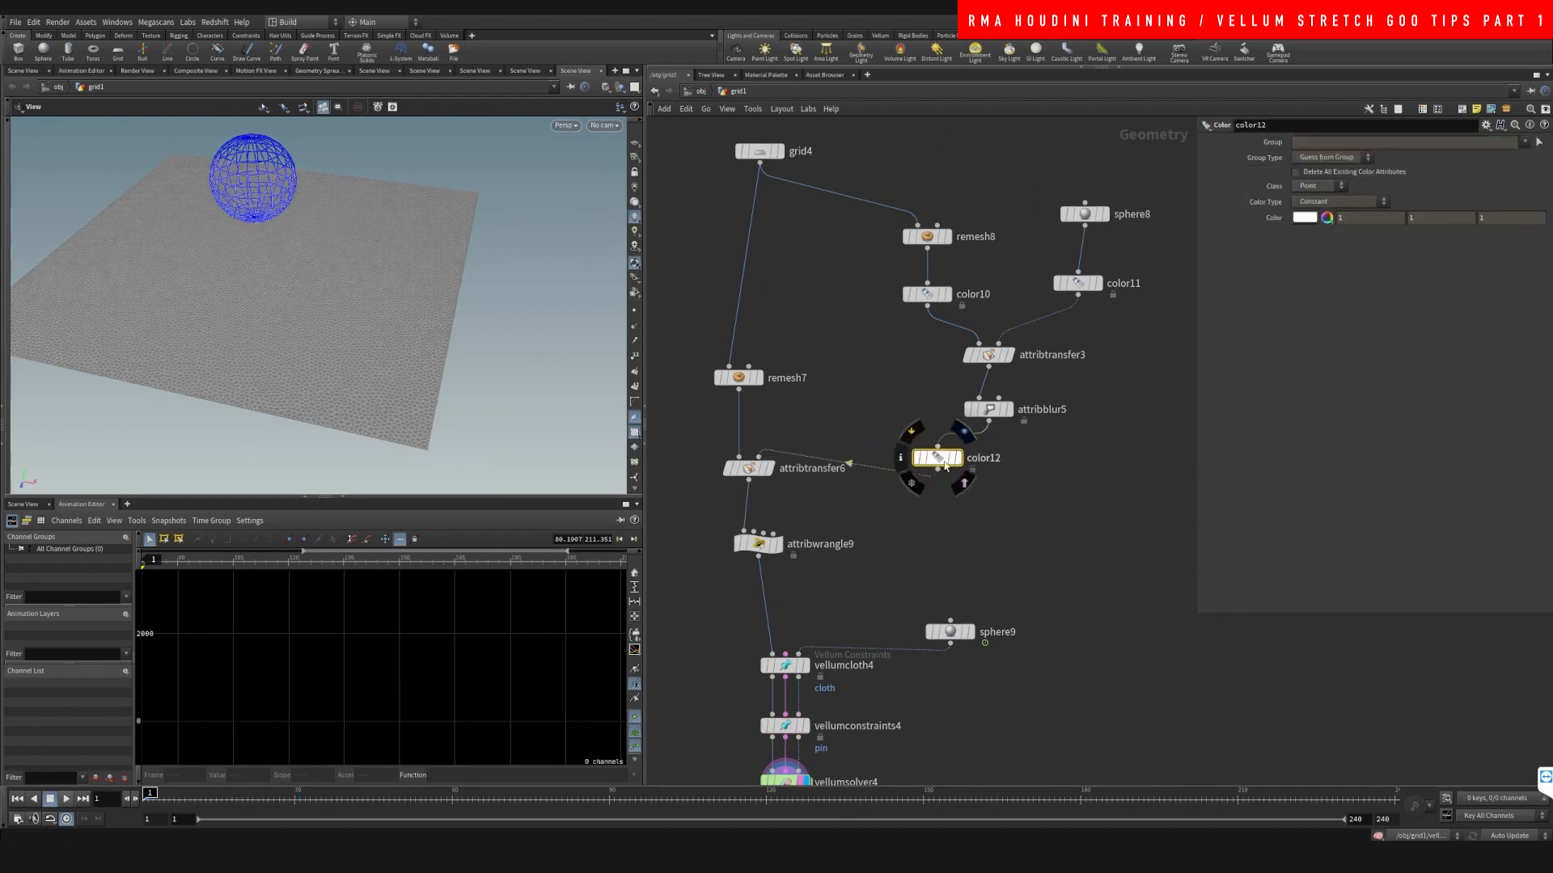
- Add a black color13 below white color12, then bypass both to restore the gradient
{"action": "left_click_drag", "start_coordinate": [935, 457], "coordinate": [975, 453]}
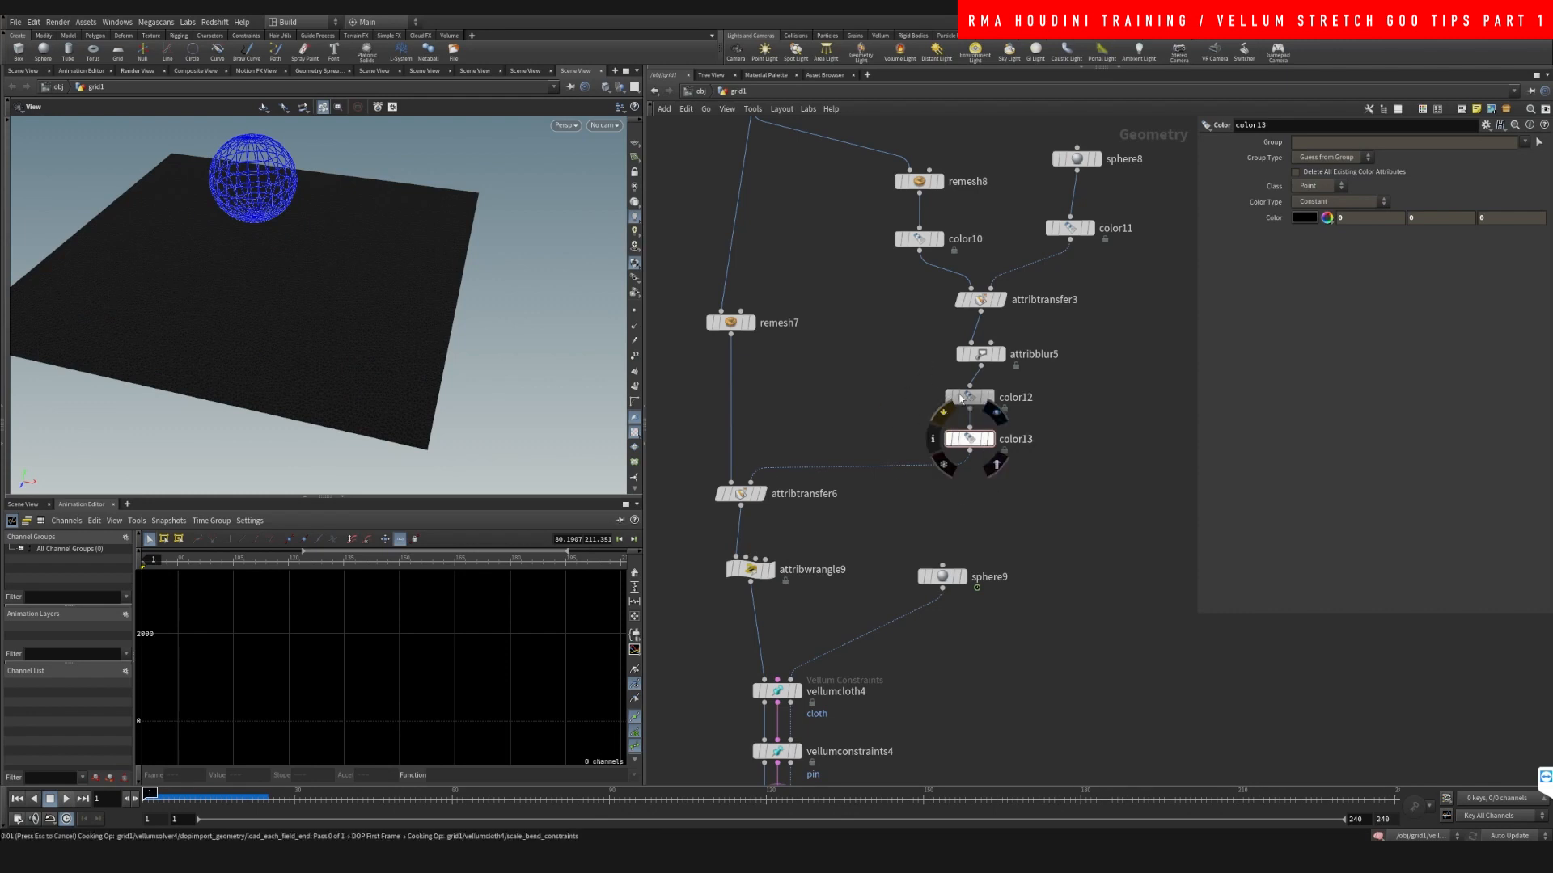
{"action": "left_click", "coordinate": [63, 798]}
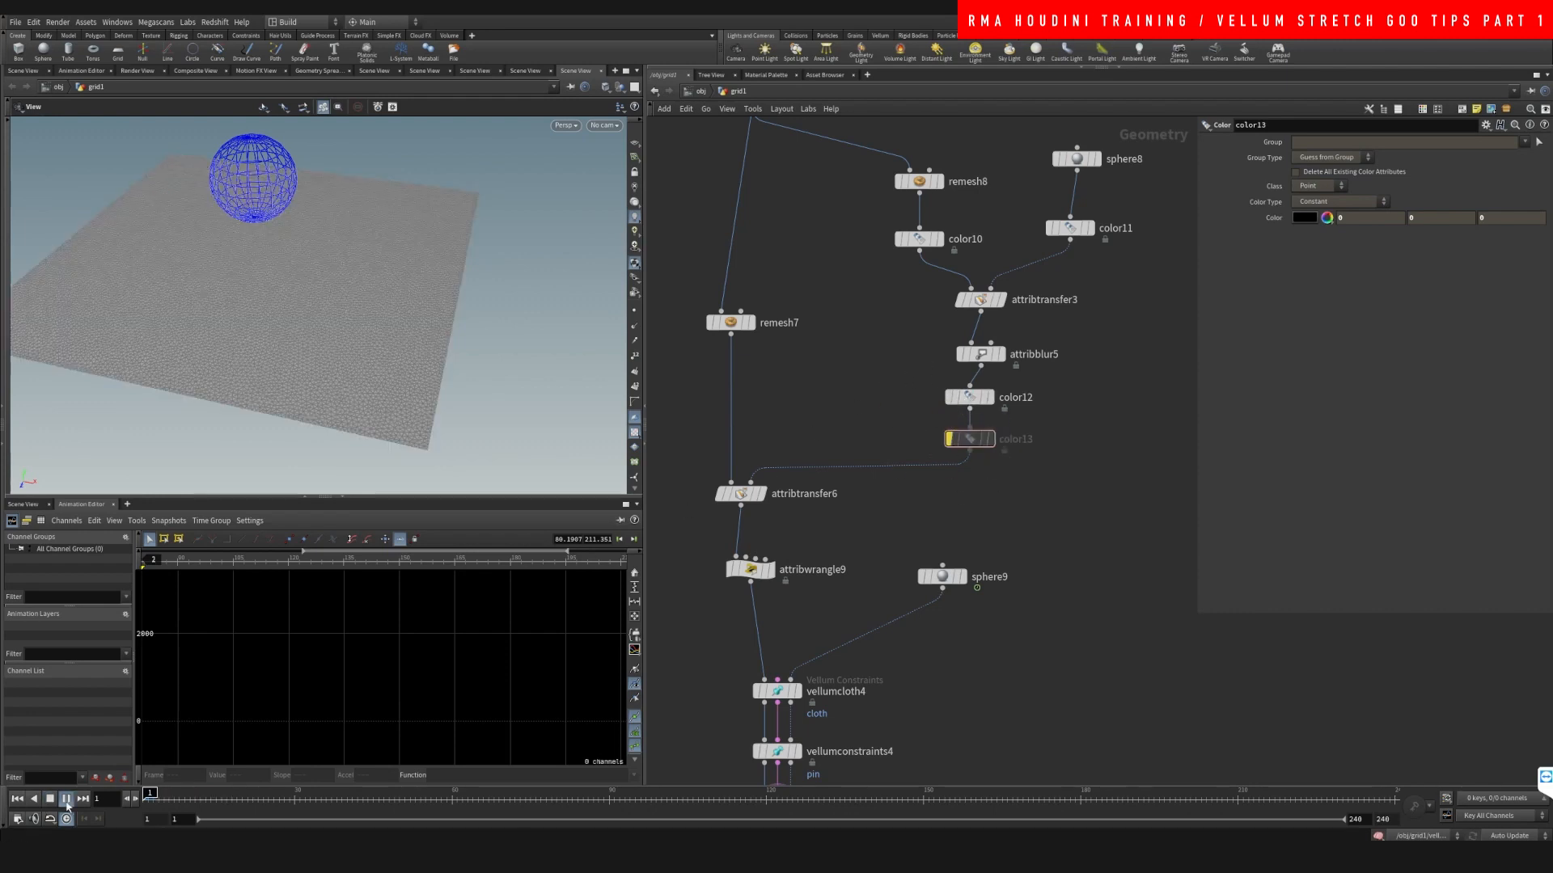
{"action": "left_click", "coordinate": [63, 798]}
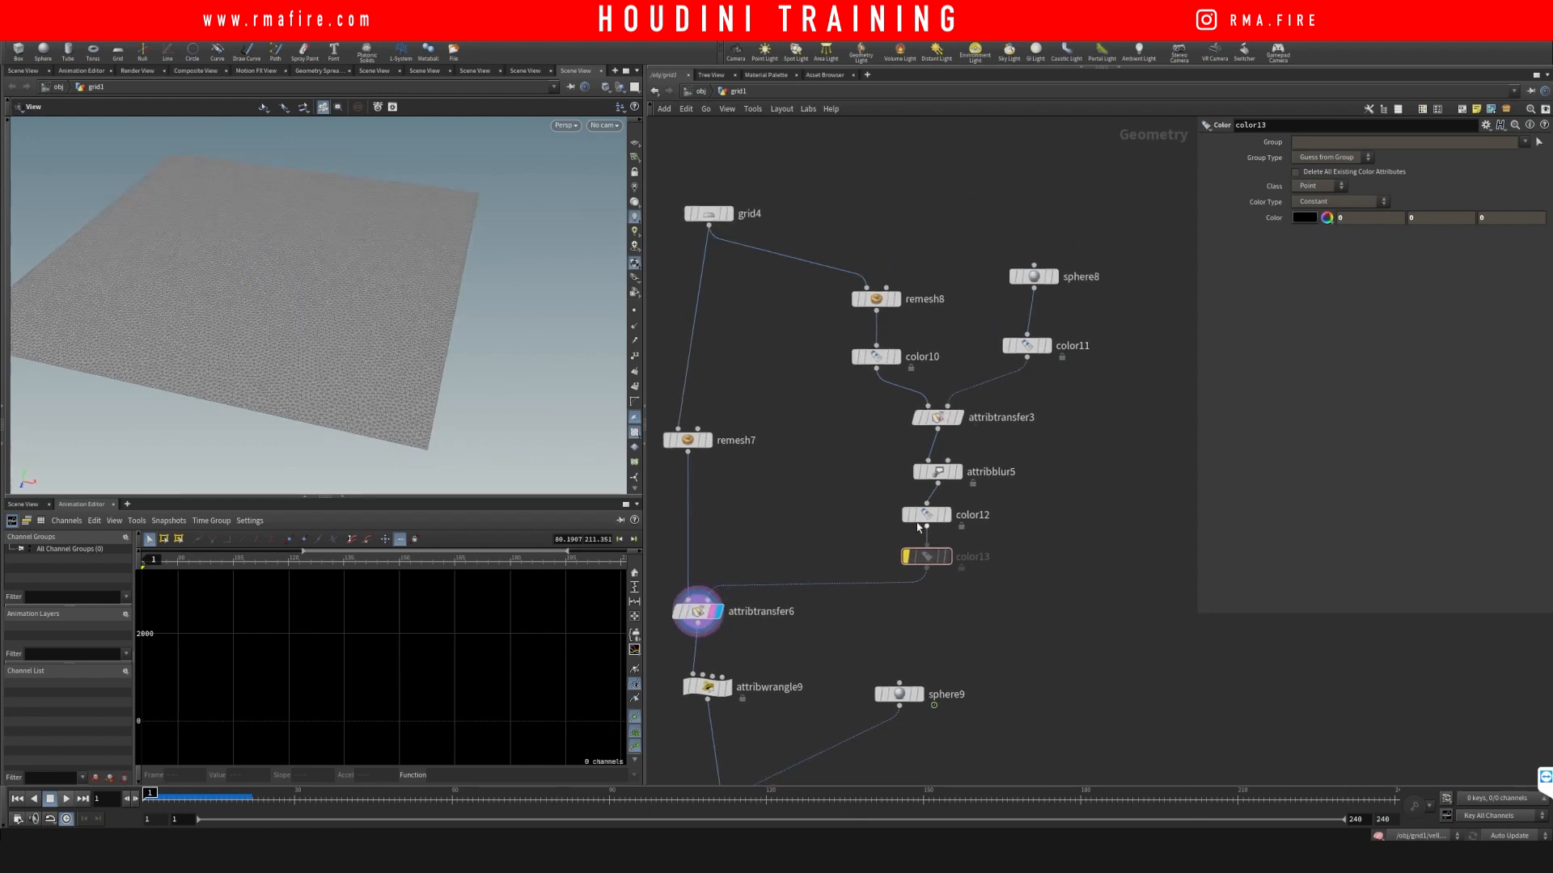
{"action": "left_click", "coordinate": [908, 515]}
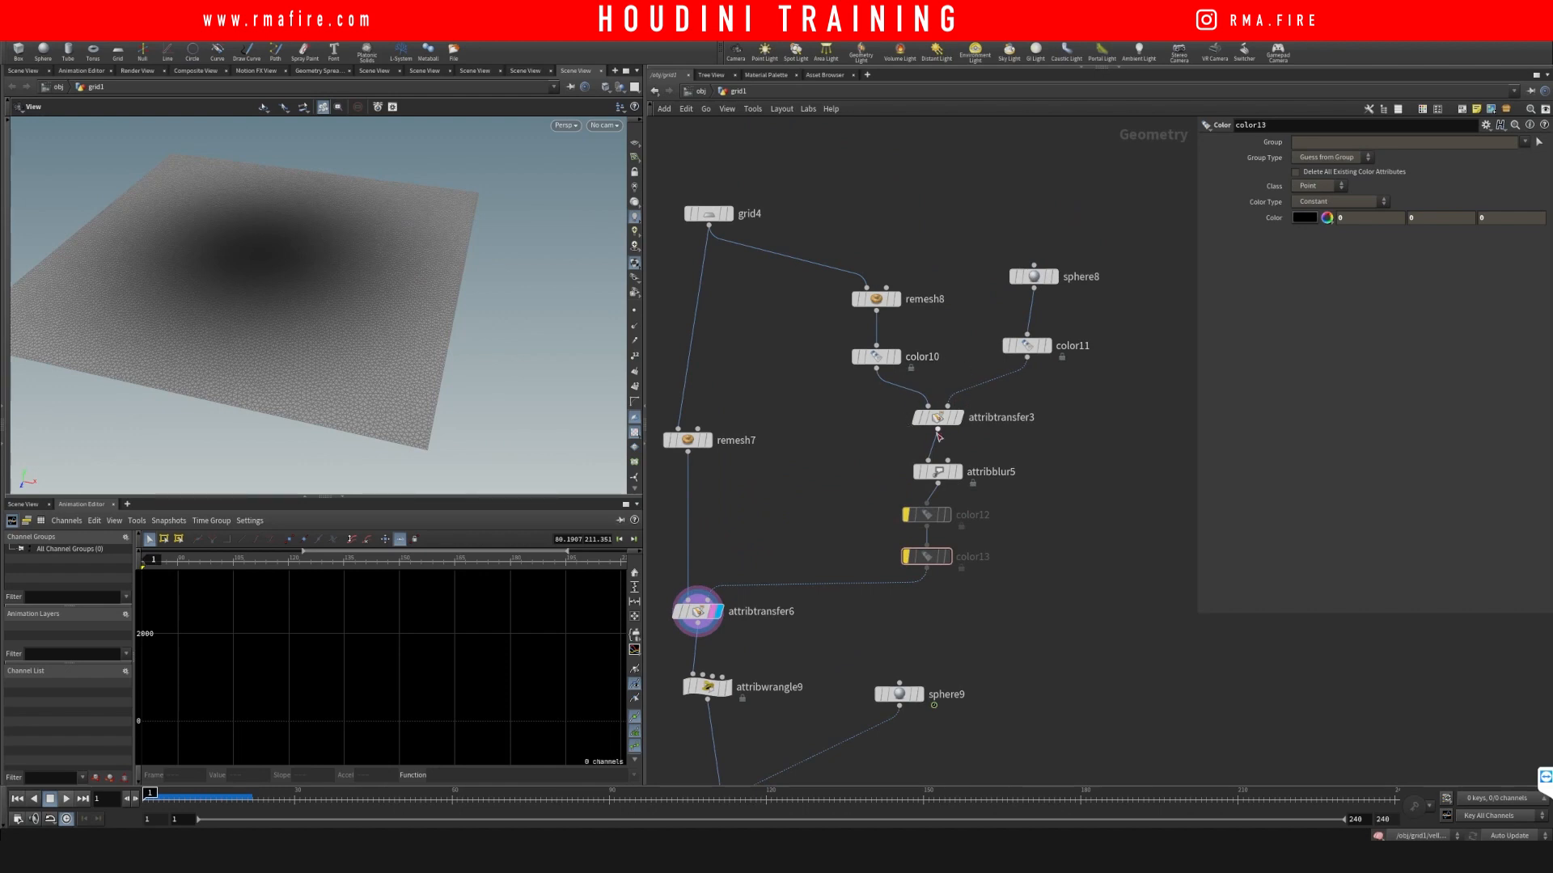
{"action": "mouse_move", "coordinate": [874, 415]}
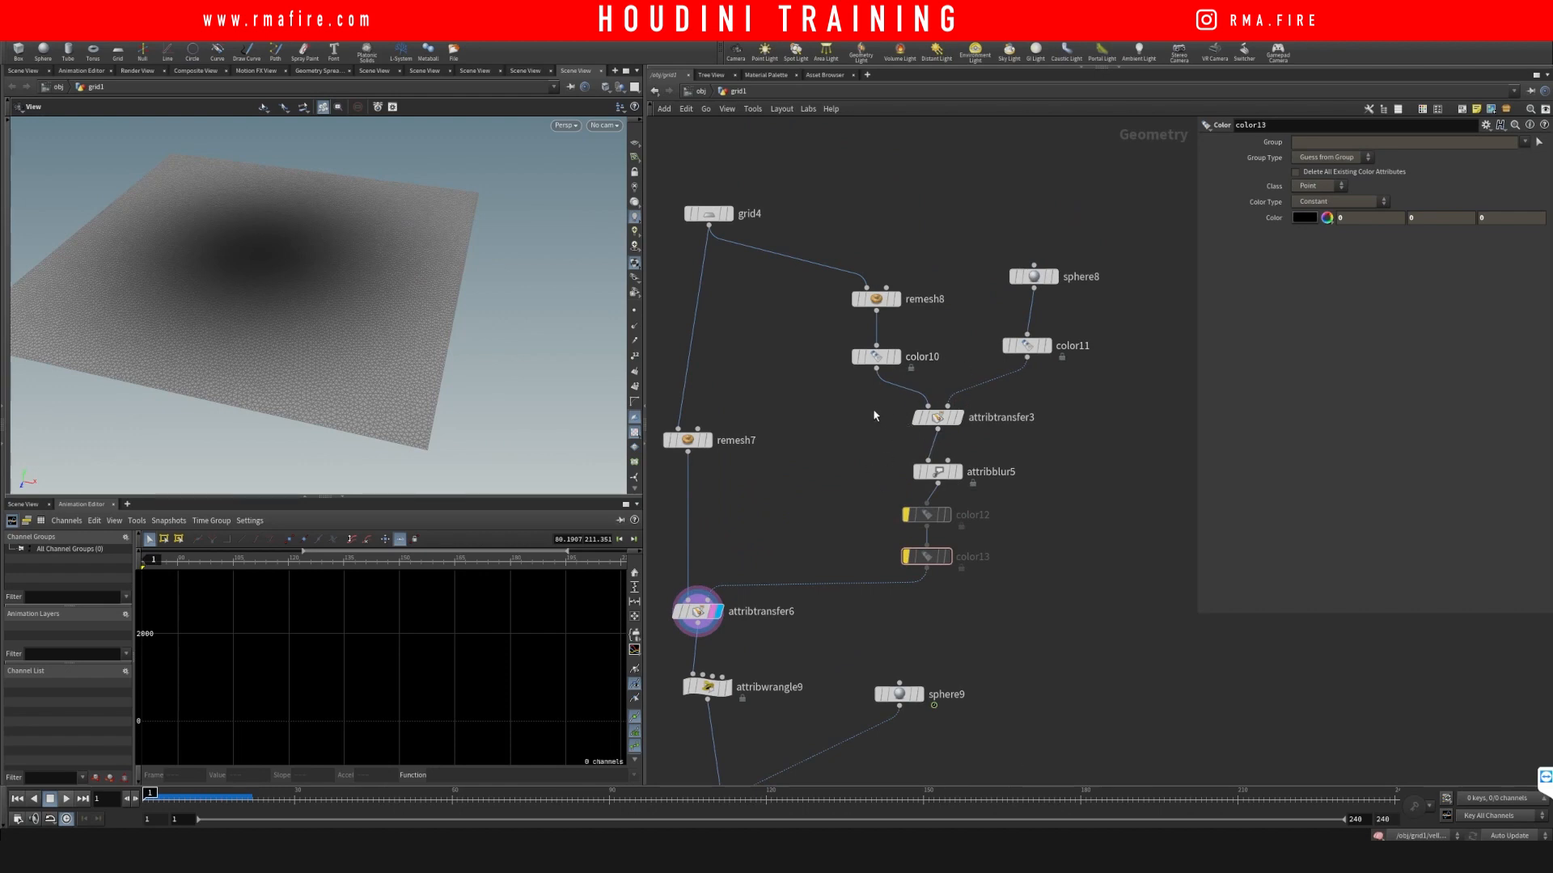
- Give attribtransfer3 distance threshold 1.39 and blend width 9.59, then replay the simulation
{"action": "left_click", "coordinate": [934, 418]}
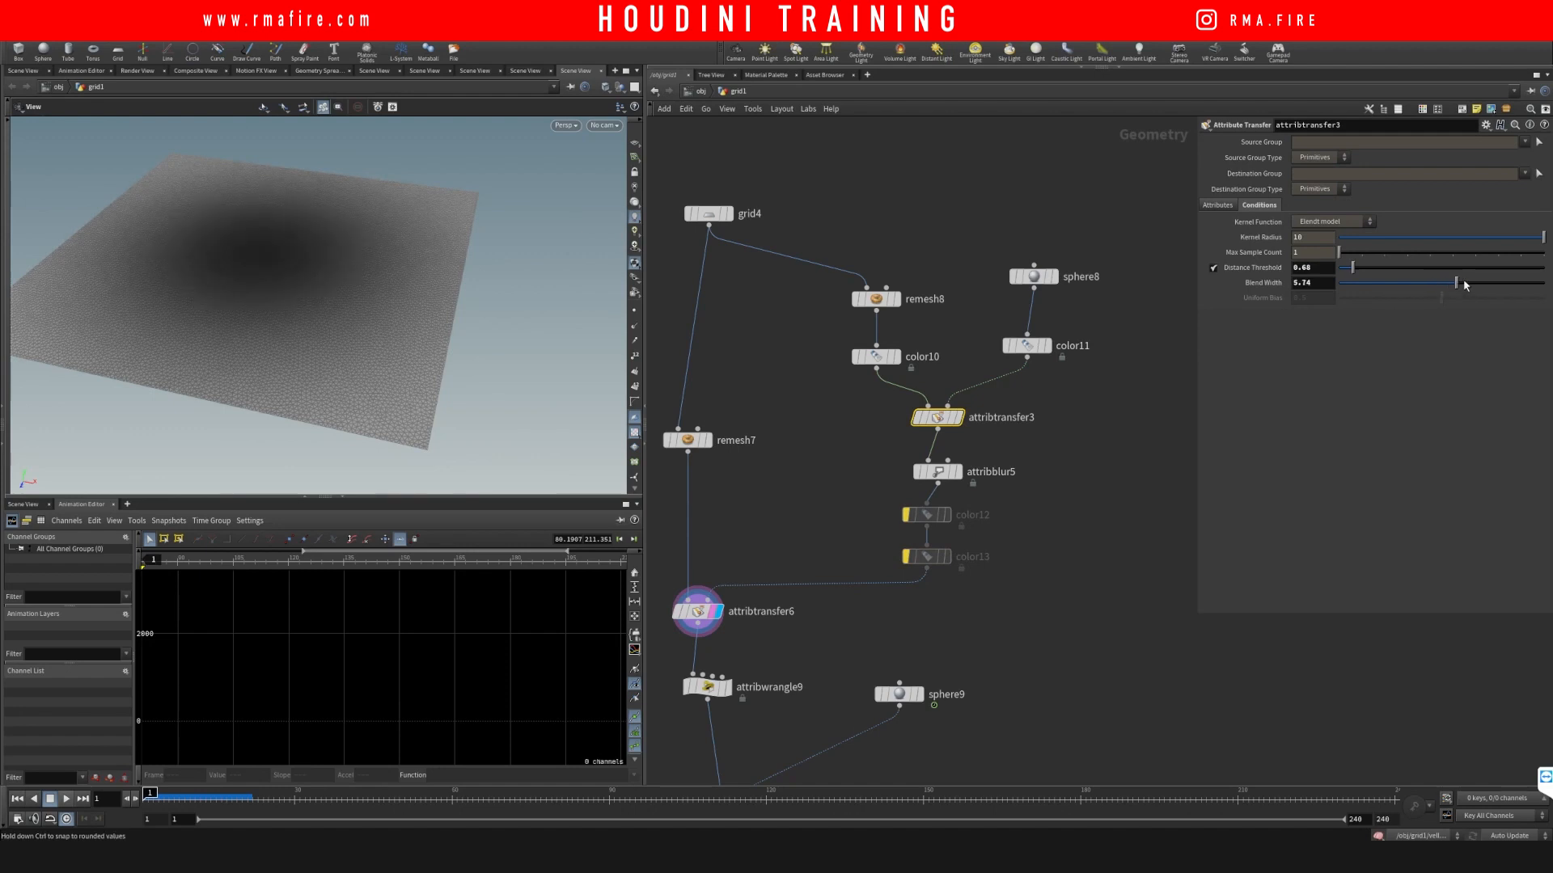
{"action": "left_click_drag", "start_coordinate": [1456, 282], "coordinate": [1361, 268]}
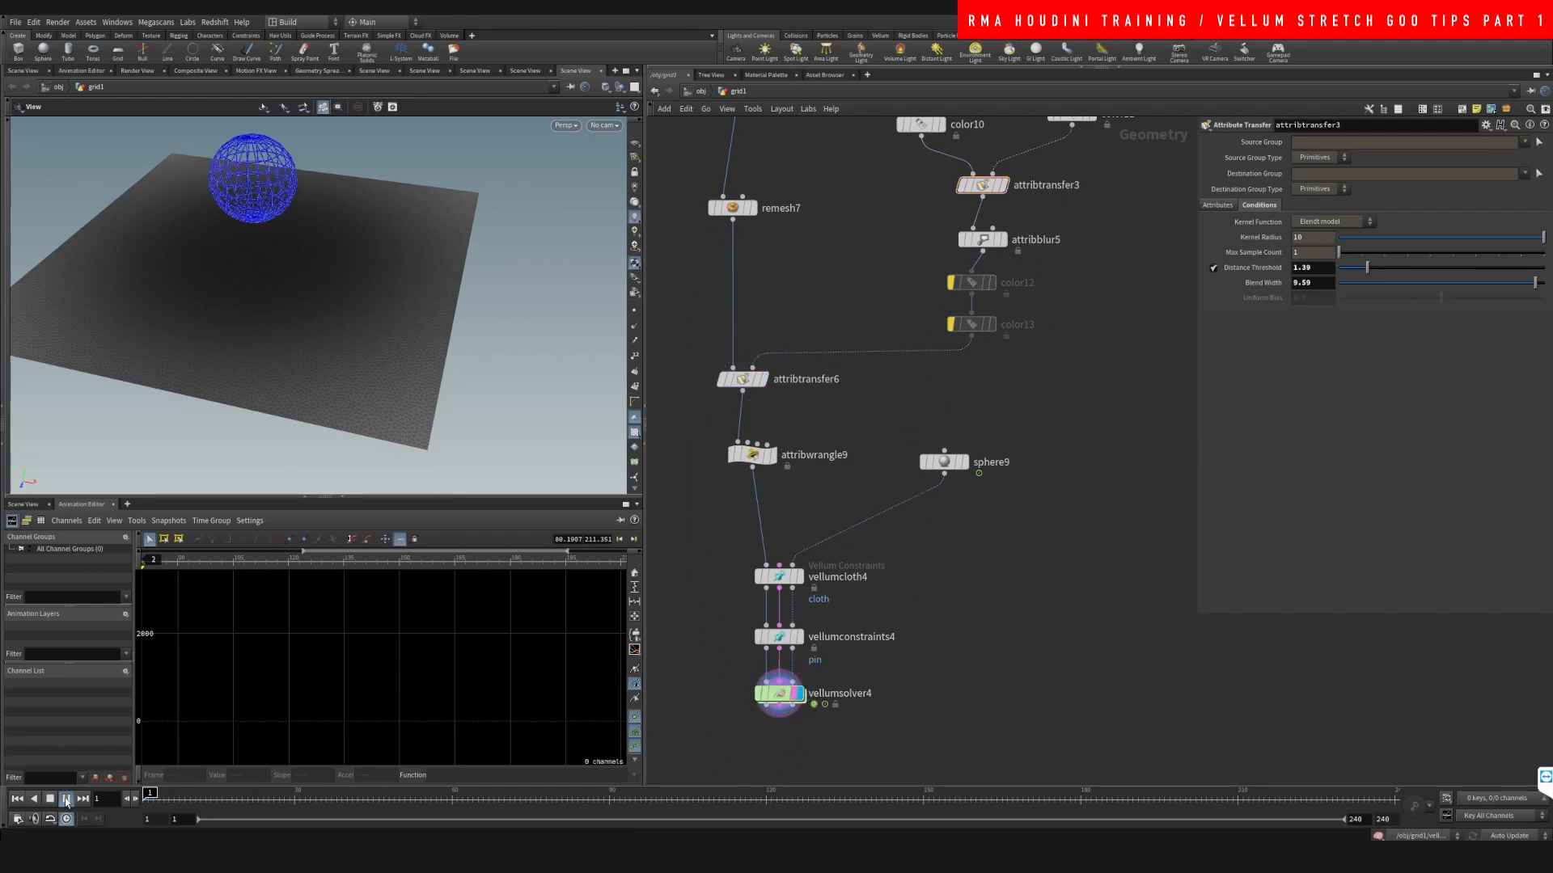
{"action": "left_click", "coordinate": [65, 798]}
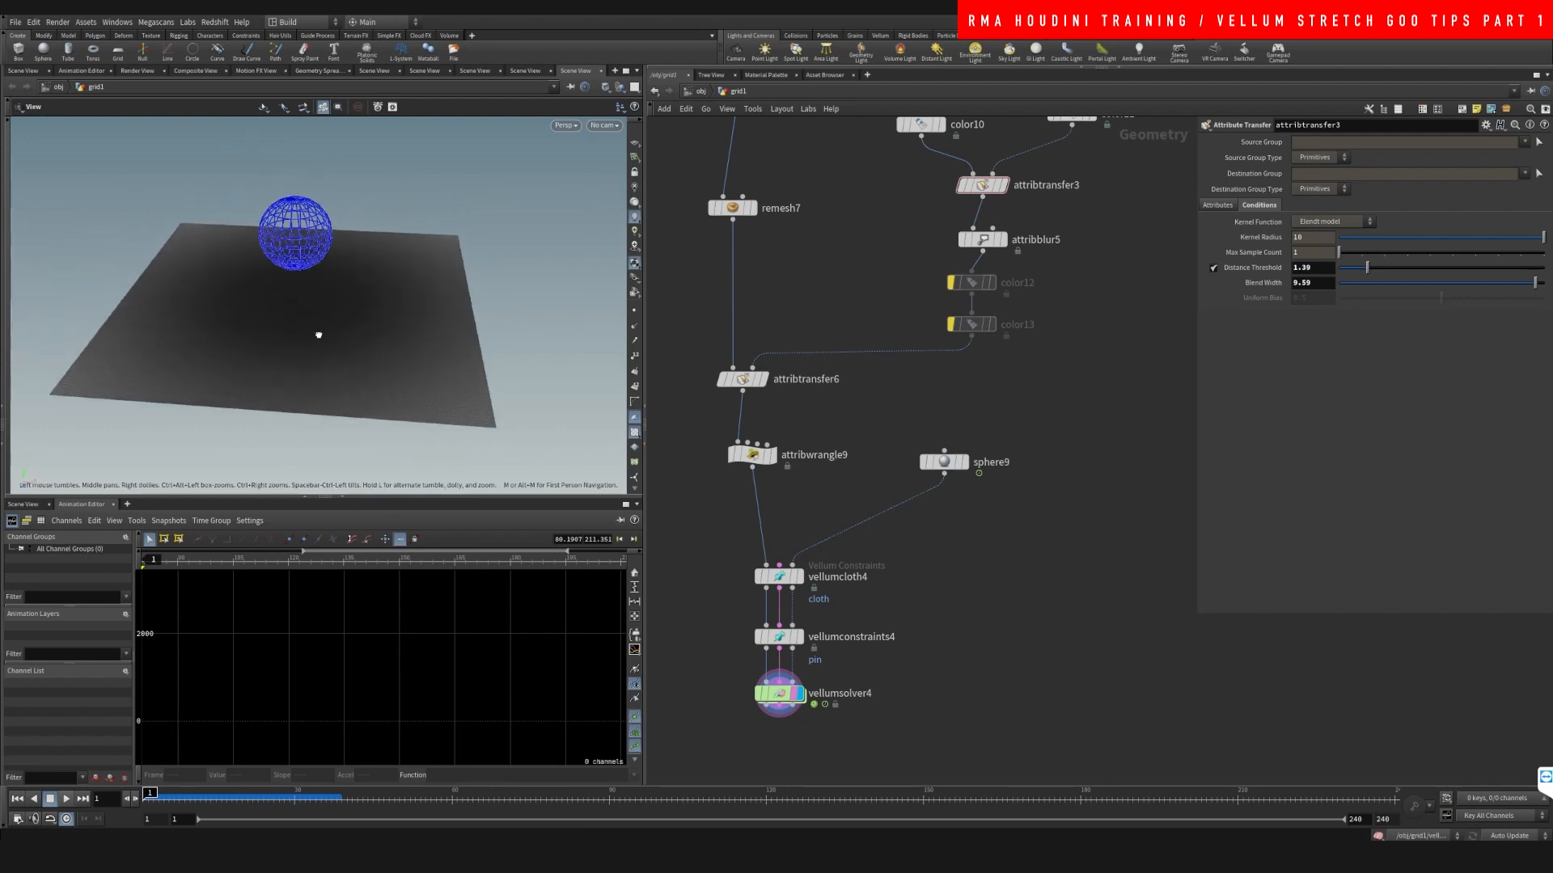
- Merge vellumsolver4 with sphere9 into merge4, with attribdelete5 removing Cd after the solver
{"action": "key", "text": "Tab"}
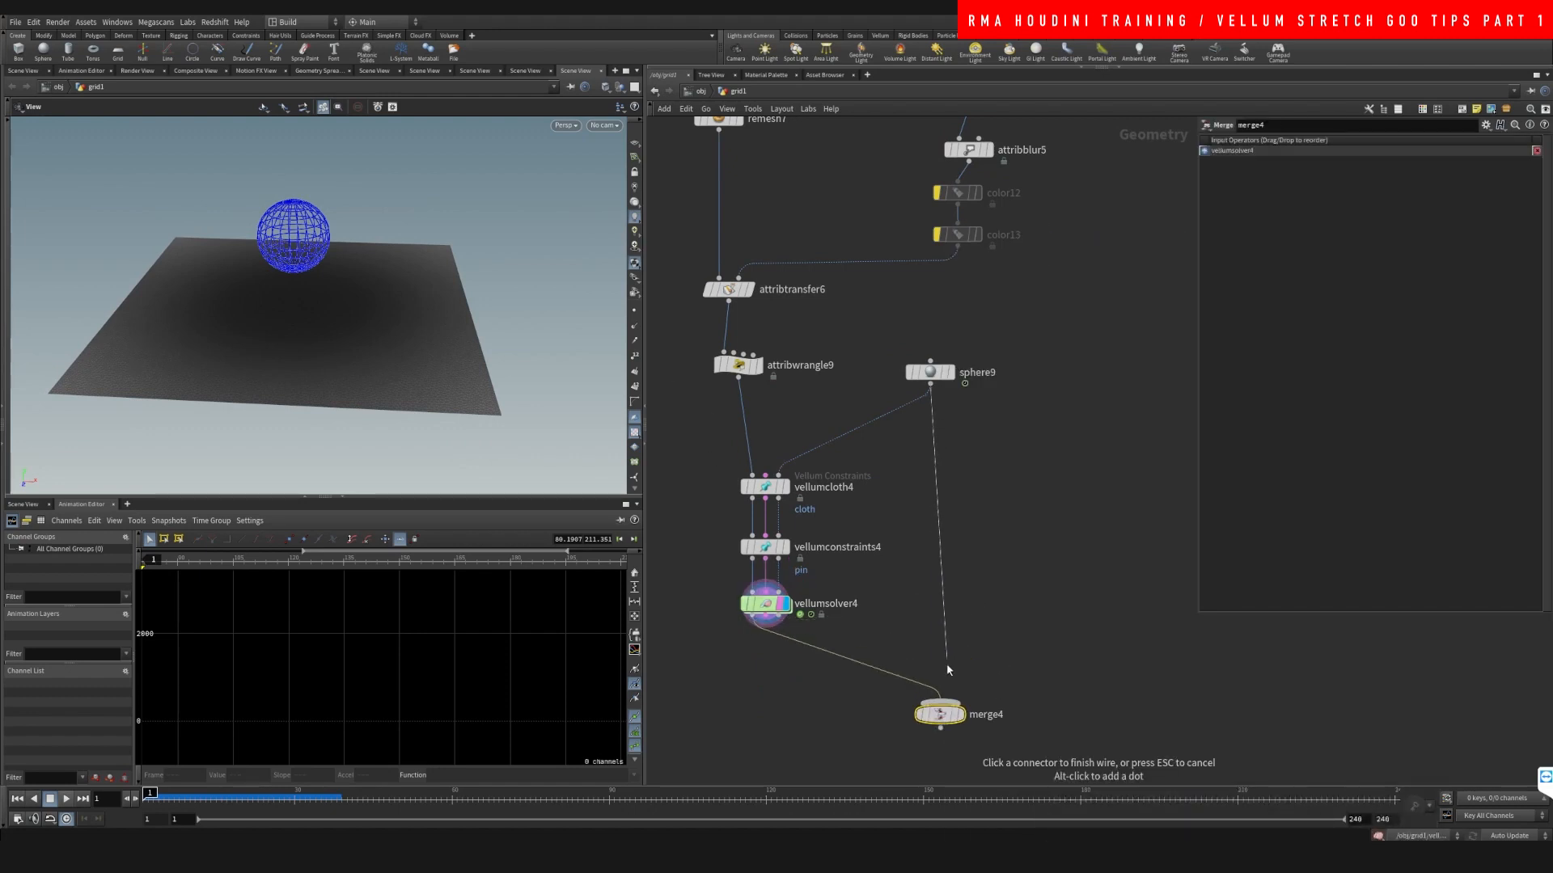
{"action": "key", "text": "tab"}
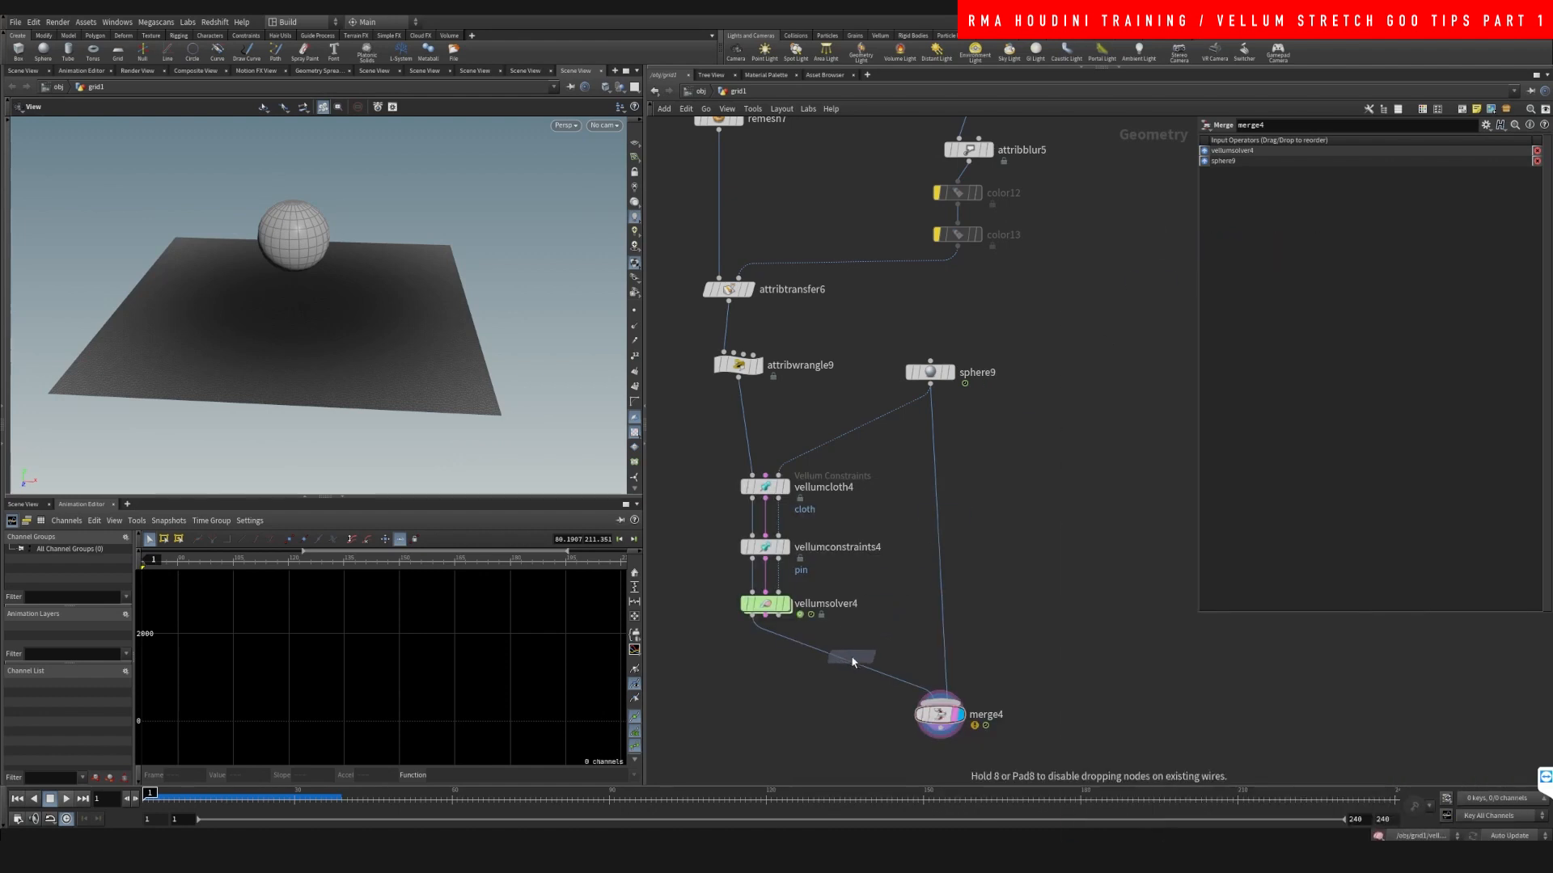
{"action": "left_click", "coordinate": [850, 662]}
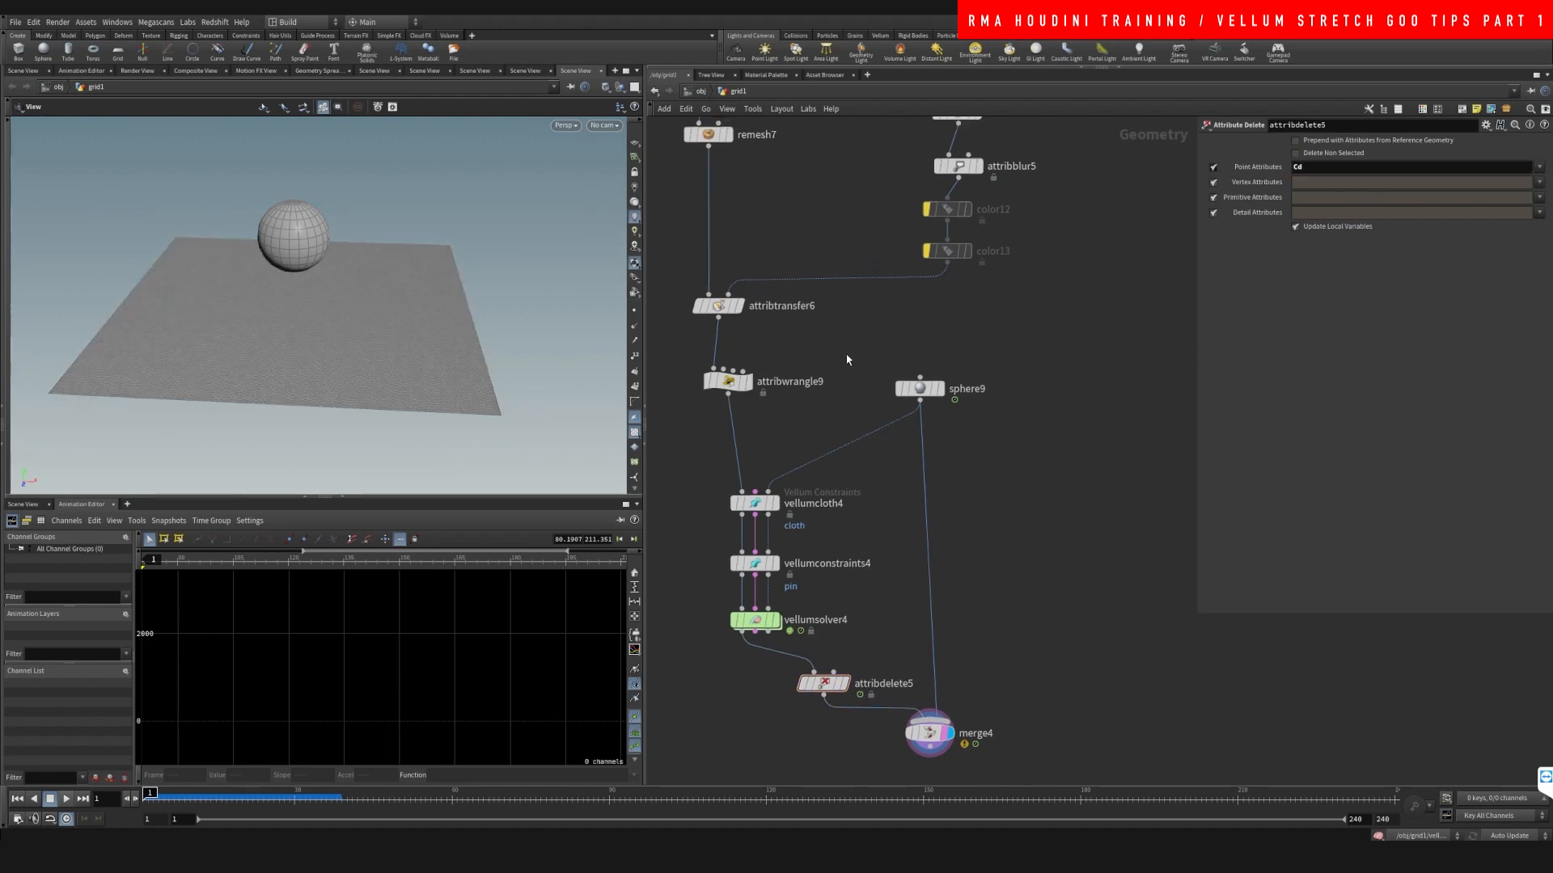
- Return vellumconstraints4's pin Stretch Stiffness multiplier to 1 and replay the merged simulation
{"action": "left_click", "coordinate": [753, 563]}
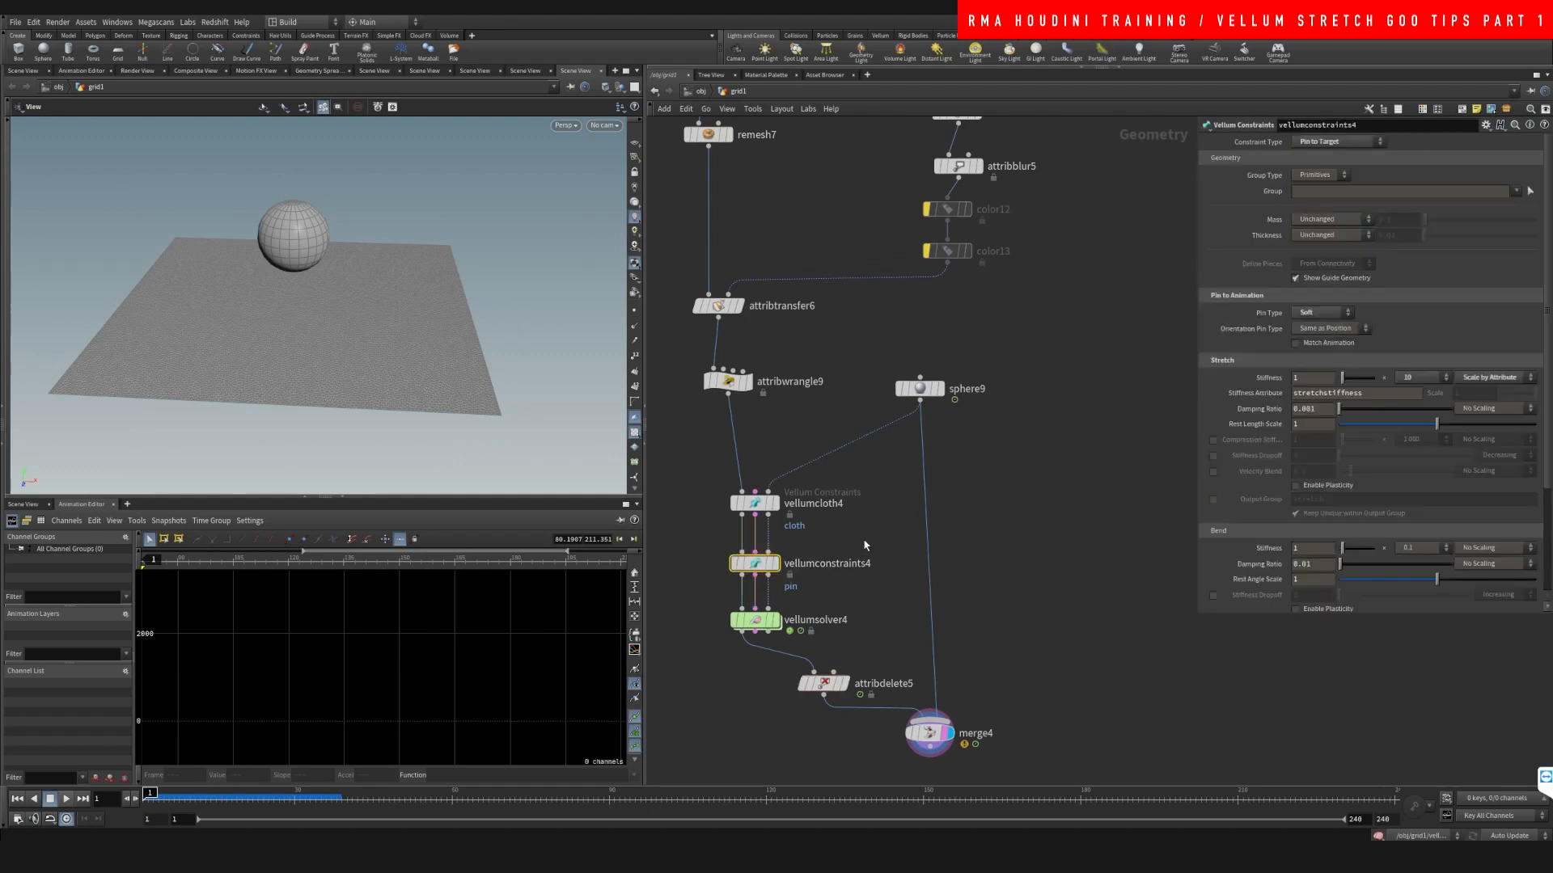
{"action": "left_click", "coordinate": [1425, 378]}
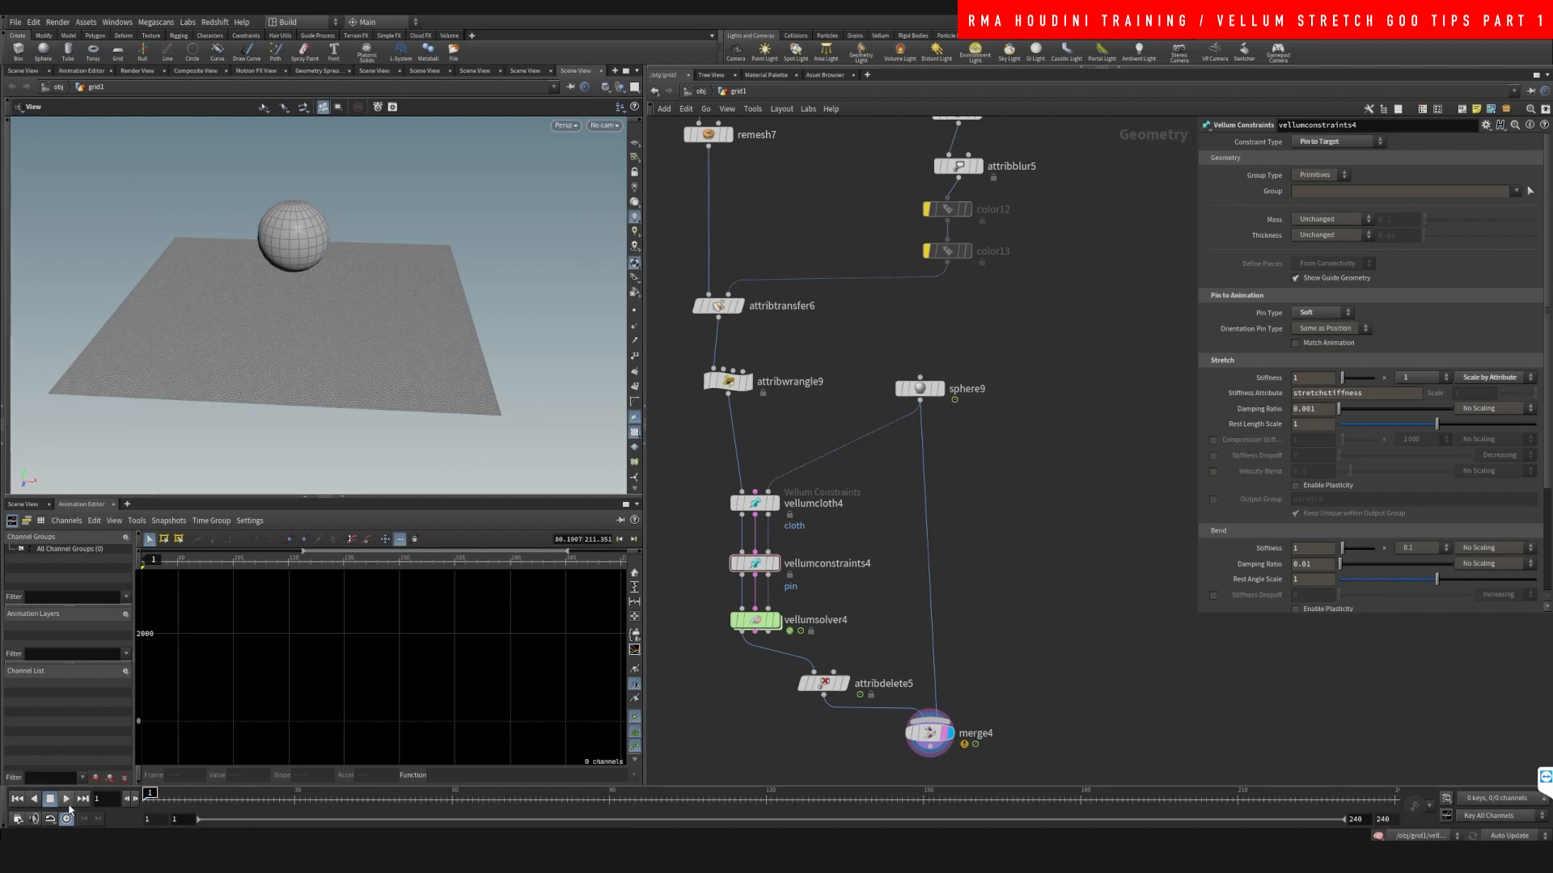
{"action": "left_click", "coordinate": [63, 798]}
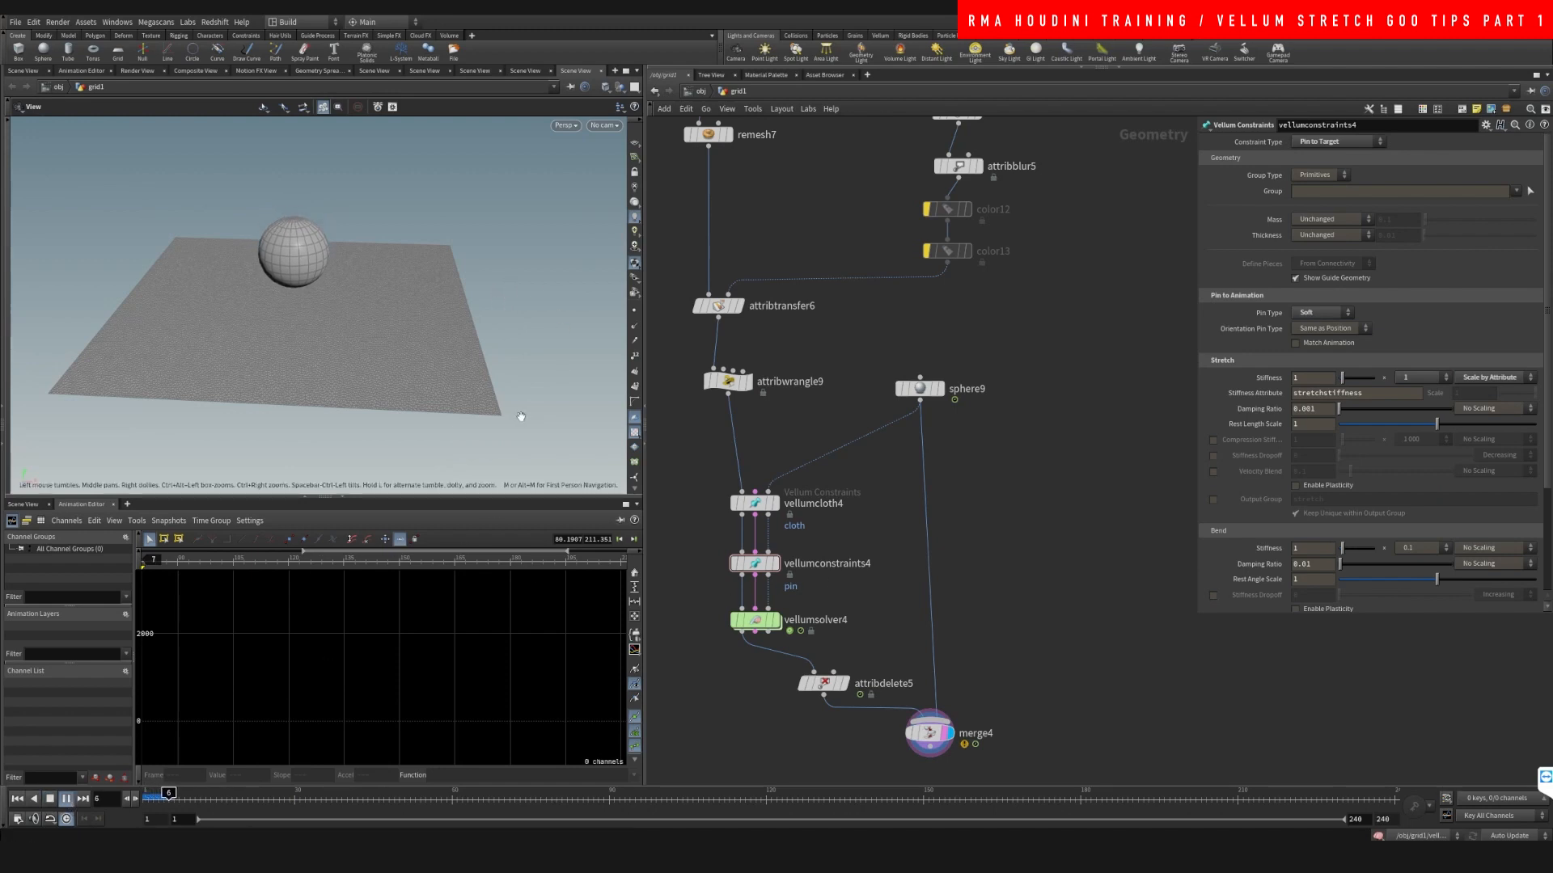